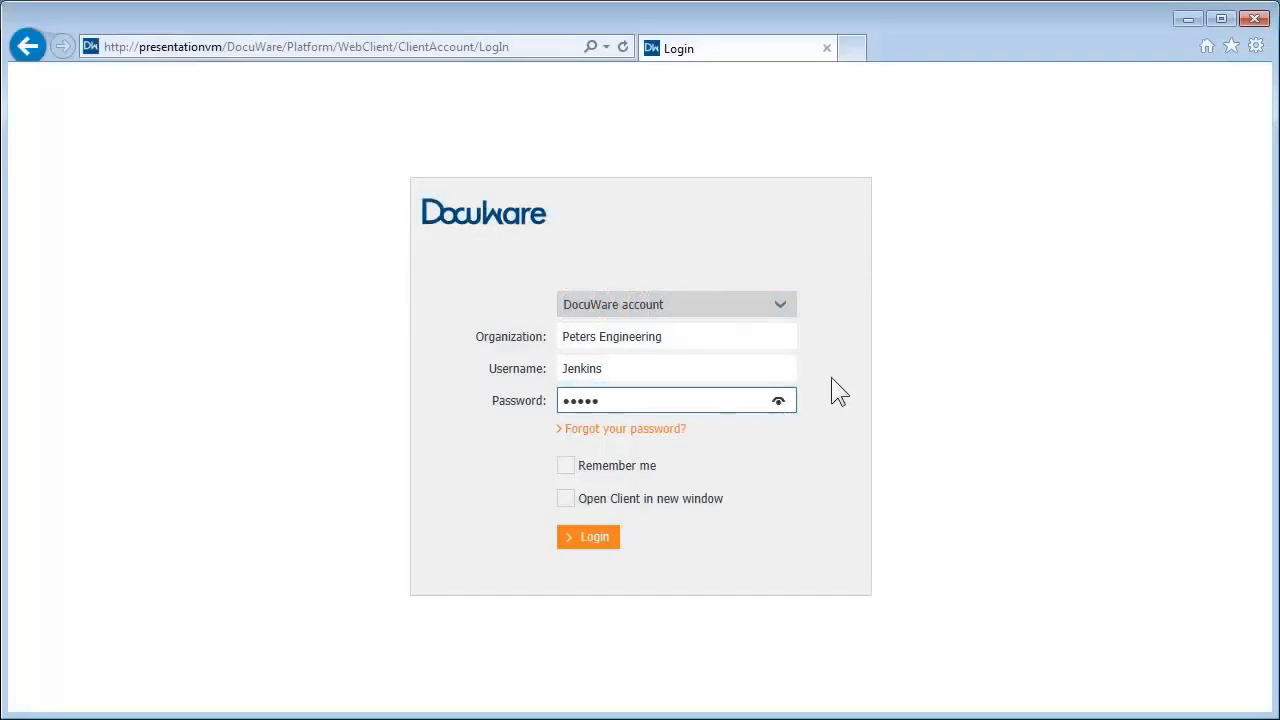
mouse_move(617, 547)
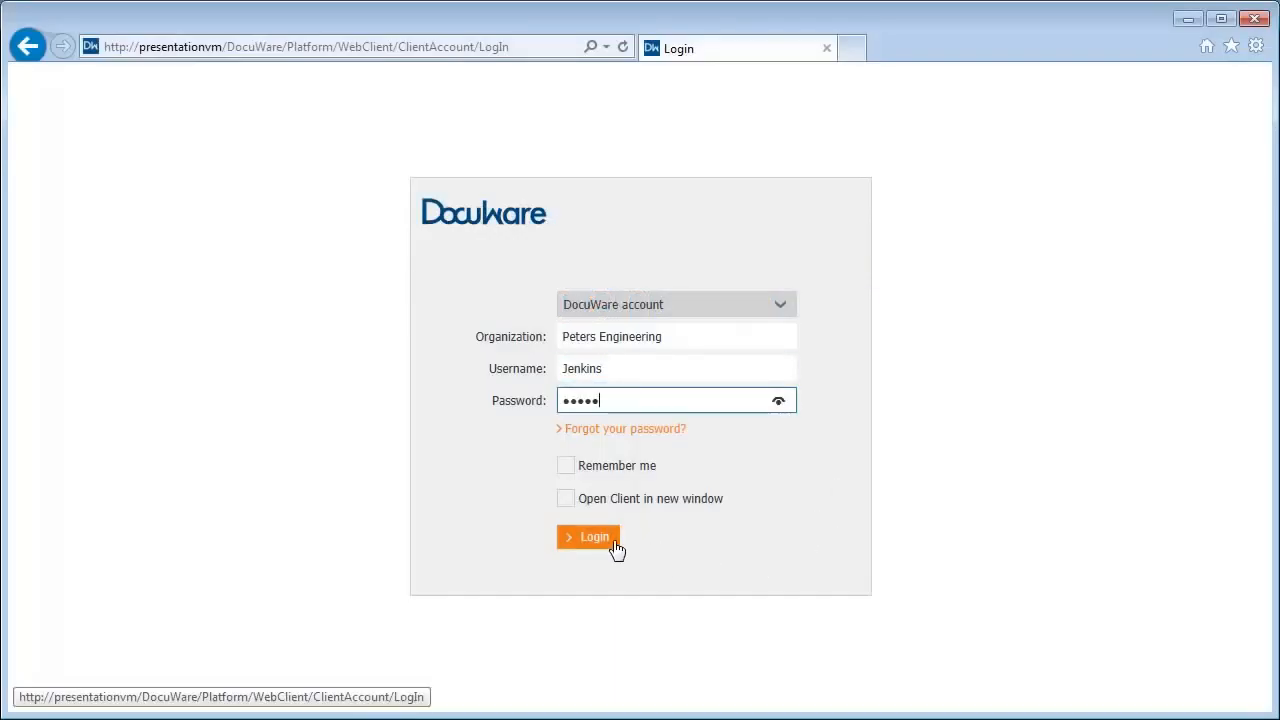
Log in to DocuWare as Peters Engineering and land on the three-document inbox
click(588, 537)
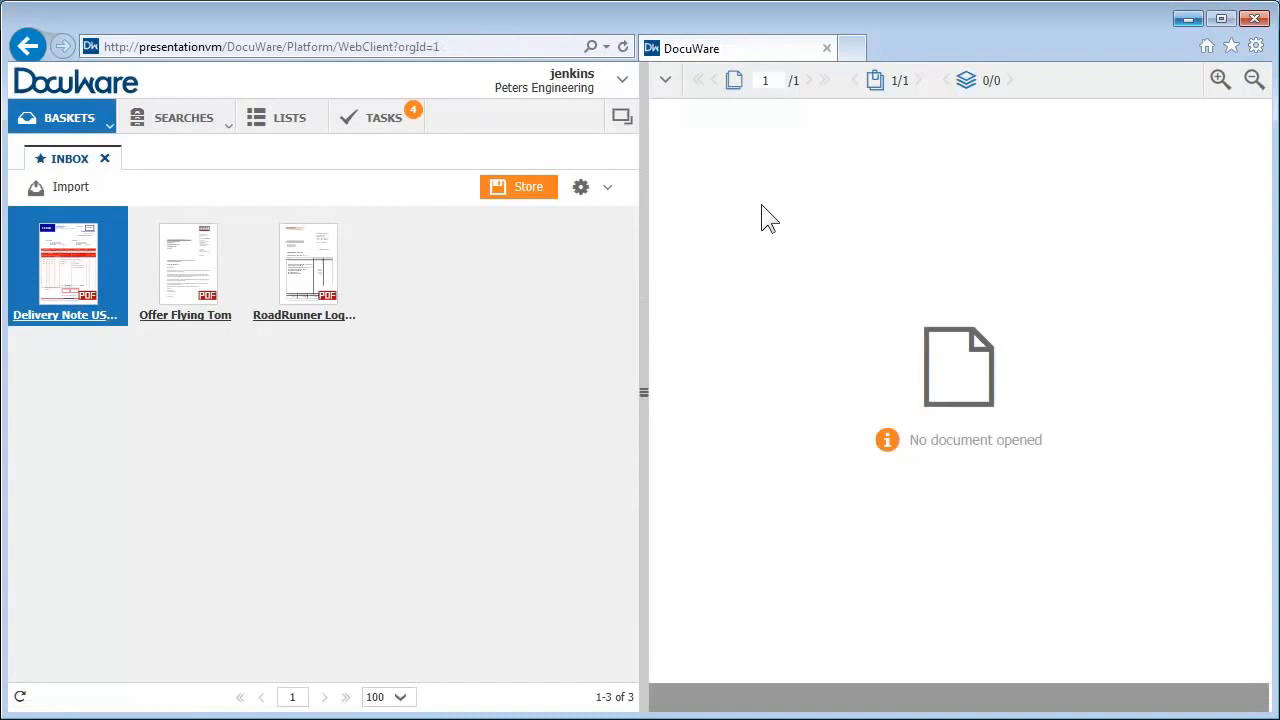
mouse_move(670, 290)
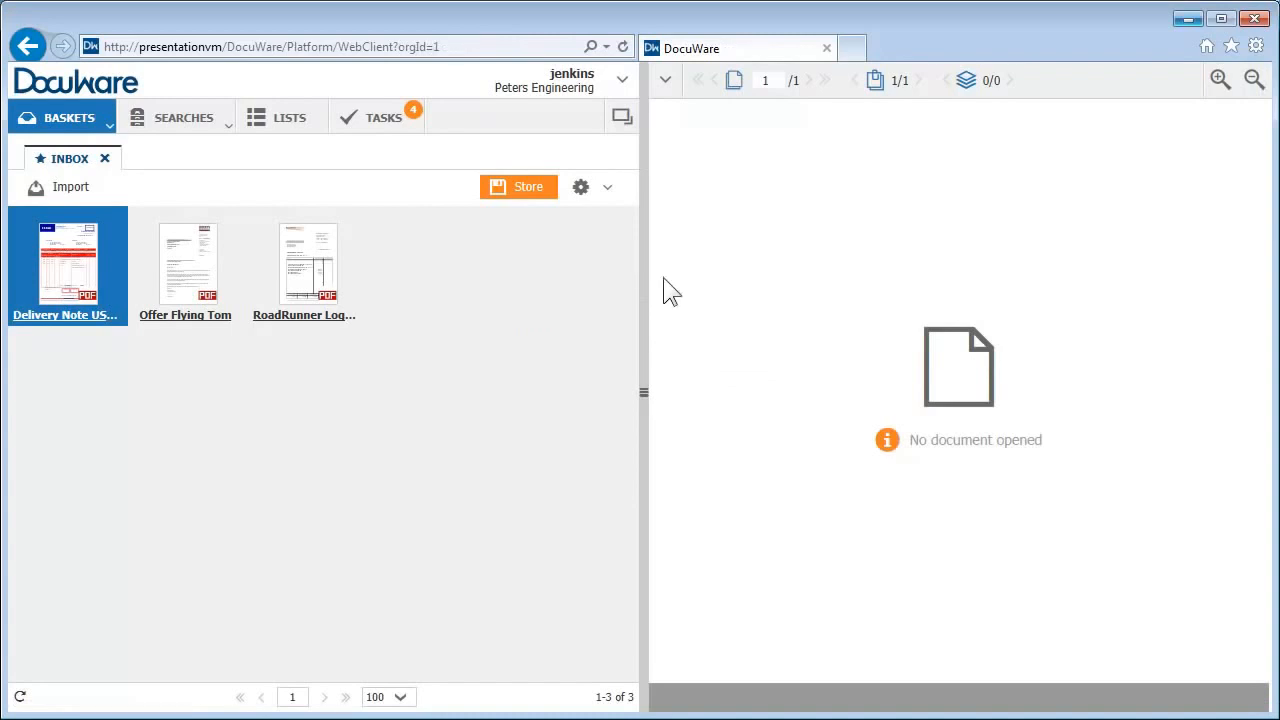
mouse_move(290, 163)
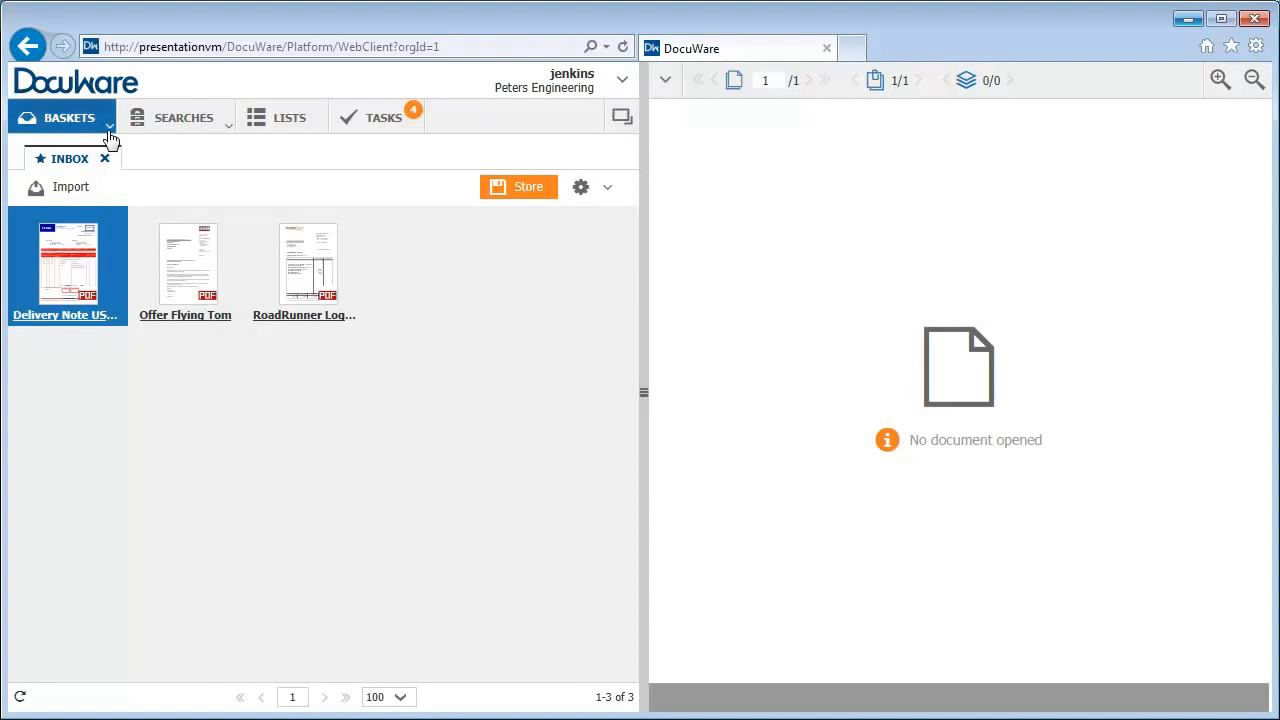
mouse_move(225, 140)
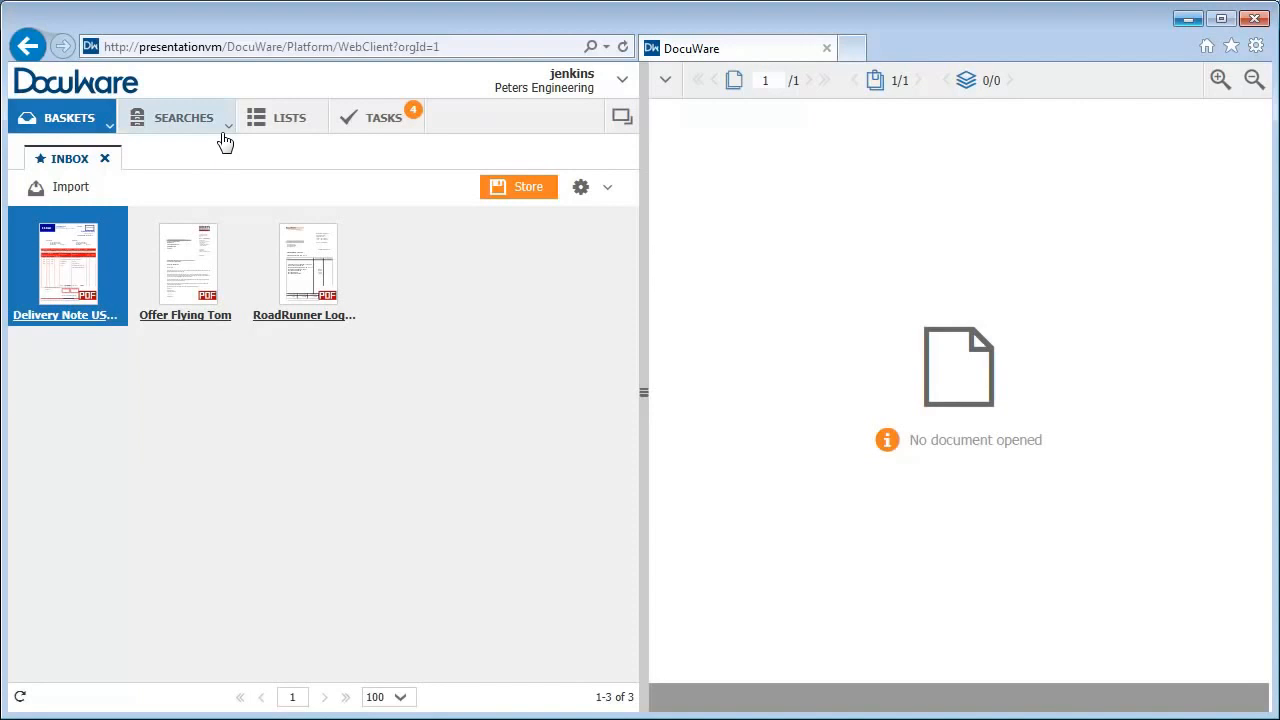
mouse_move(317, 137)
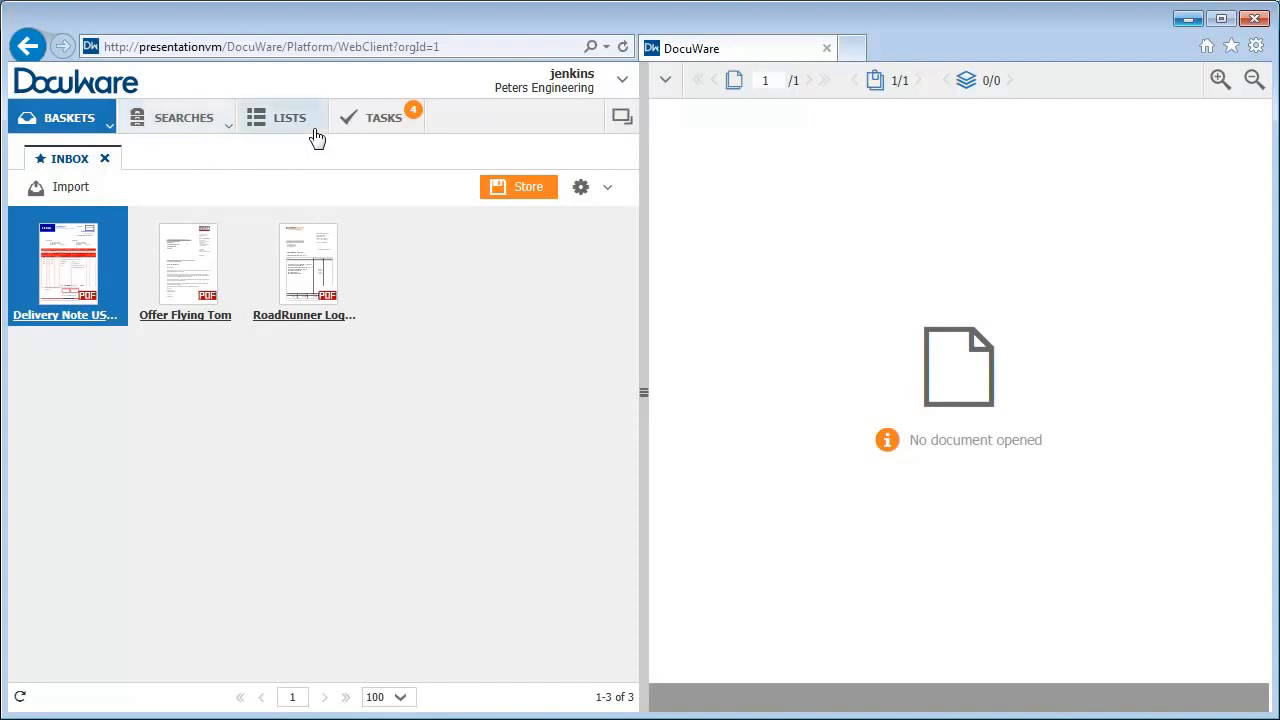
mouse_move(398, 135)
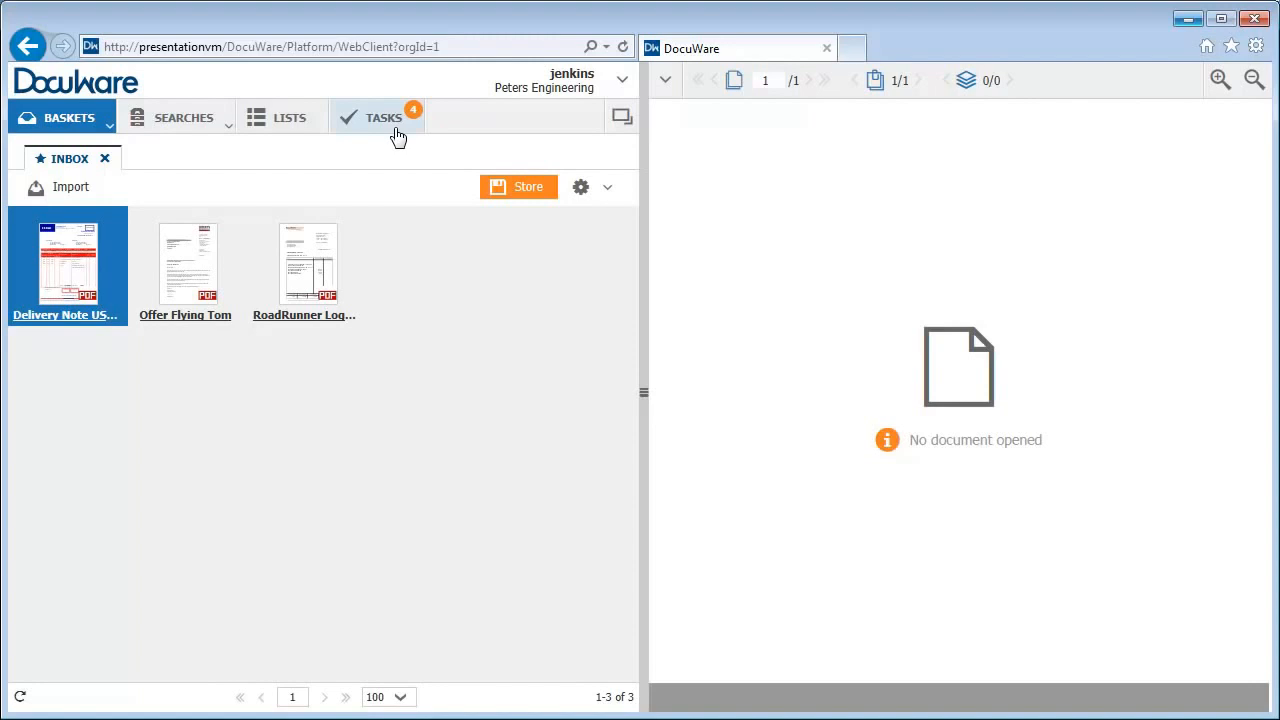
mouse_move(908, 224)
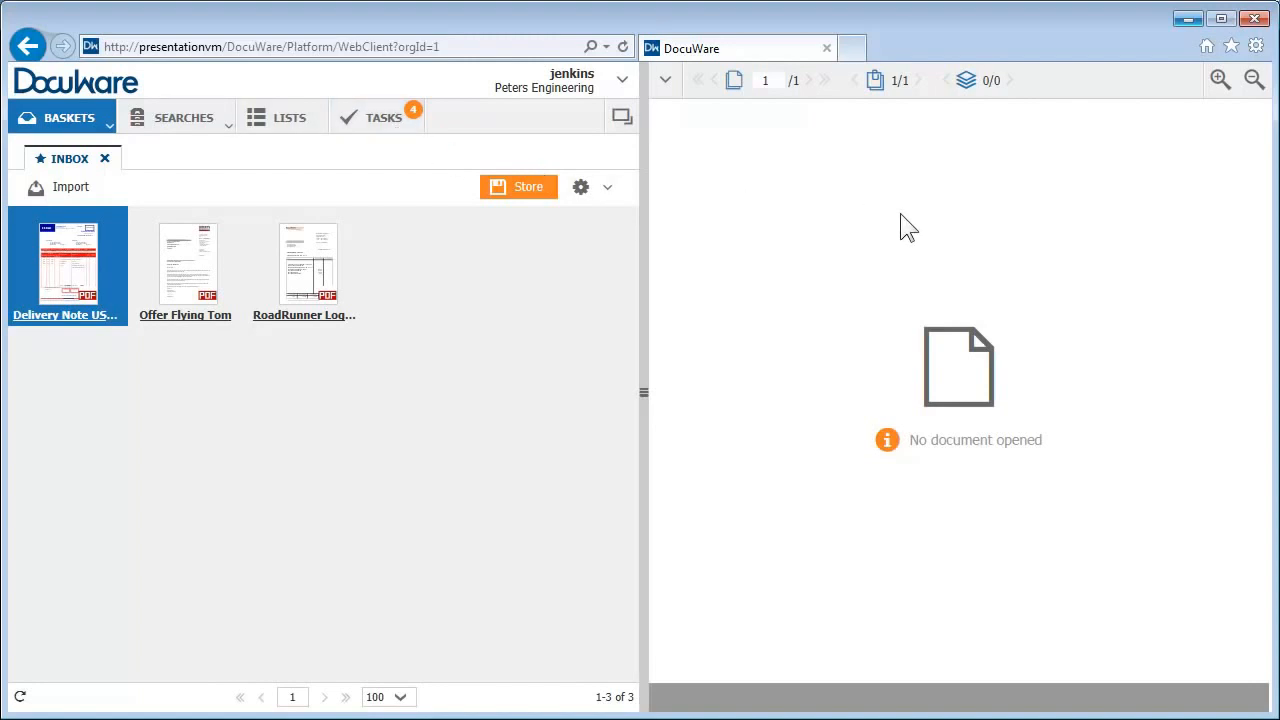
mouse_move(1089, 342)
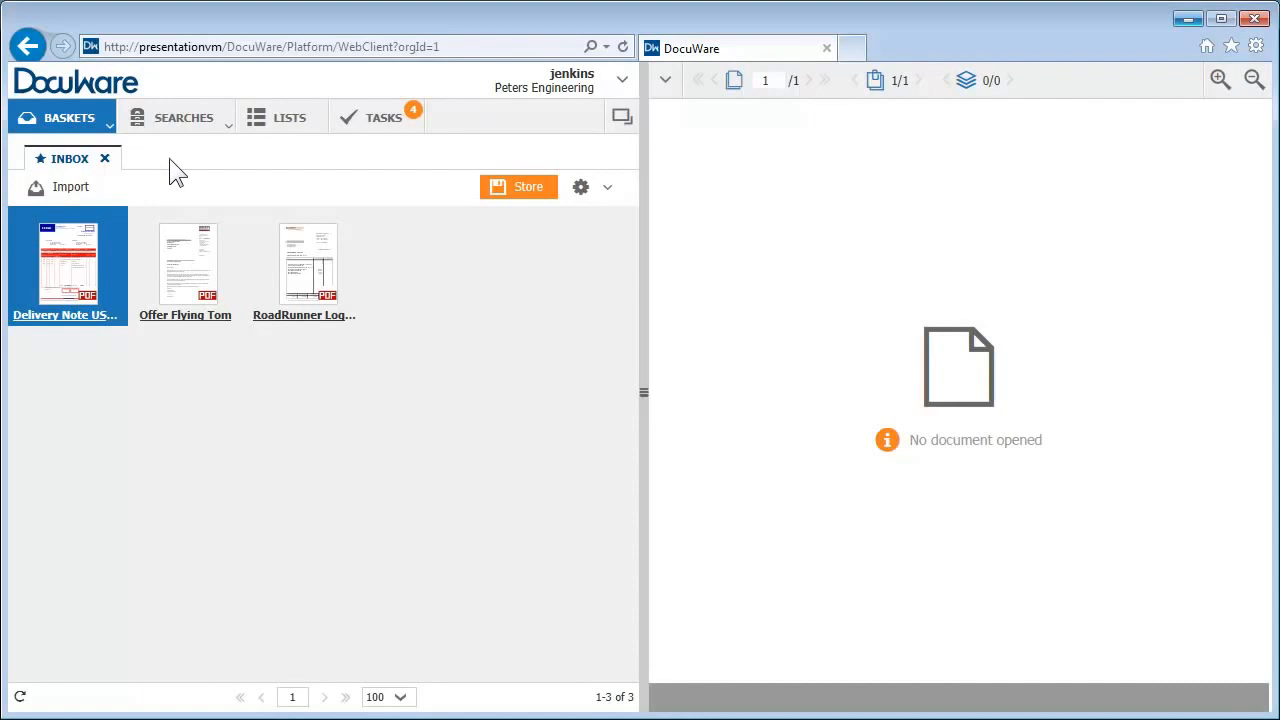
mouse_move(162, 352)
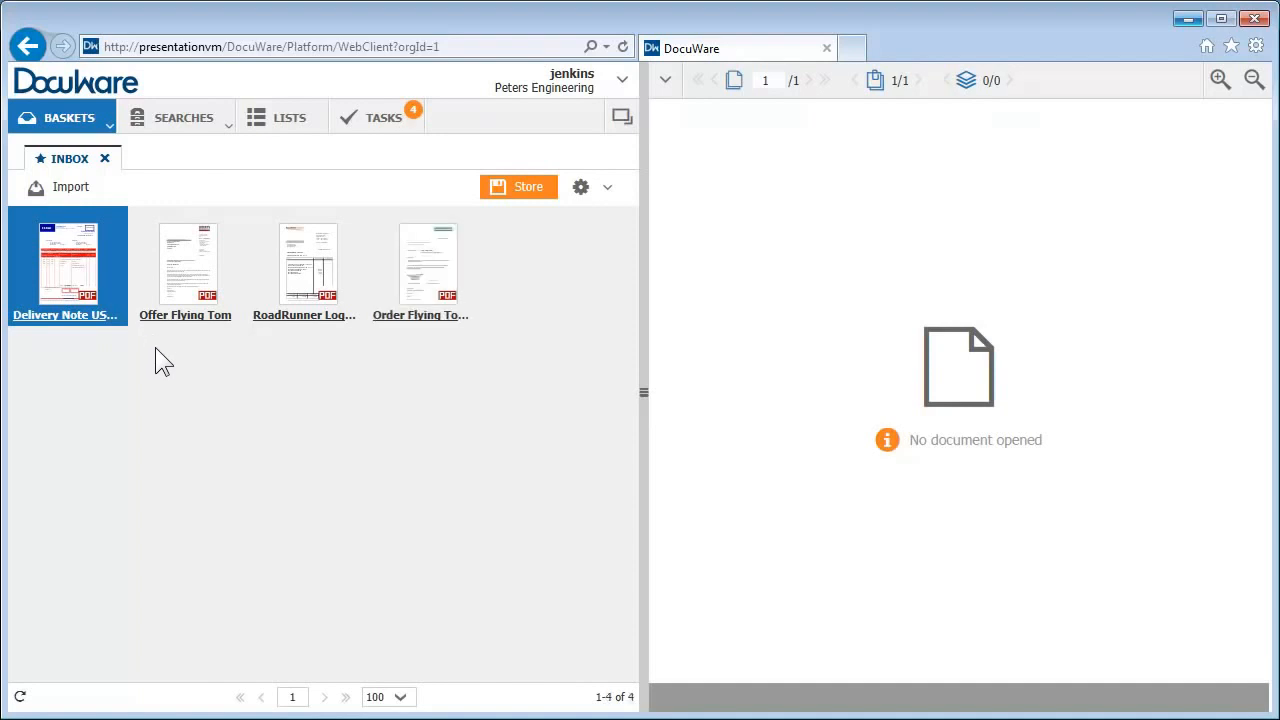
mouse_move(70, 187)
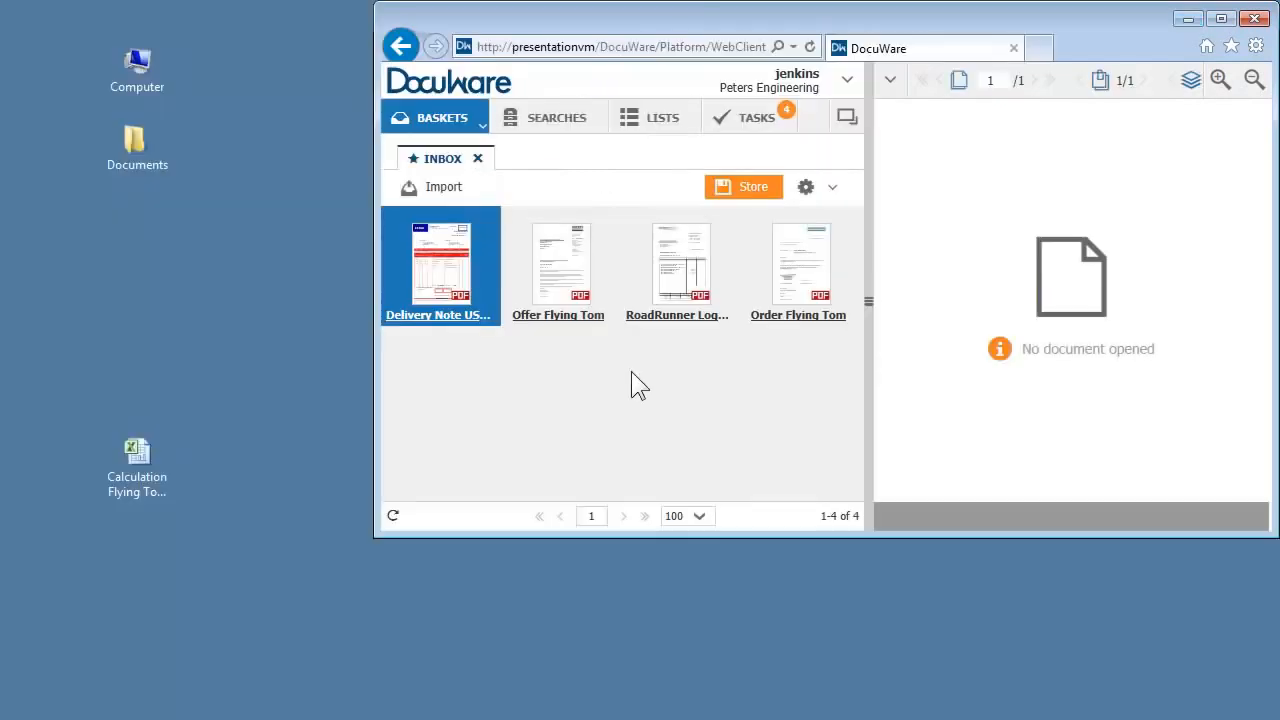
mouse_move(490, 450)
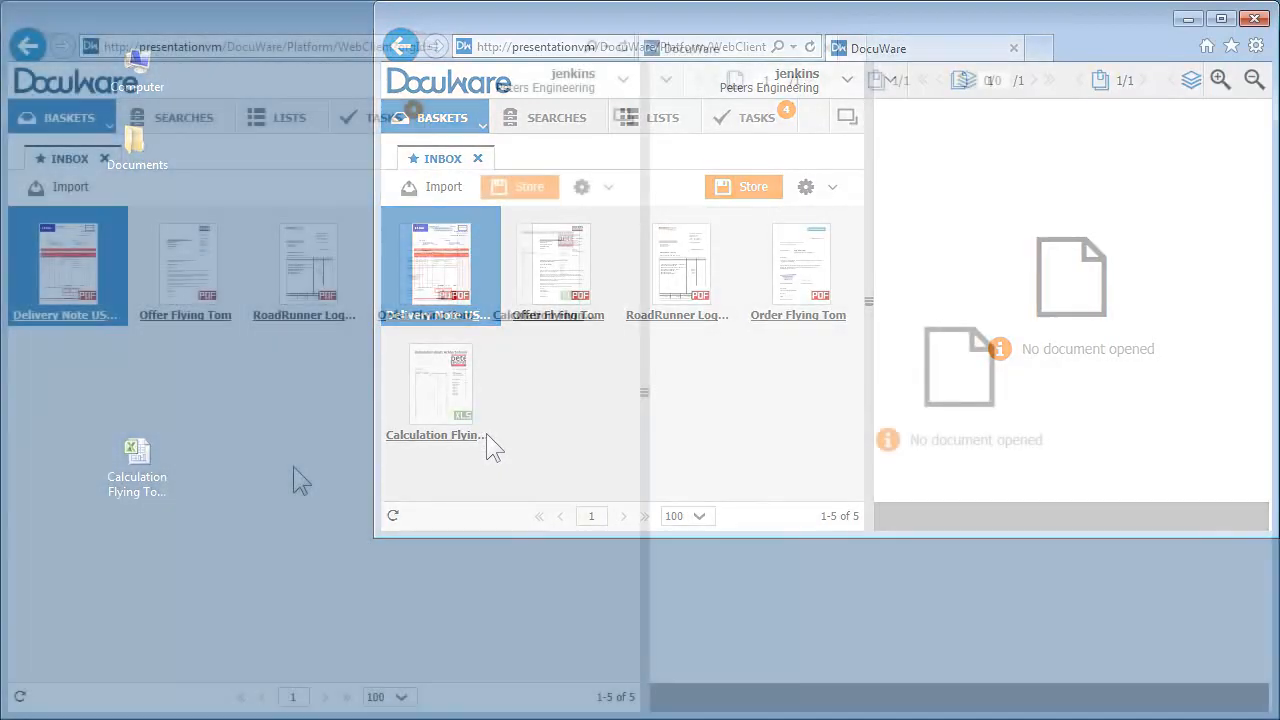
Add the Calculation Flying Tom spreadsheet to the inbox and view Offer Flying Tom
click(1013, 47)
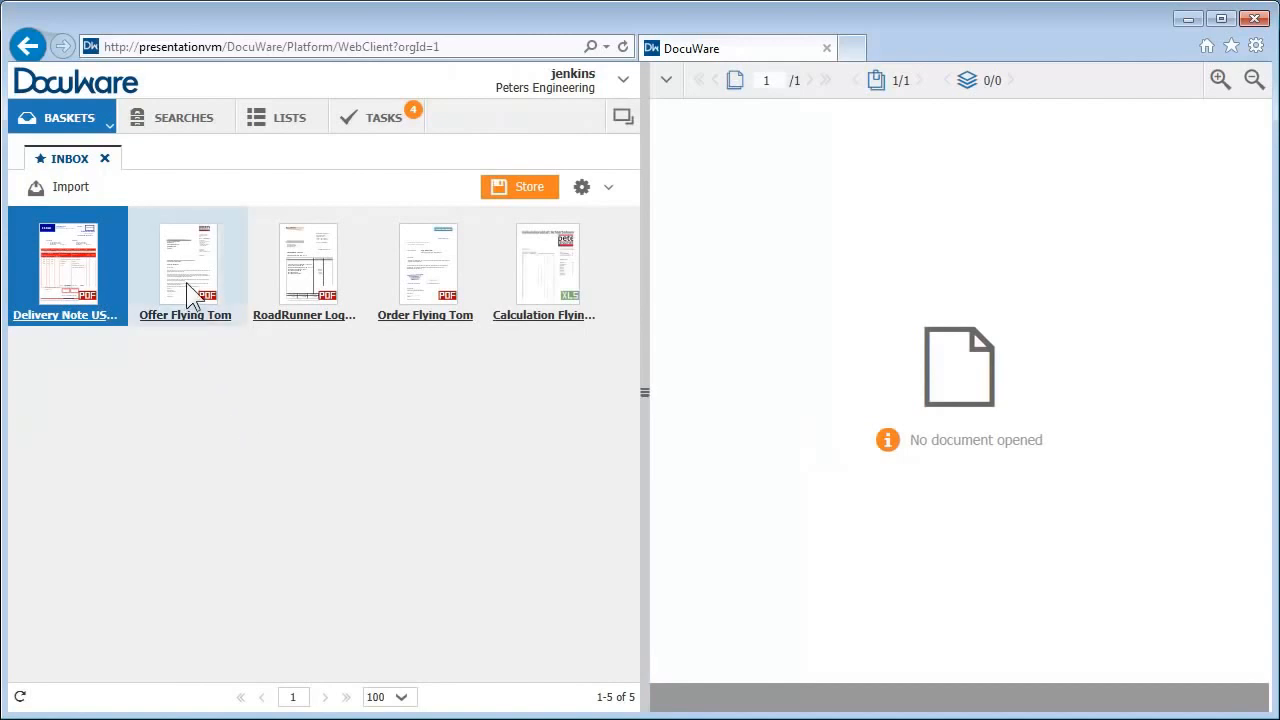
click(186, 265)
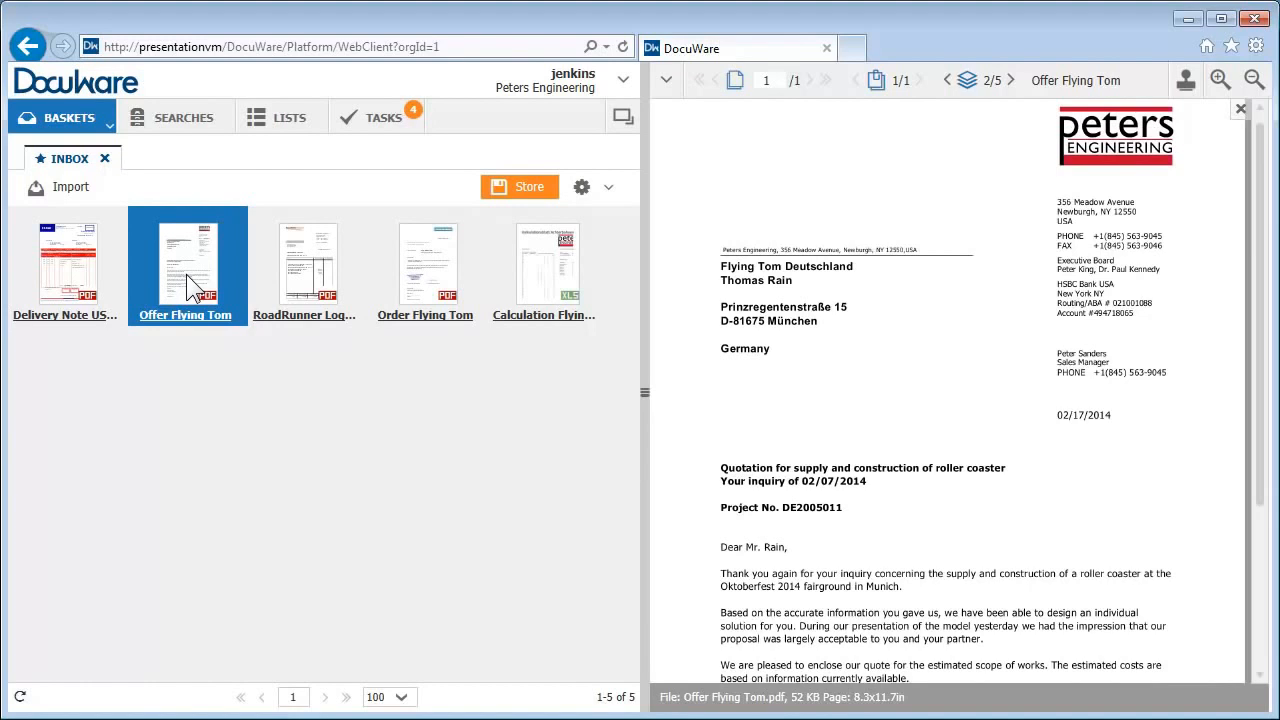
mouse_move(185, 280)
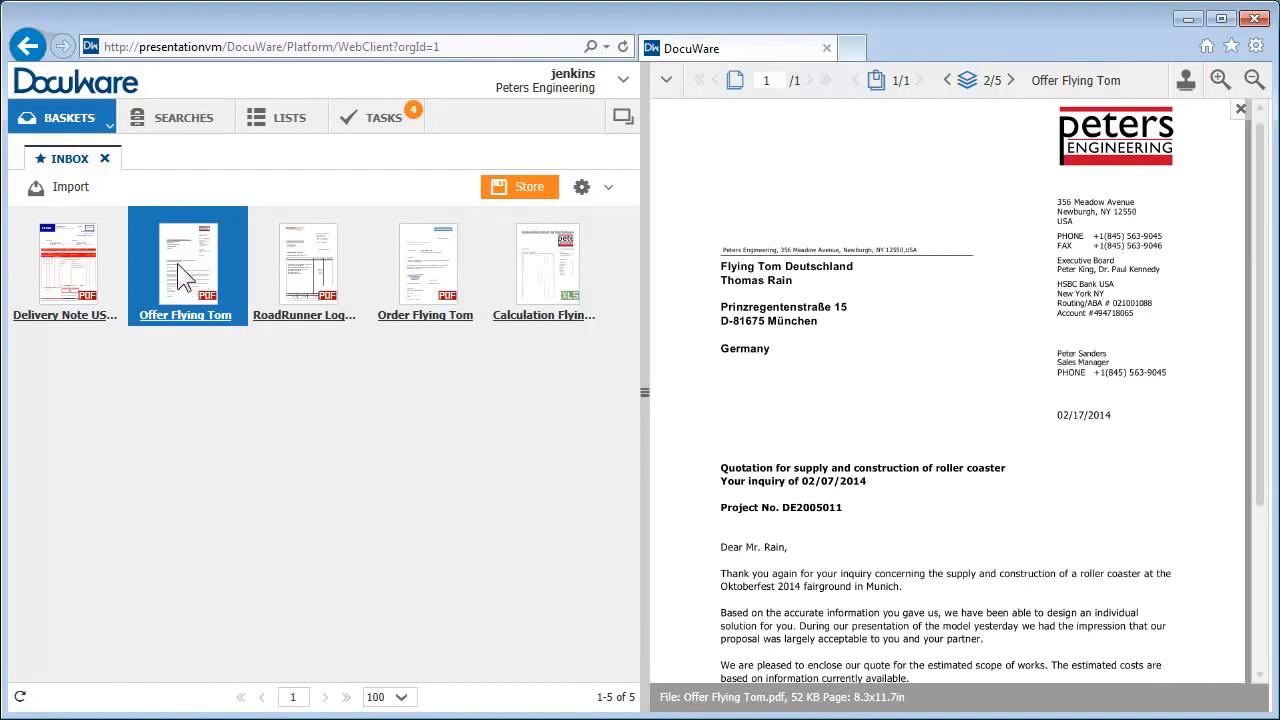
Open the Invoices out and Invoices in baskets, then switch back to the Inbox
click(62, 117)
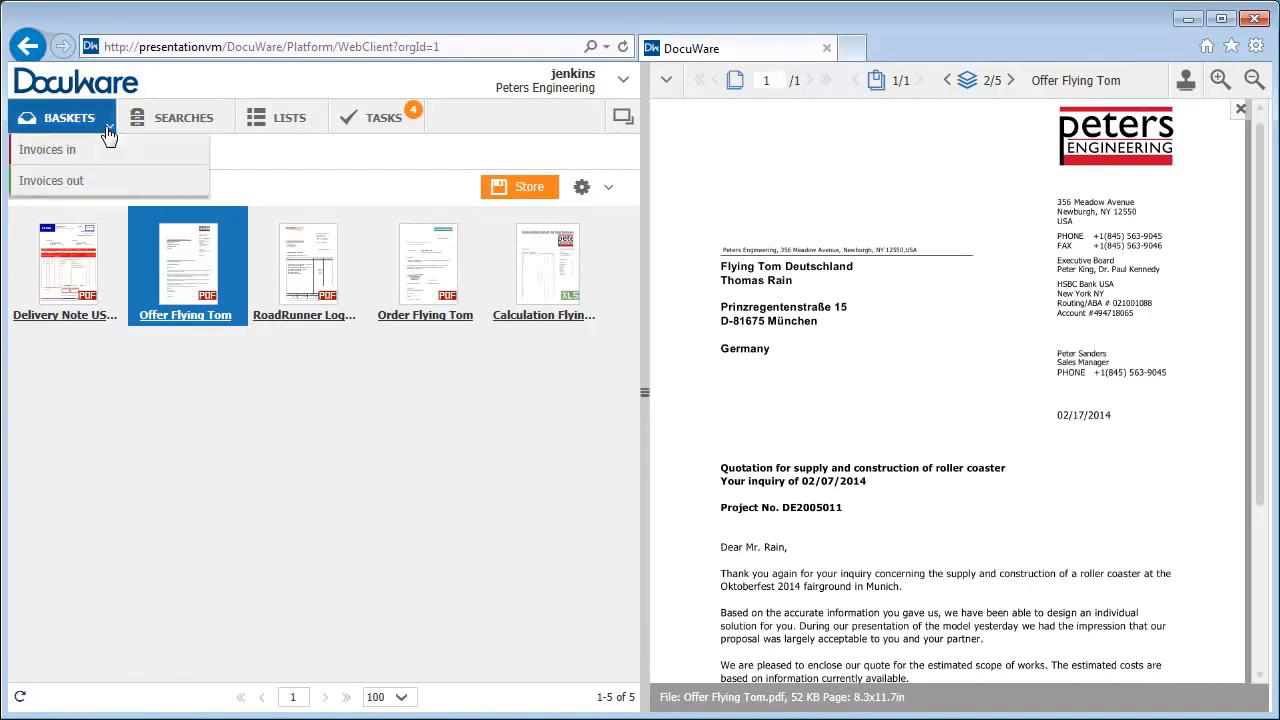
click(48, 149)
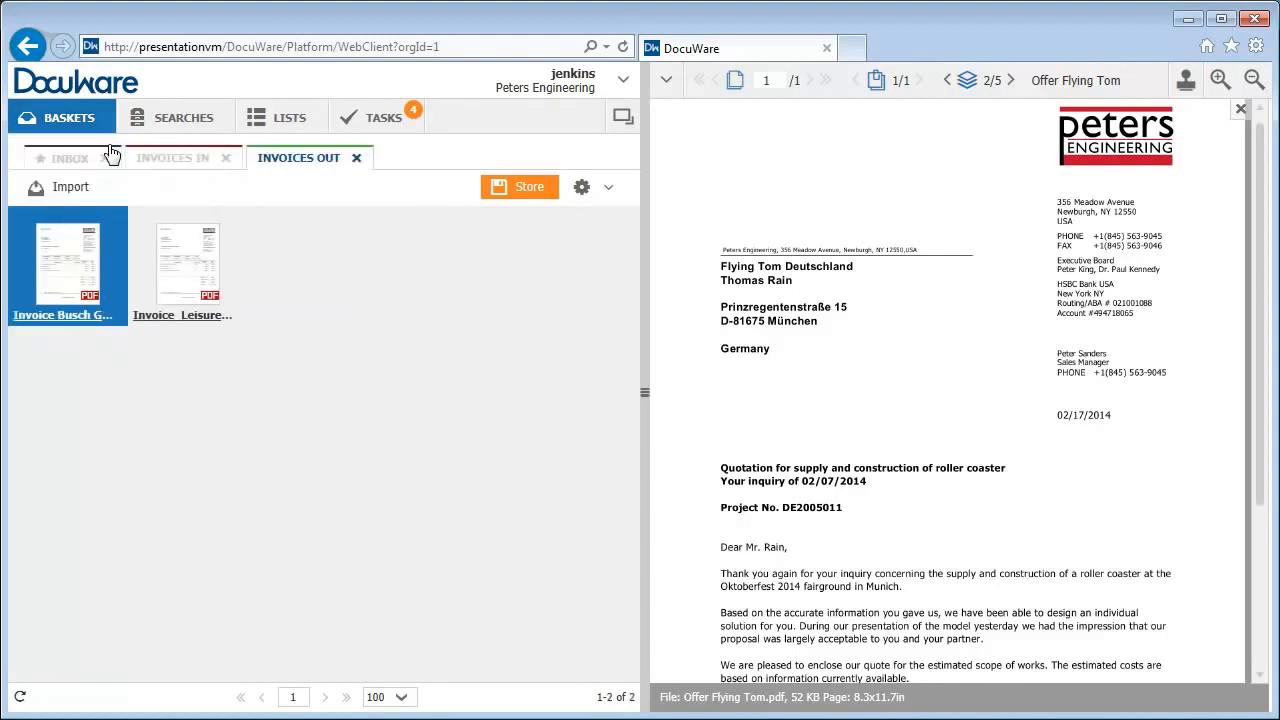
click(173, 157)
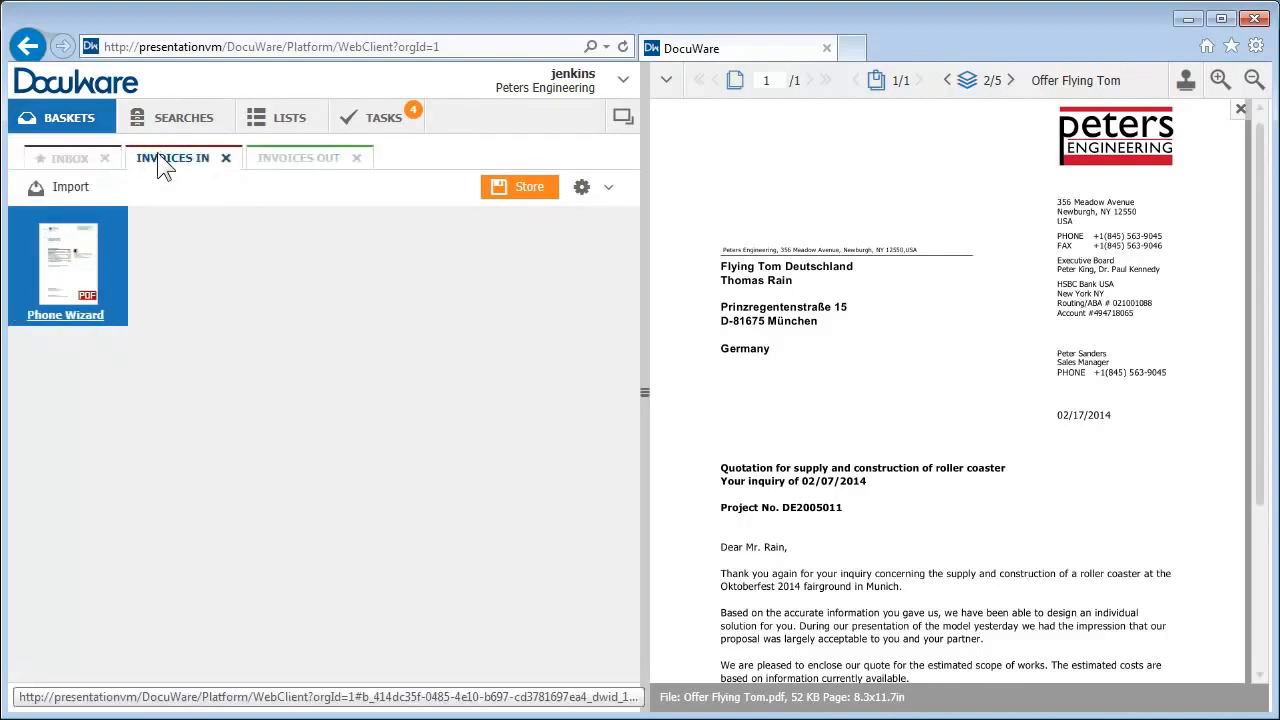
click(67, 158)
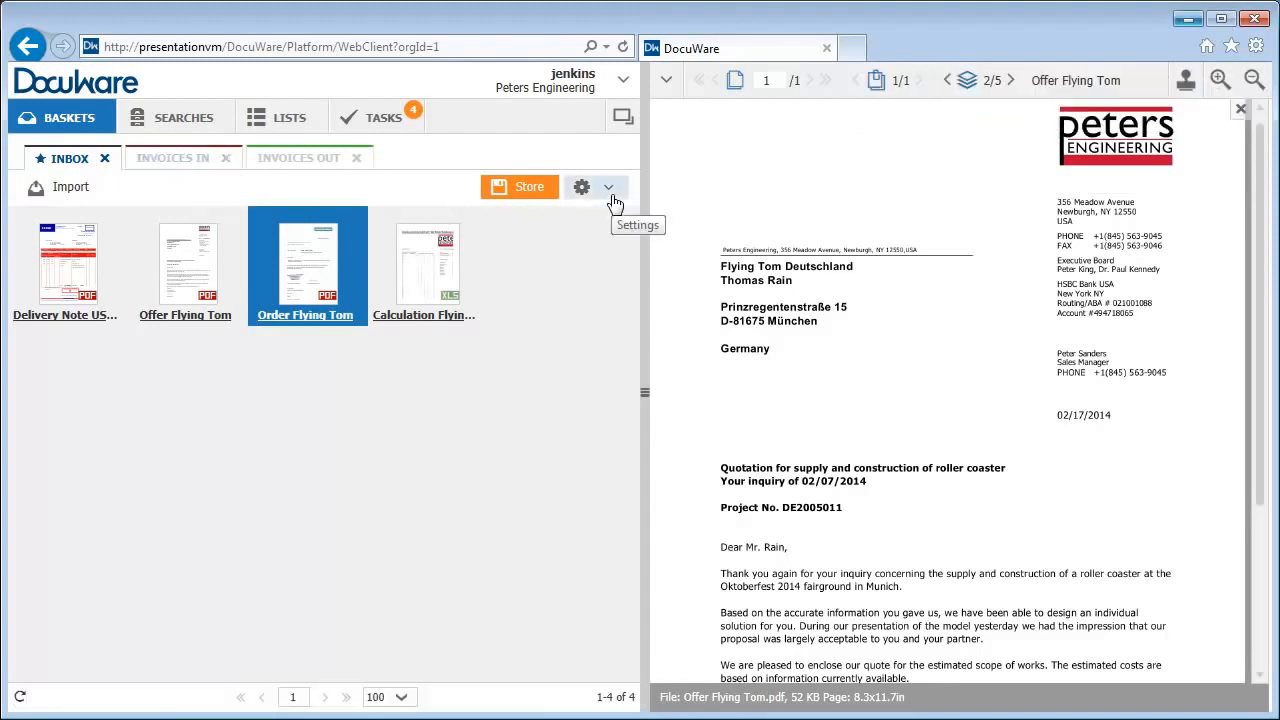
click(607, 187)
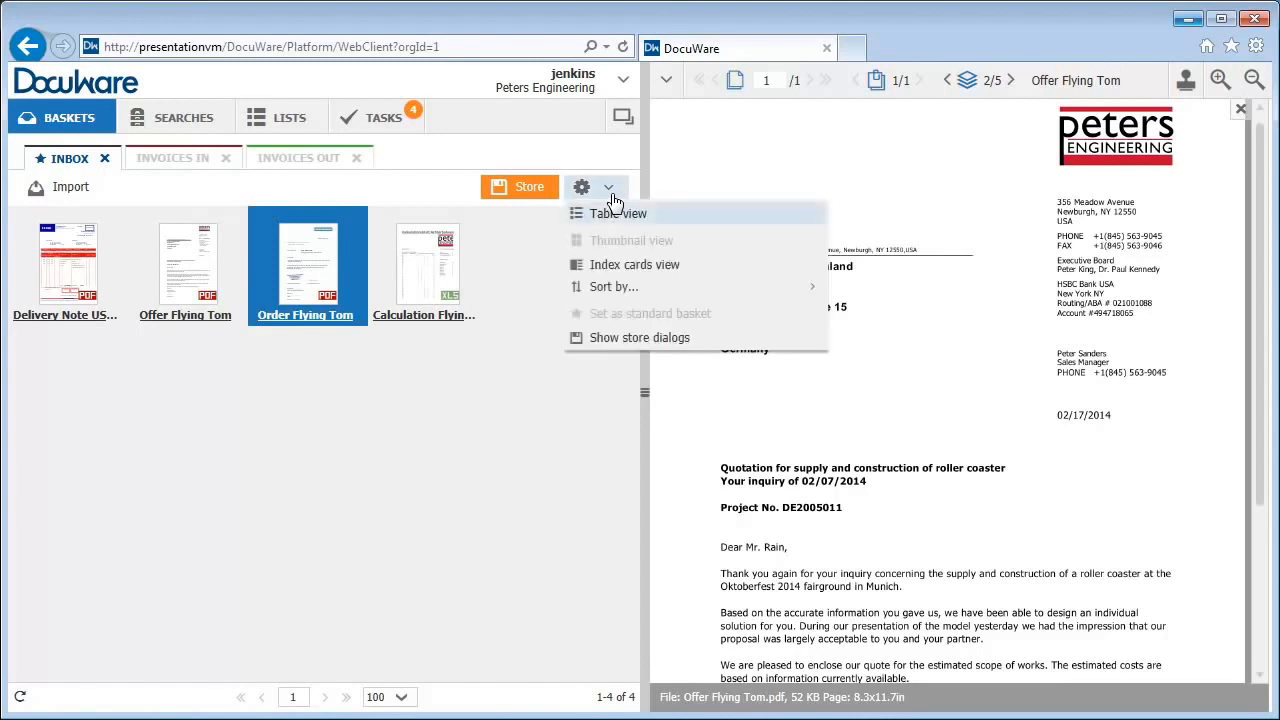
mouse_move(610, 217)
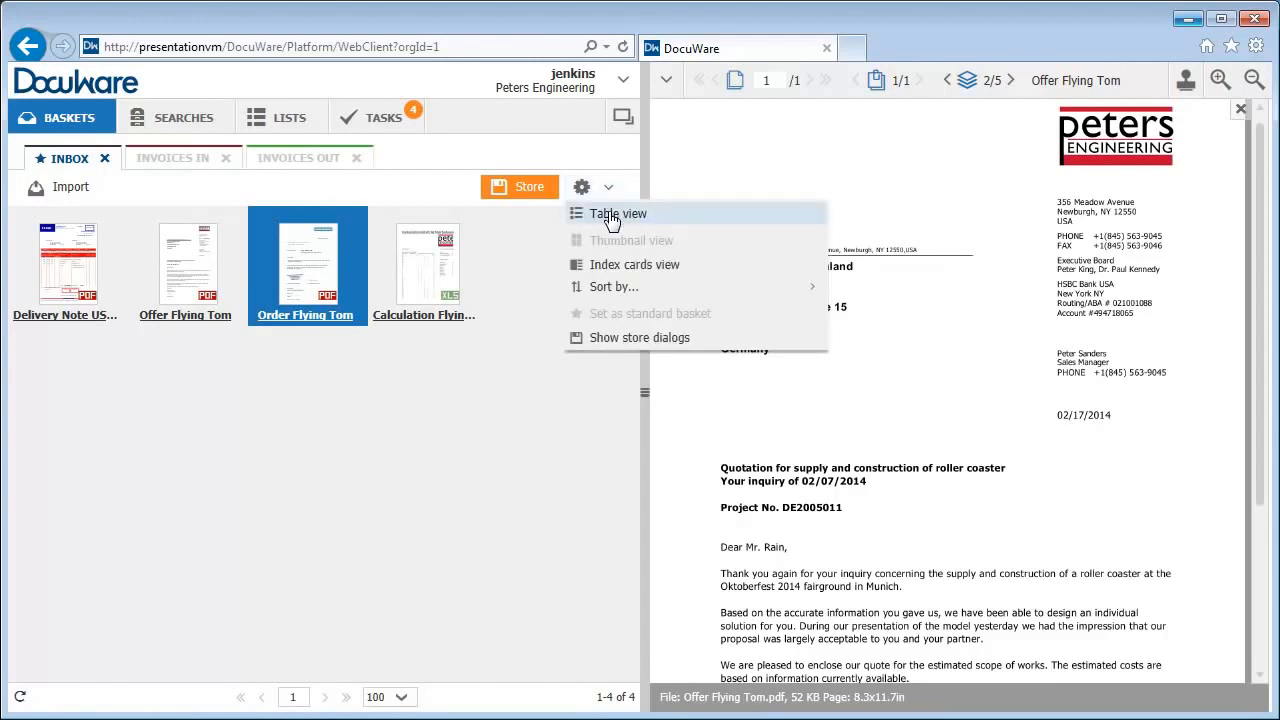
click(616, 213)
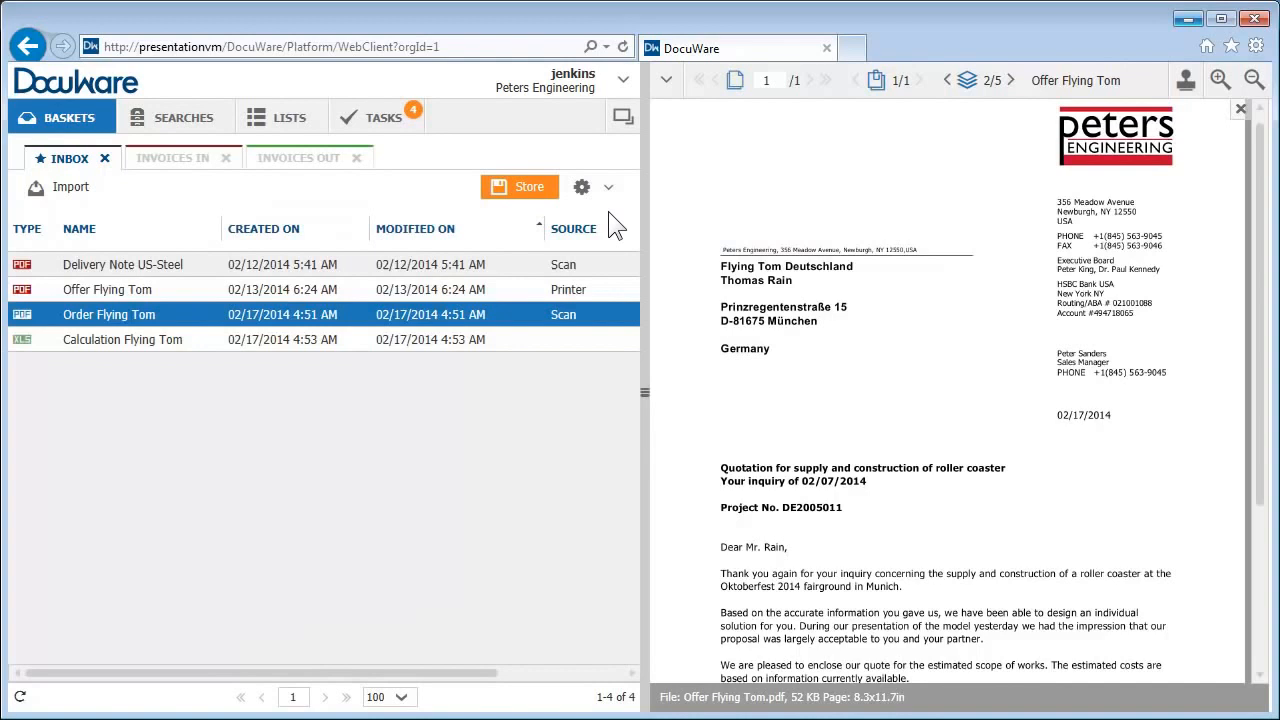
click(607, 187)
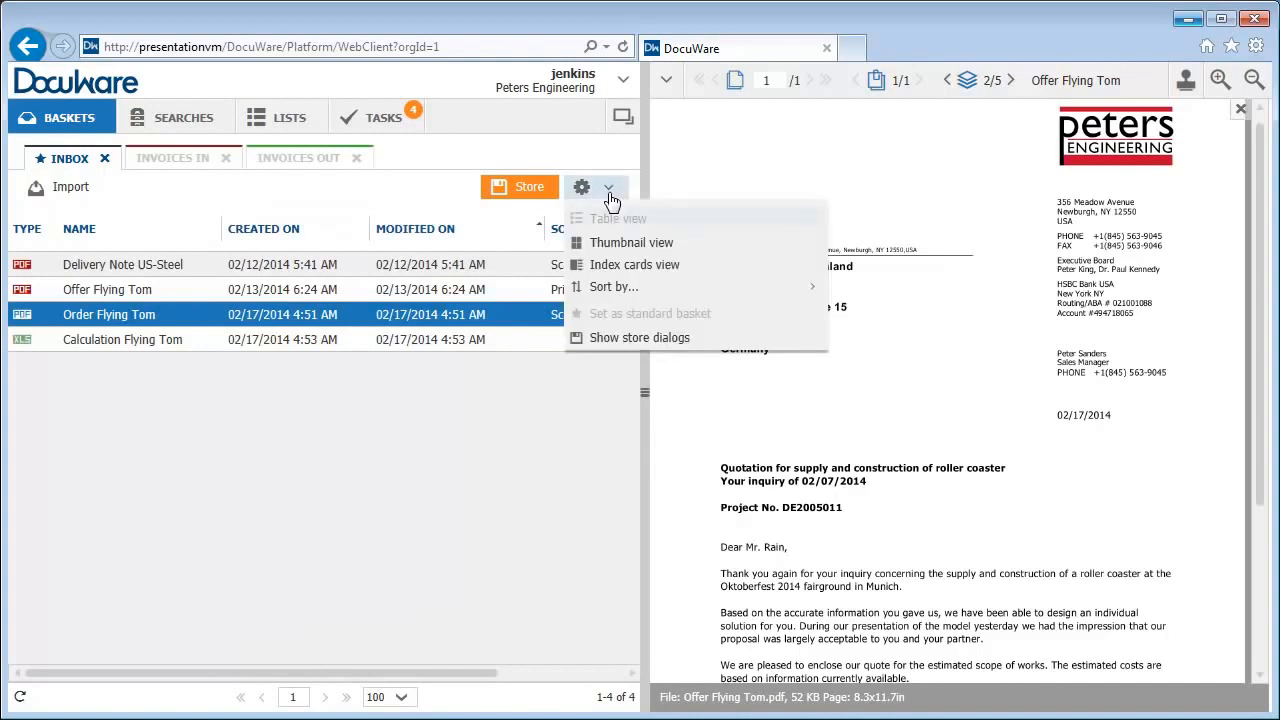
click(631, 242)
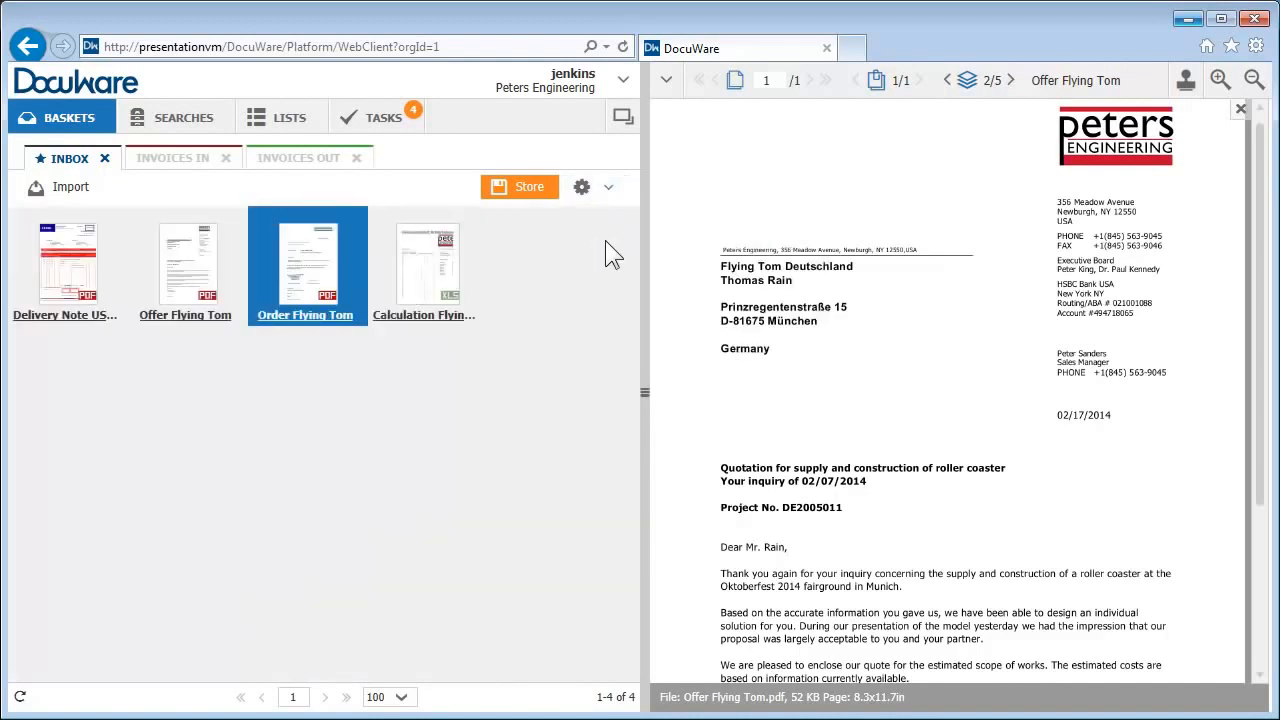
mouse_move(393, 400)
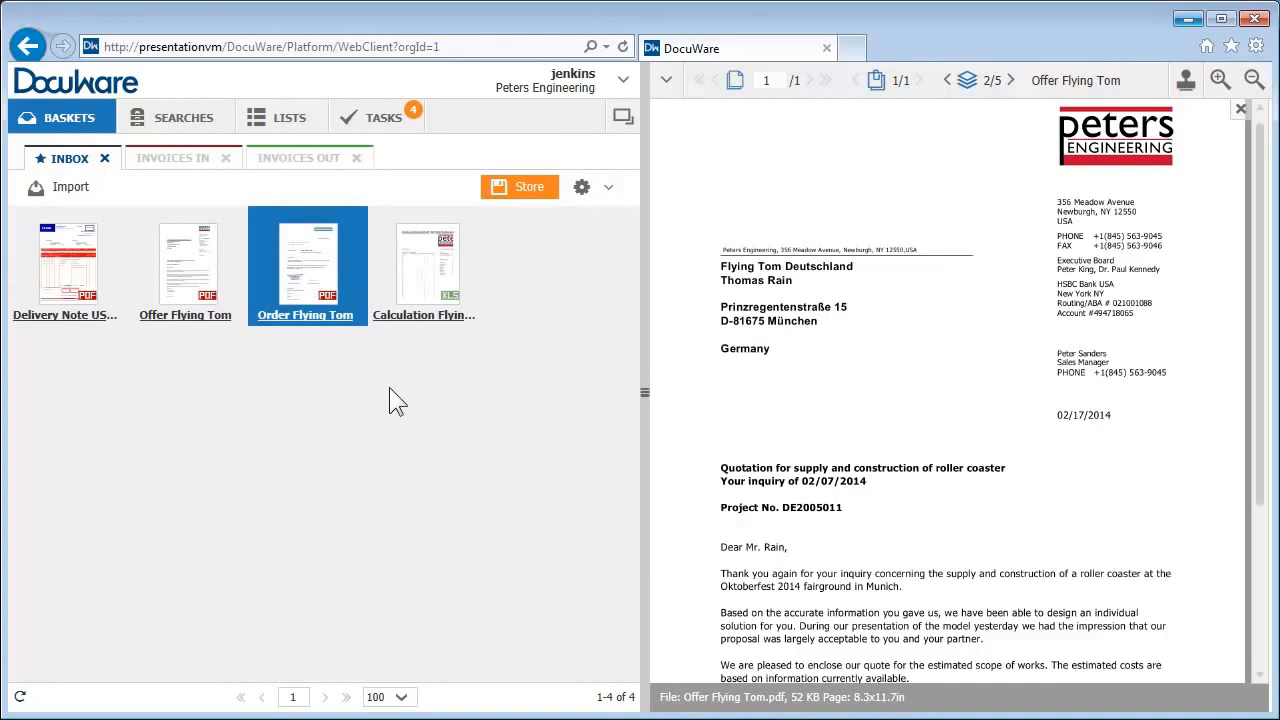
mouse_move(332, 320)
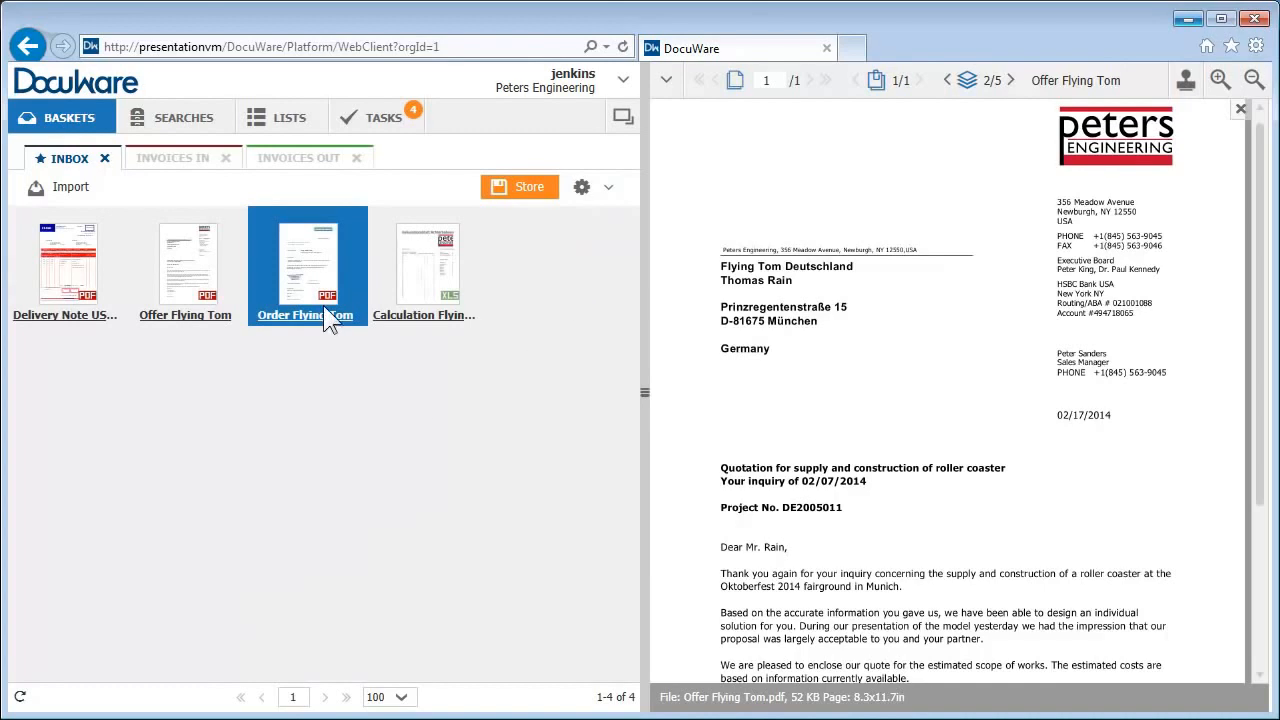
Select Offer Flying Tom plus the Calculation Flying Tom spreadsheet and staple them
right_click(307, 265)
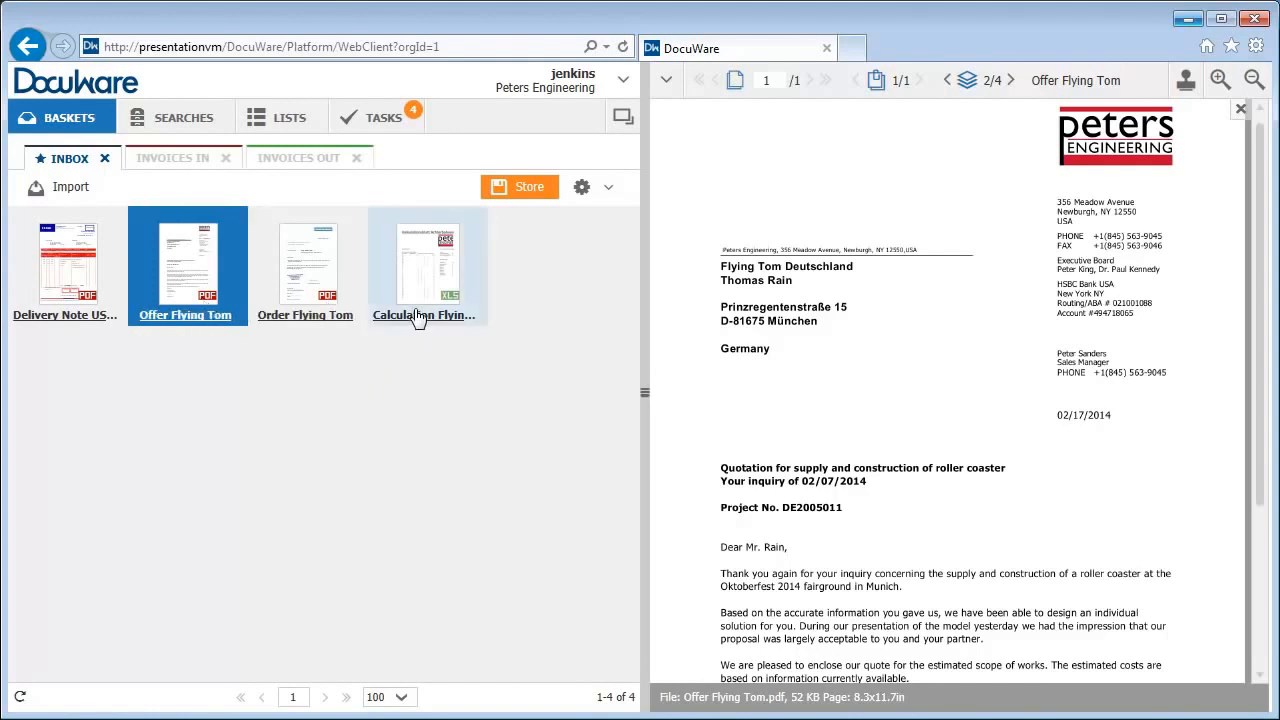
click(427, 265)
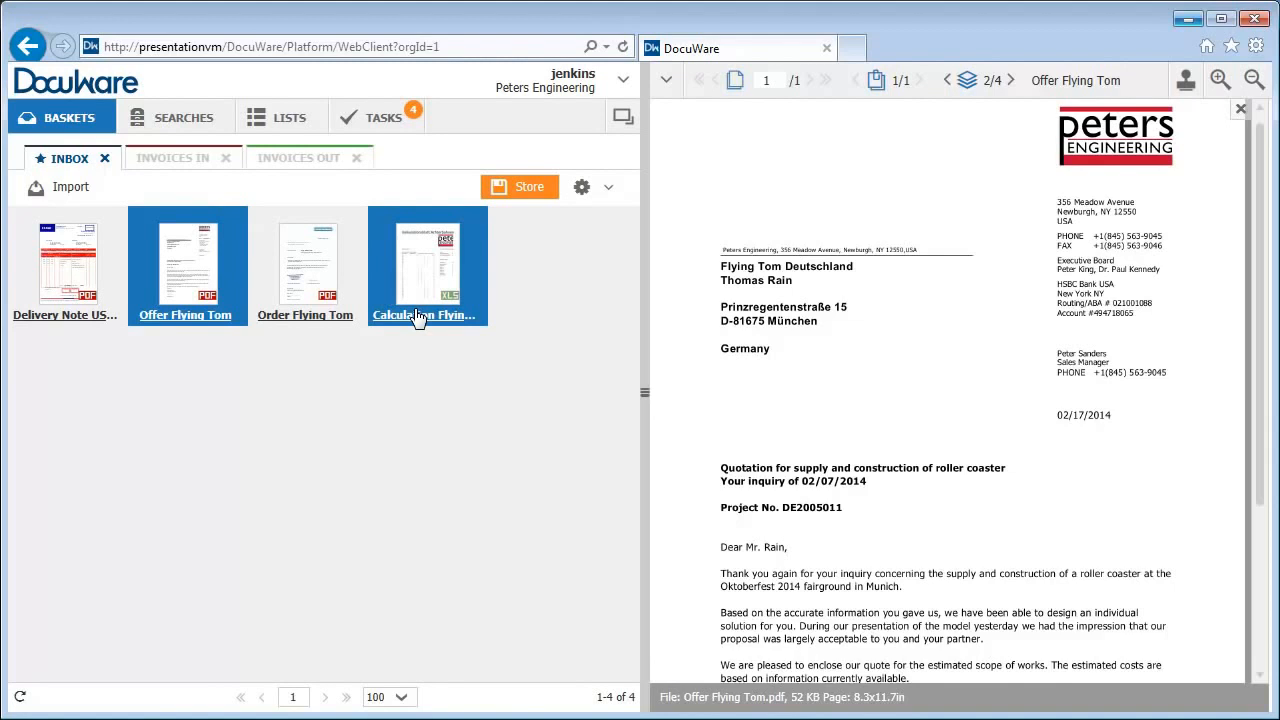
right_click(426, 265)
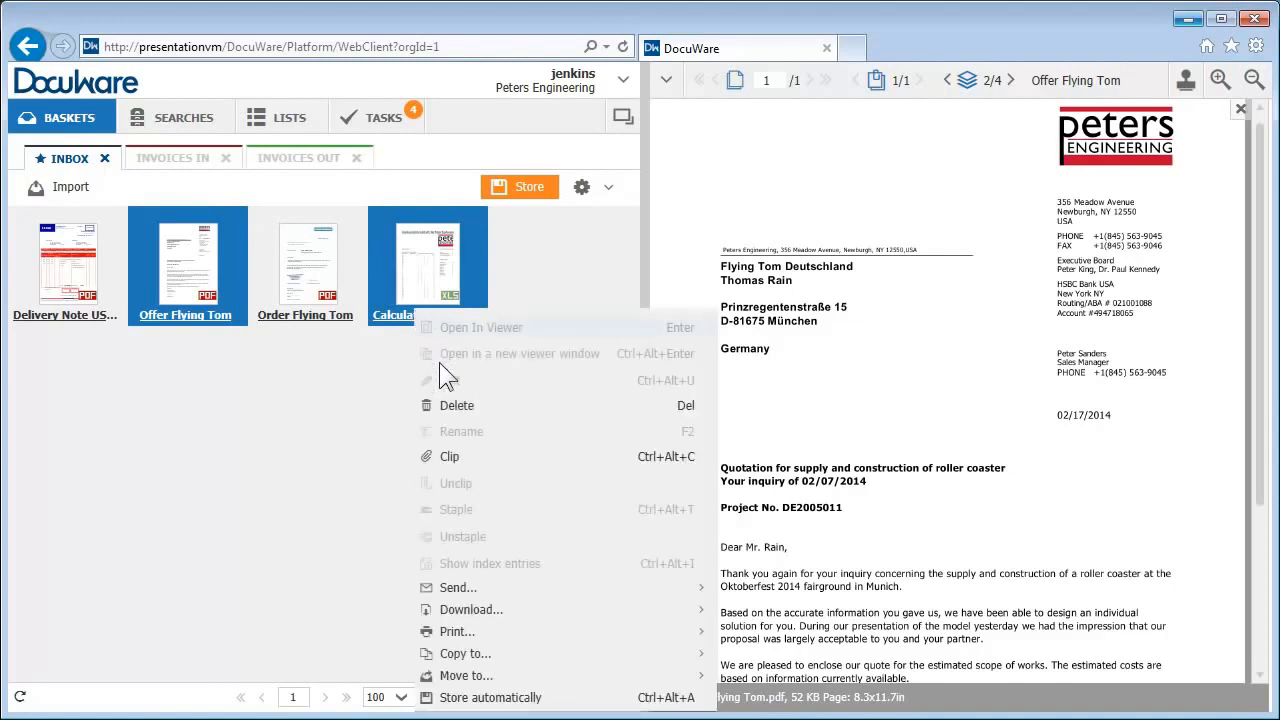
click(457, 405)
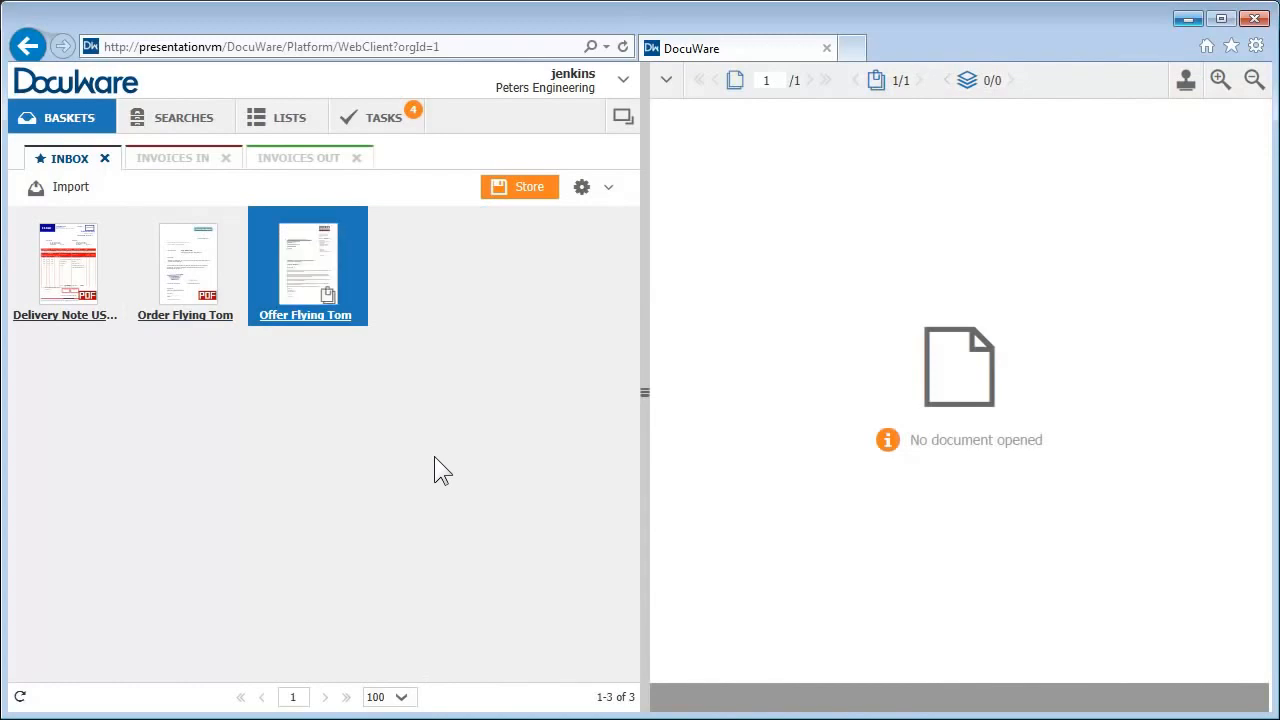
click(519, 187)
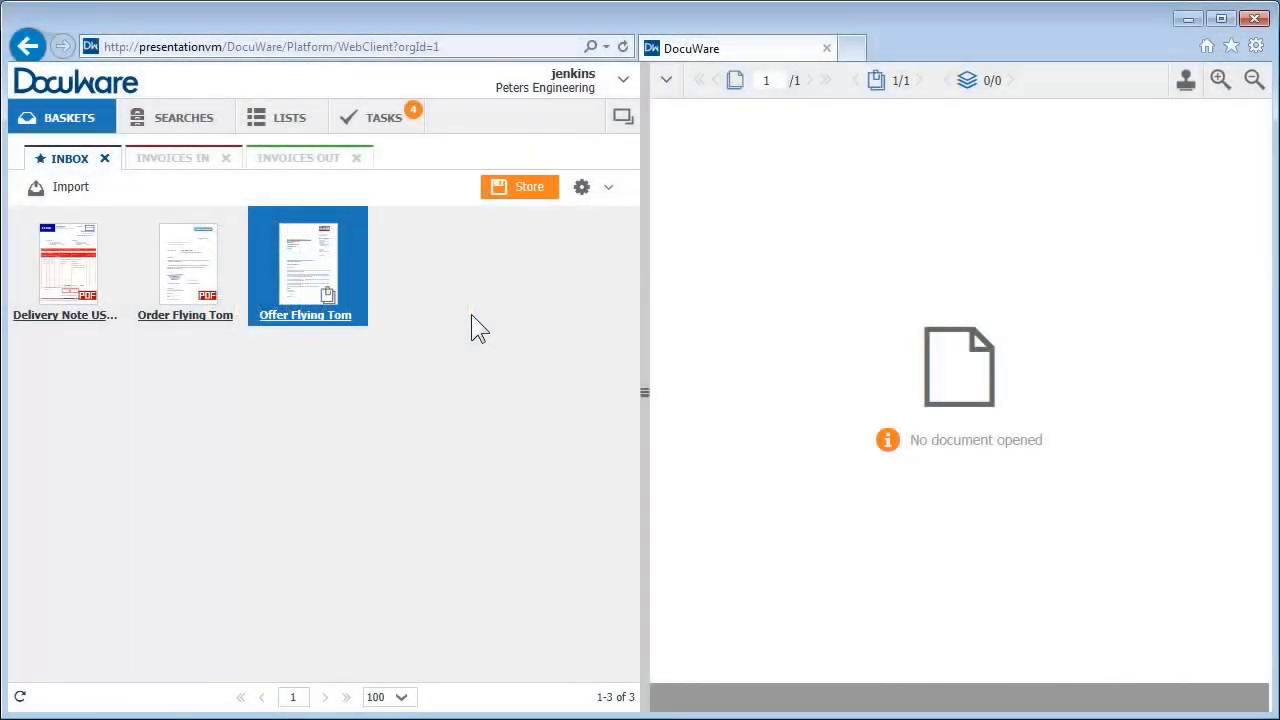
Store Offer Flying Tom in the Documents cabinet with document type Offer out
click(519, 187)
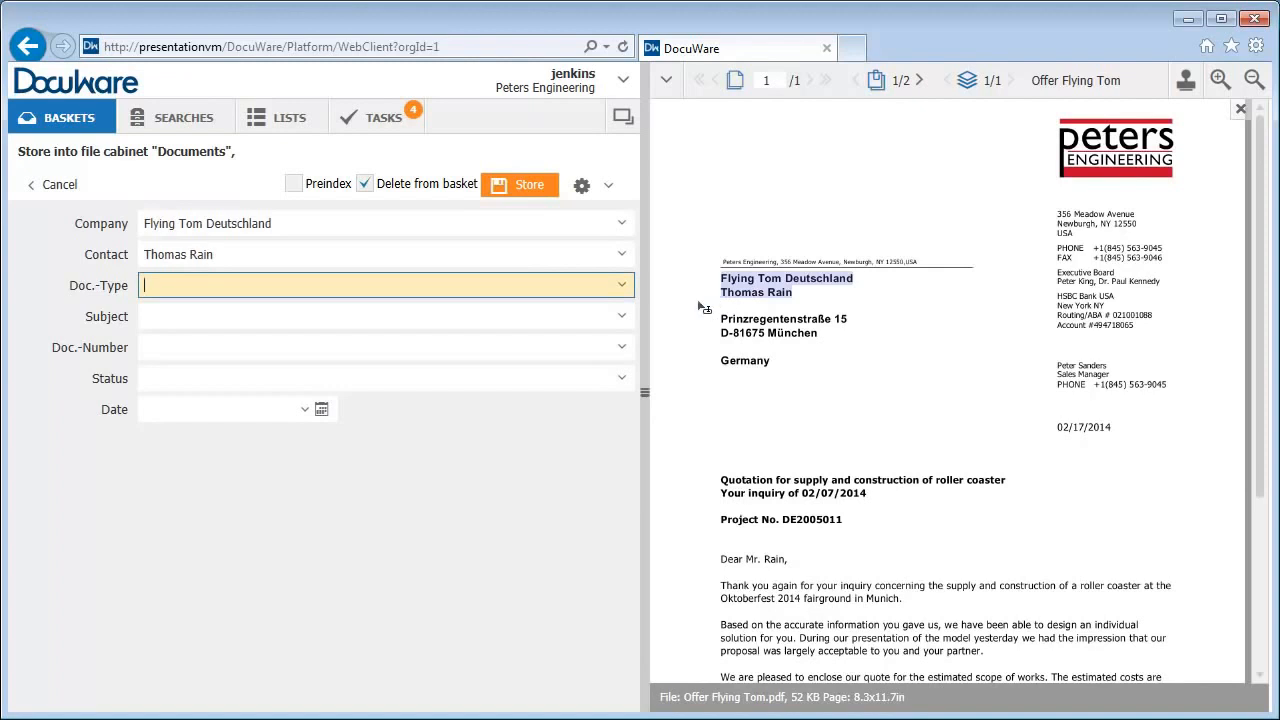
click(622, 285)
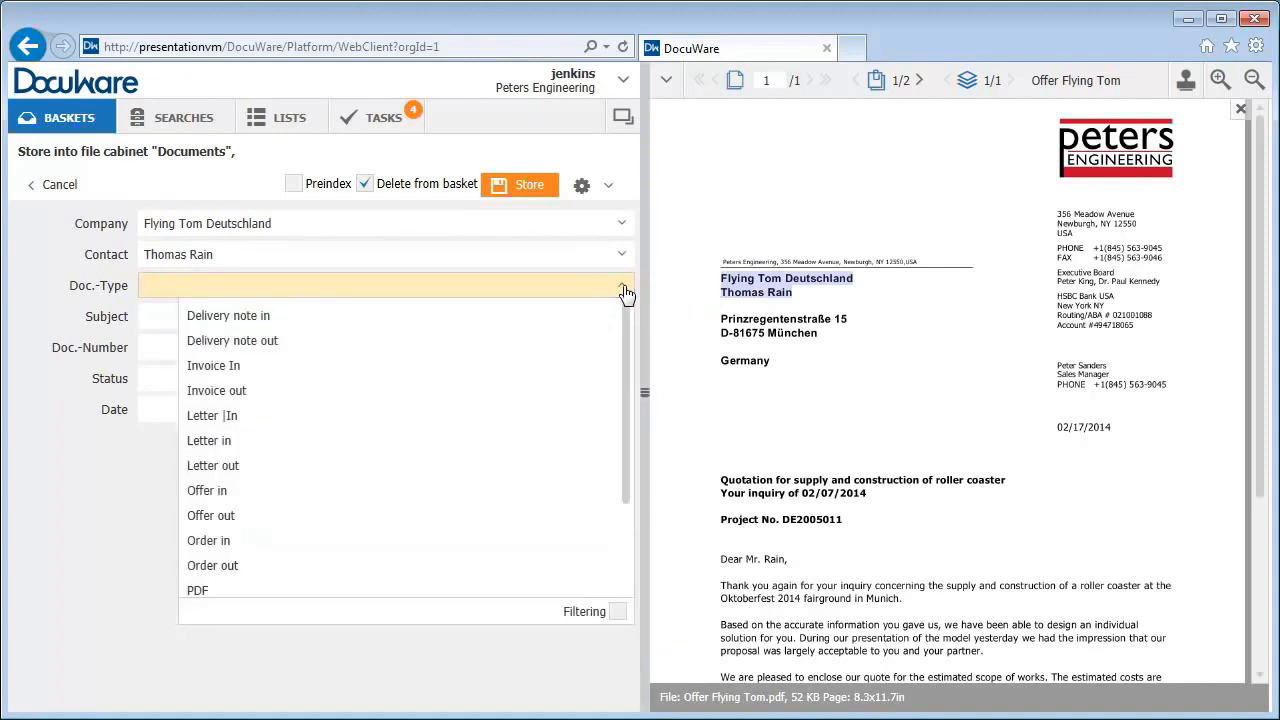
mouse_move(553, 515)
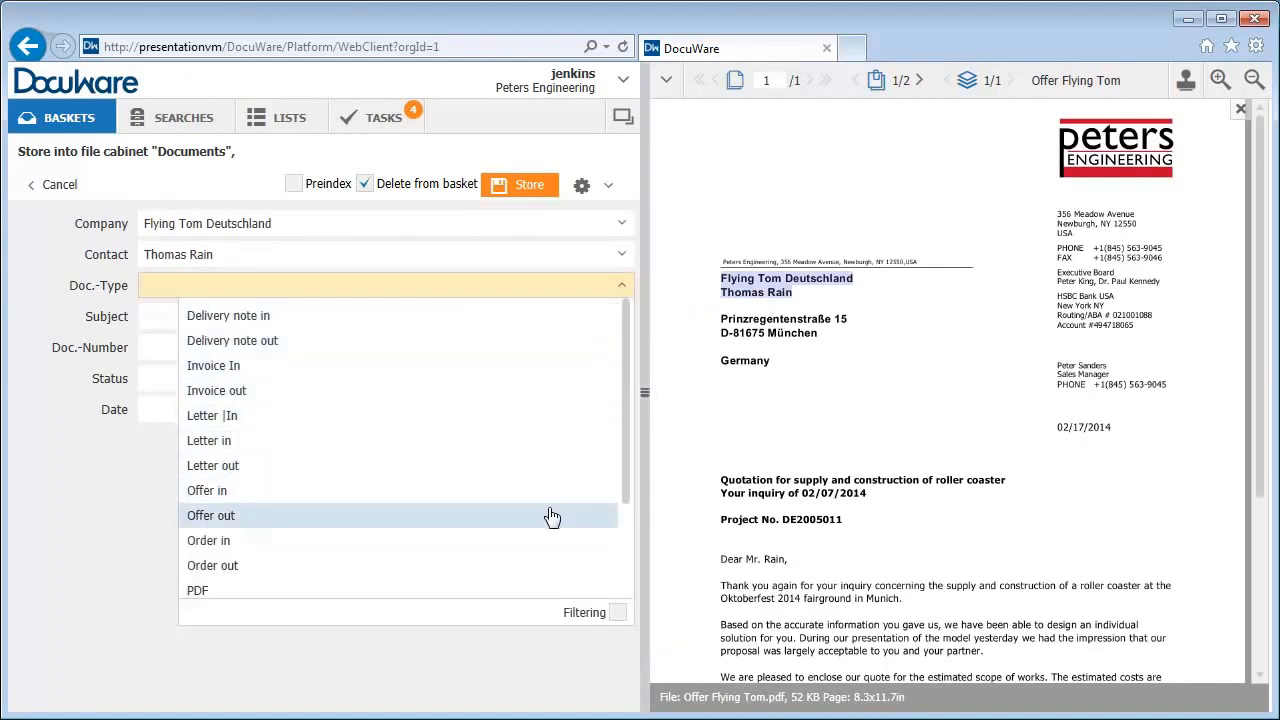
click(210, 515)
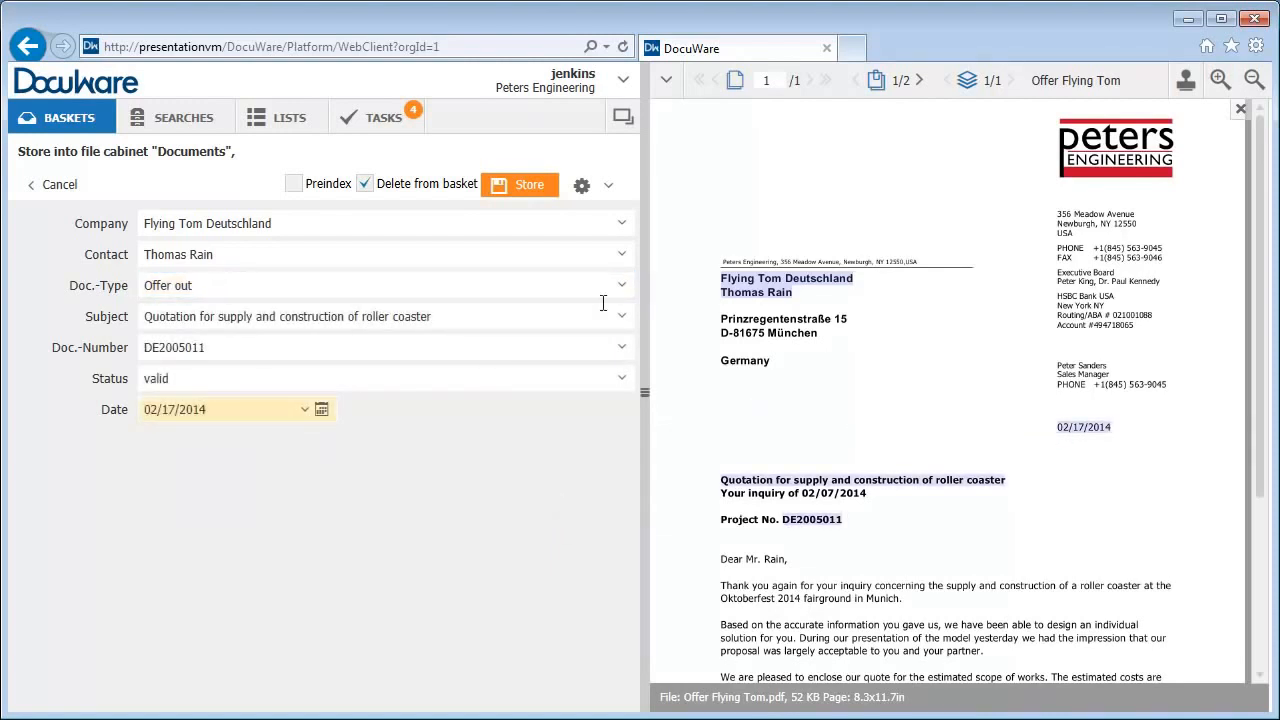
click(519, 185)
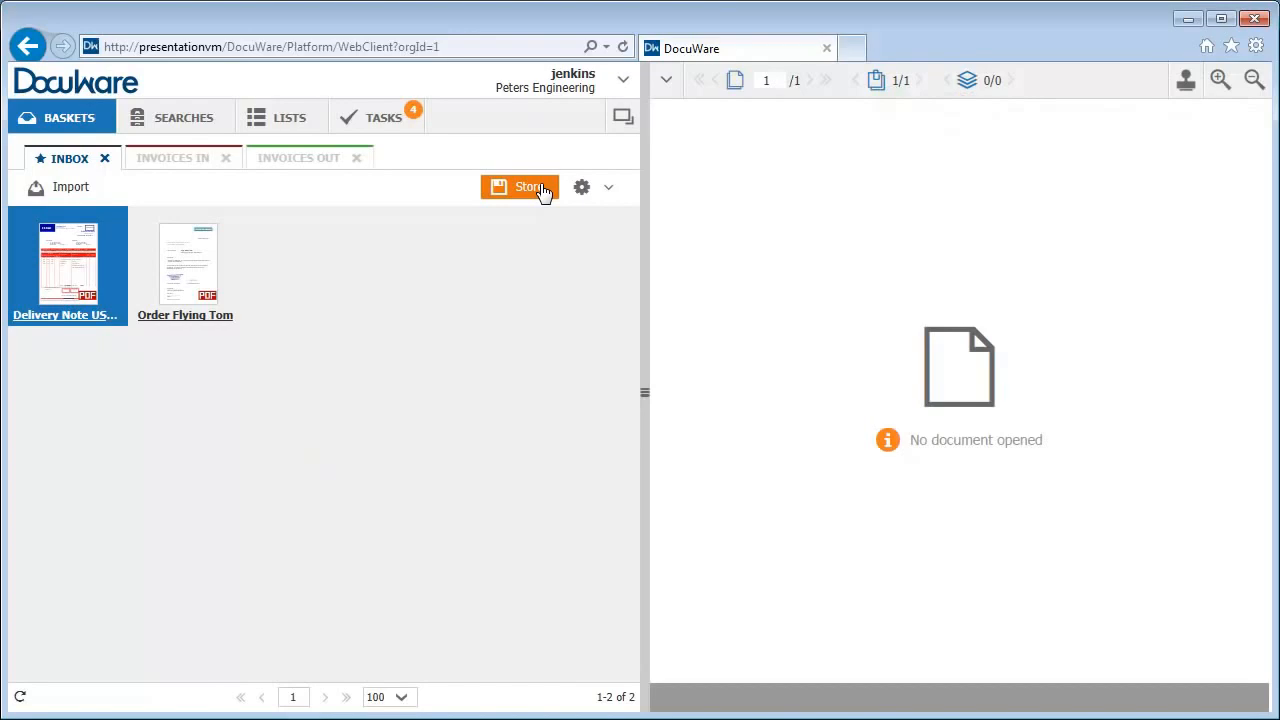
Search for company US-Steel with document type Invoice In, returning four results
click(183, 117)
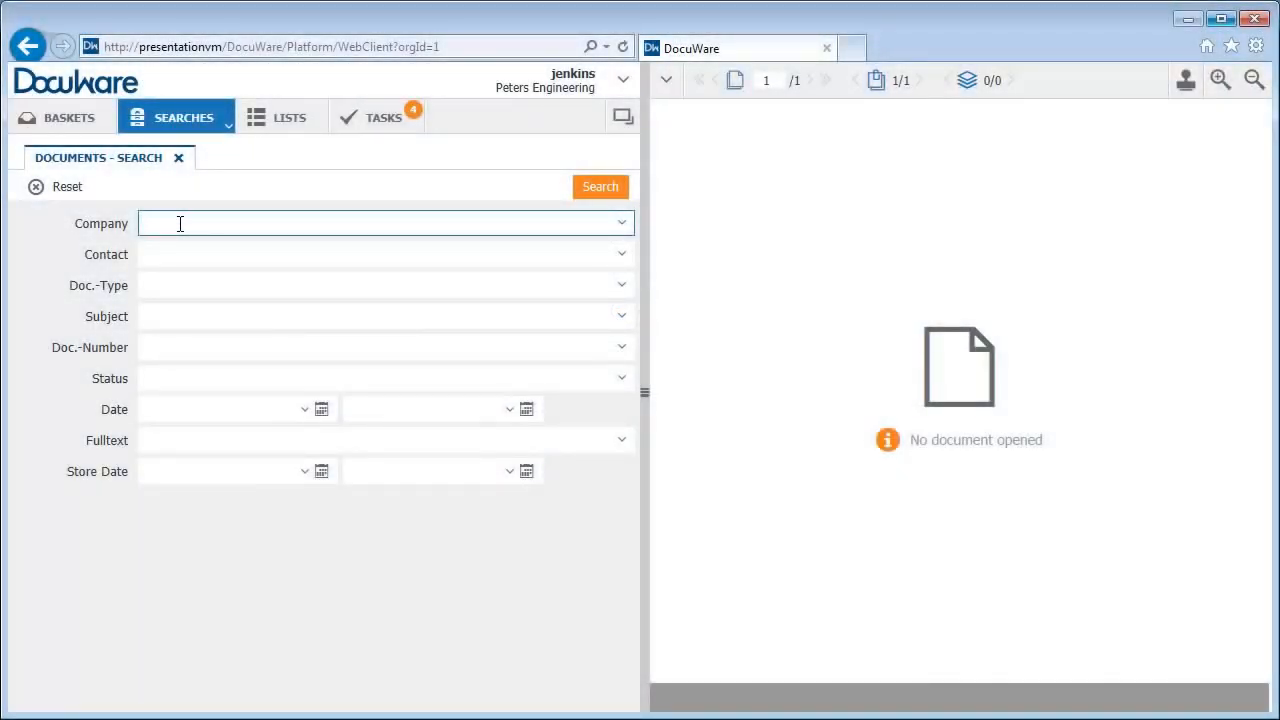
text(Us)
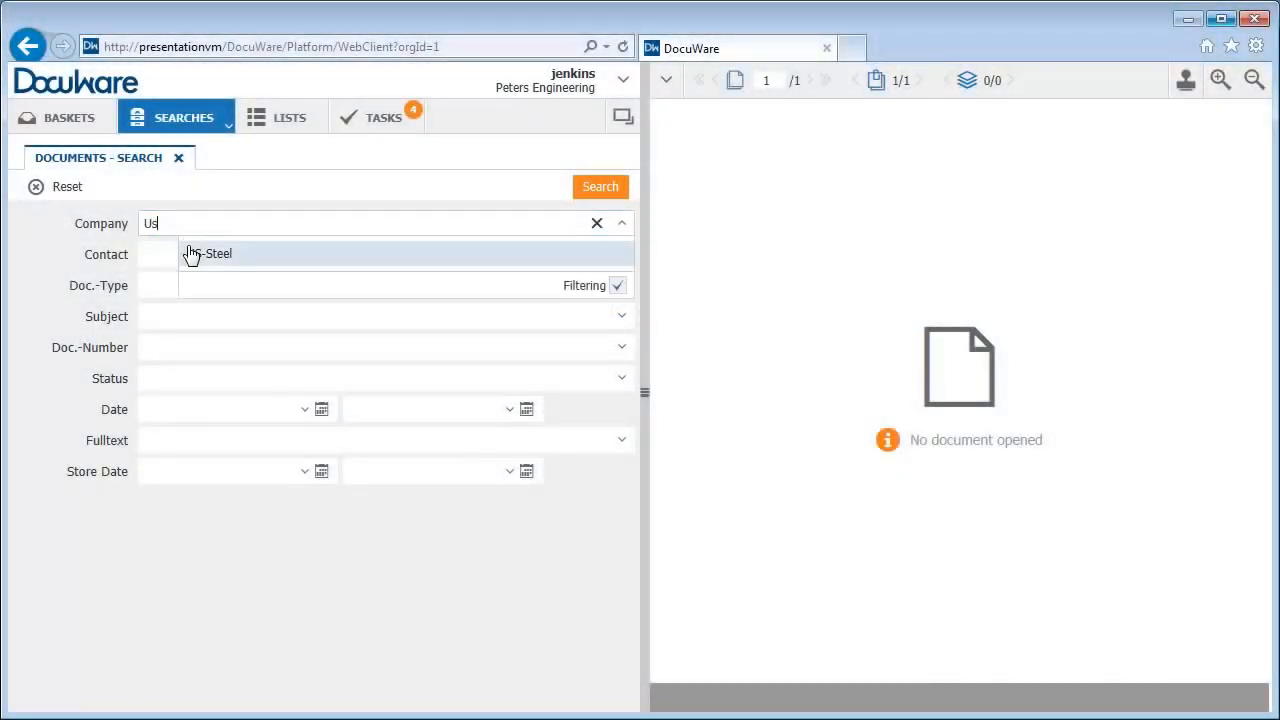
click(208, 253)
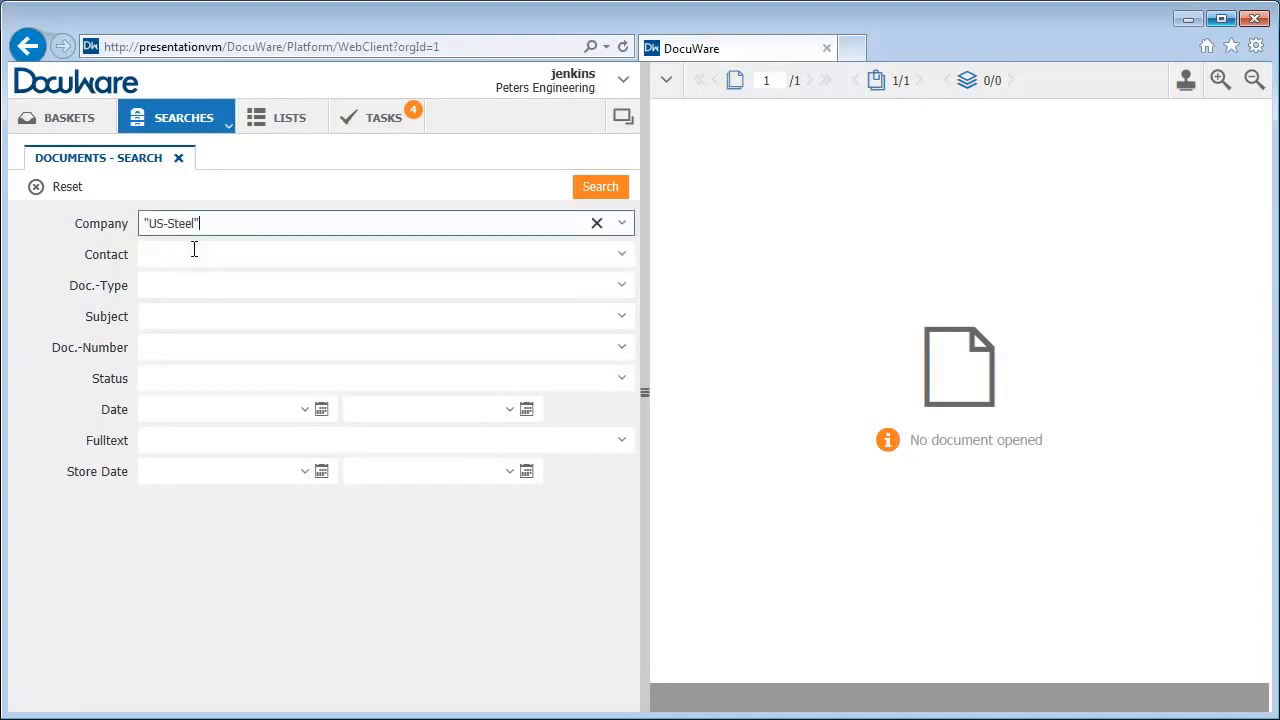
click(621, 285)
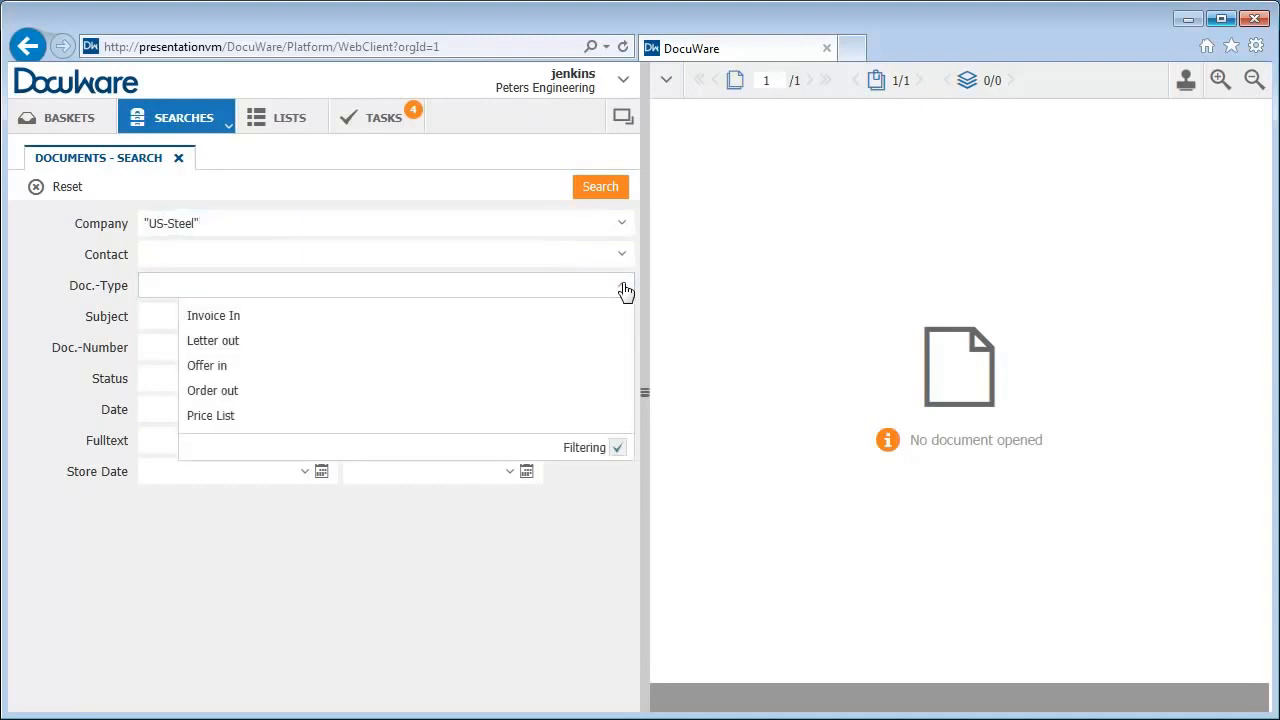
click(213, 315)
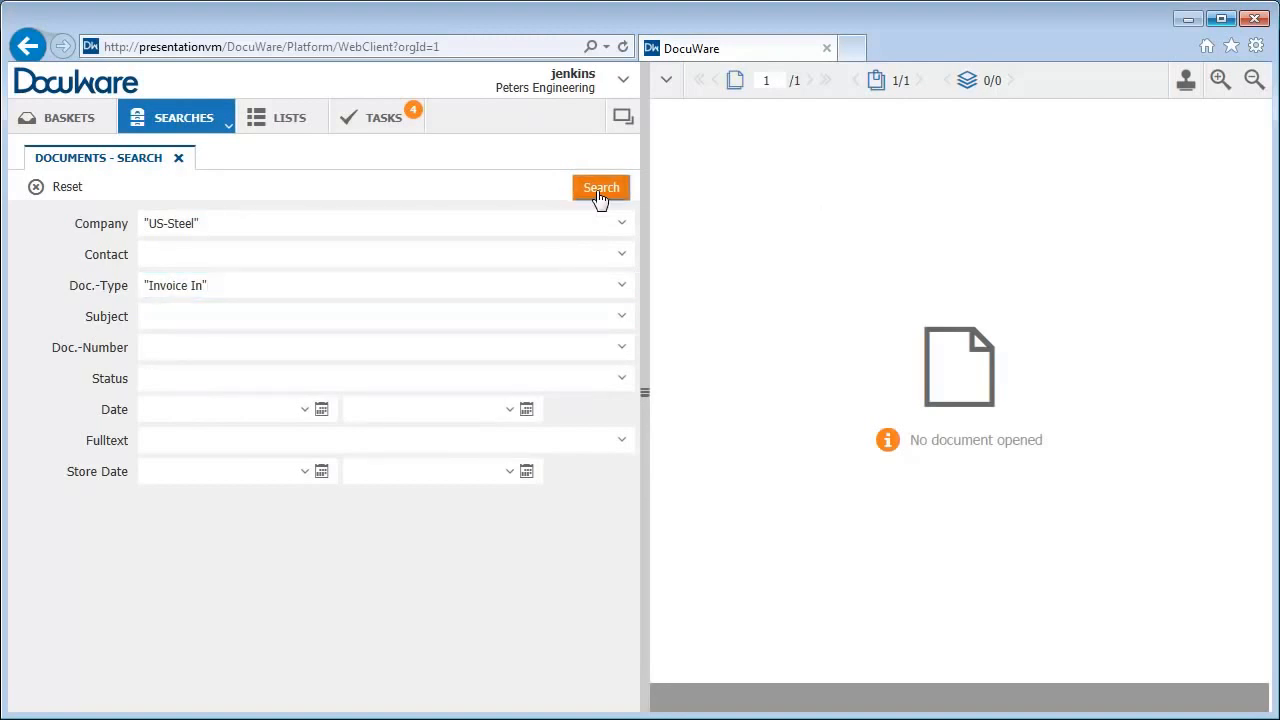
click(600, 188)
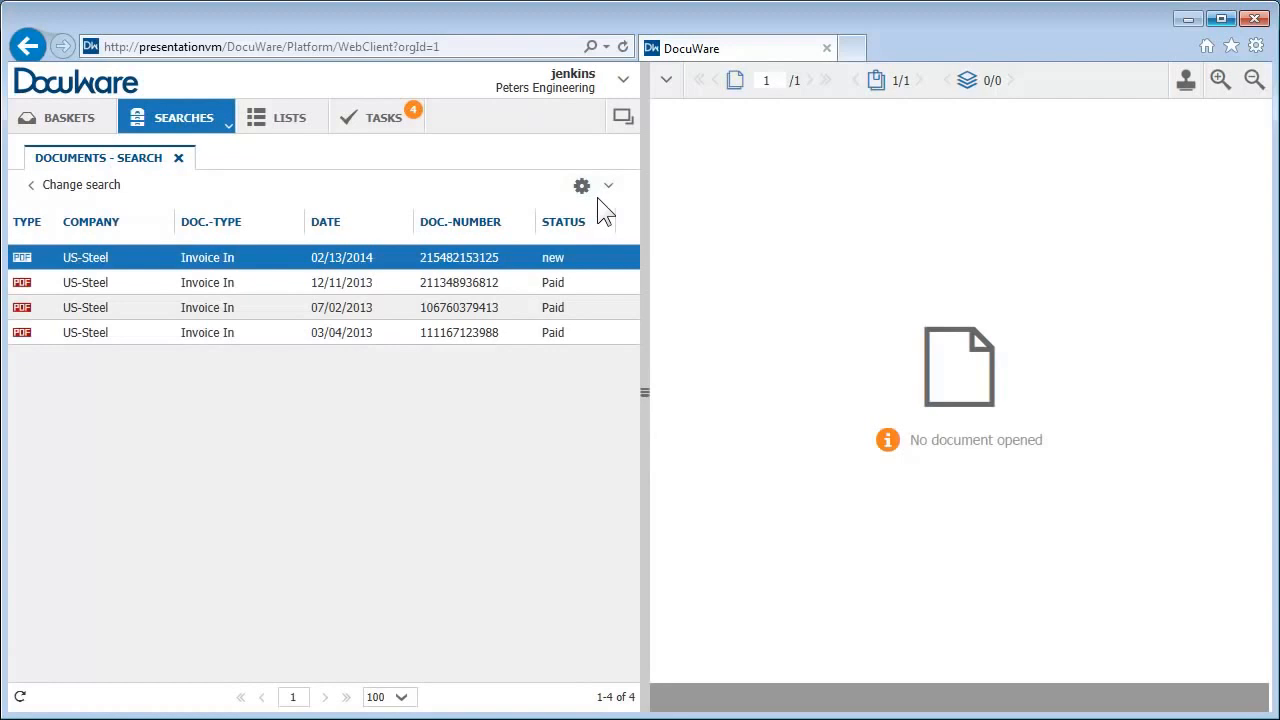
click(581, 186)
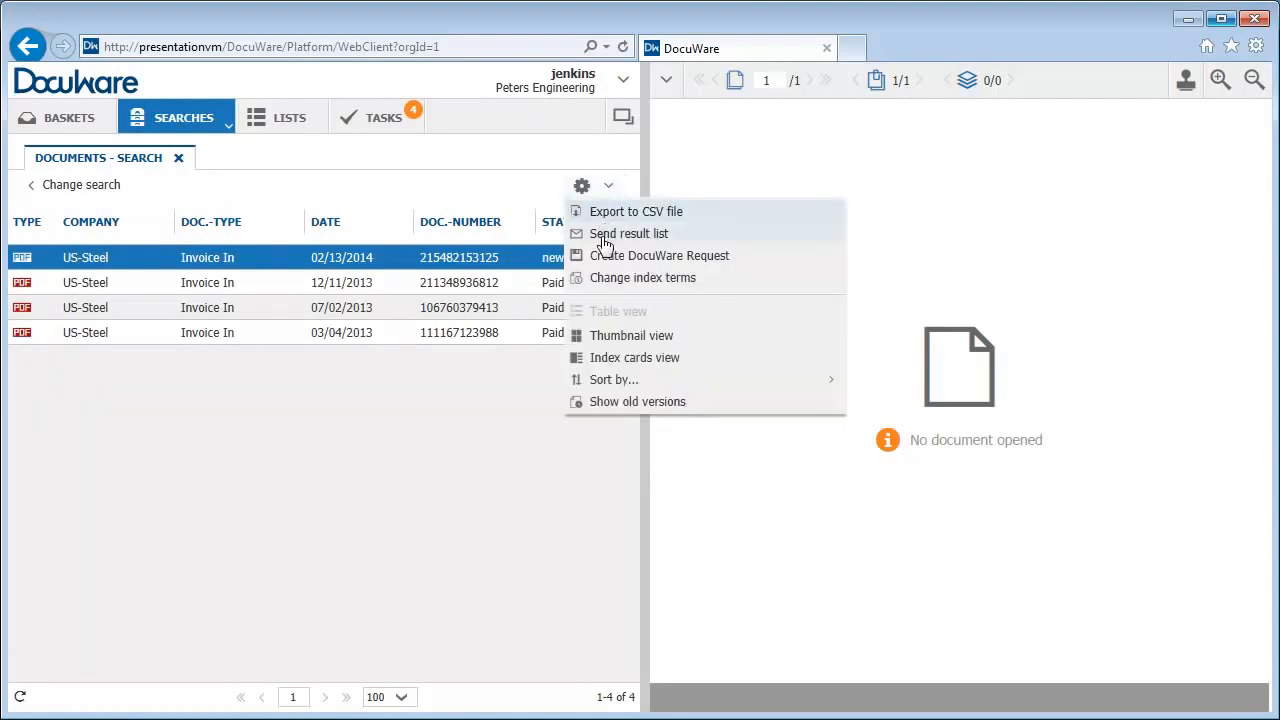
mouse_move(605, 357)
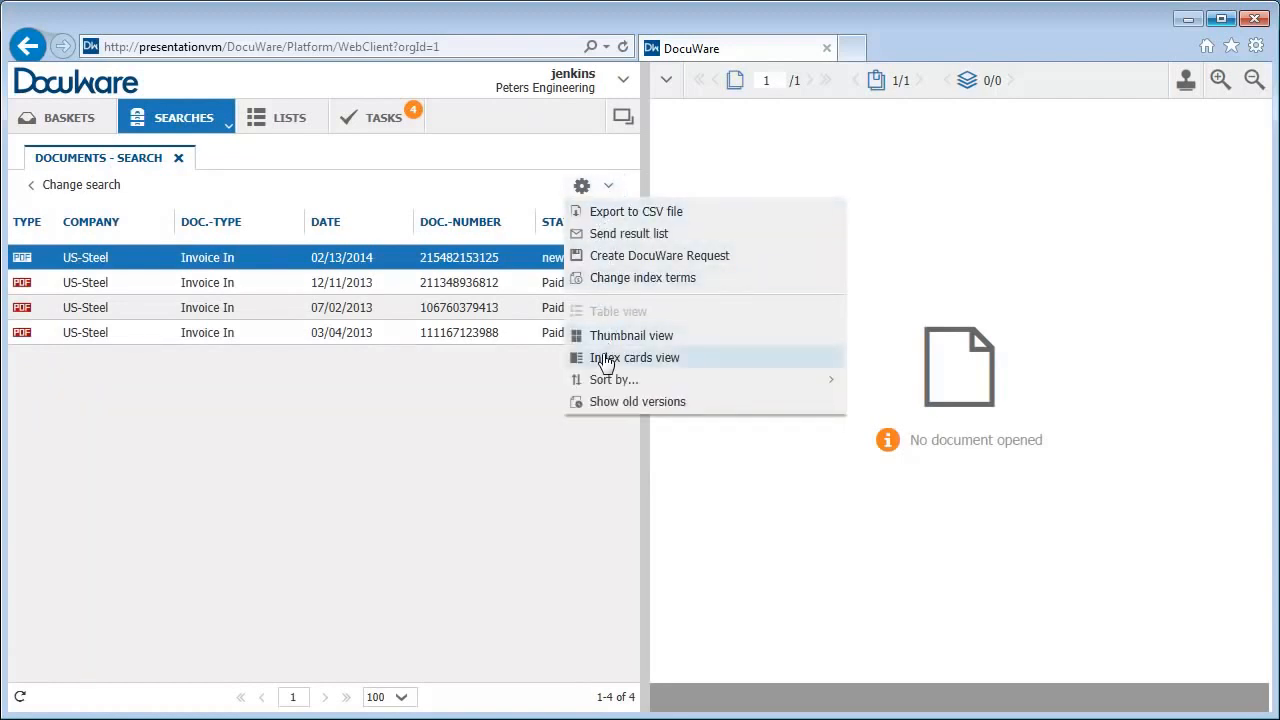
Switch the four US-Steel invoice results to the Index cards view with thumbnails
click(635, 357)
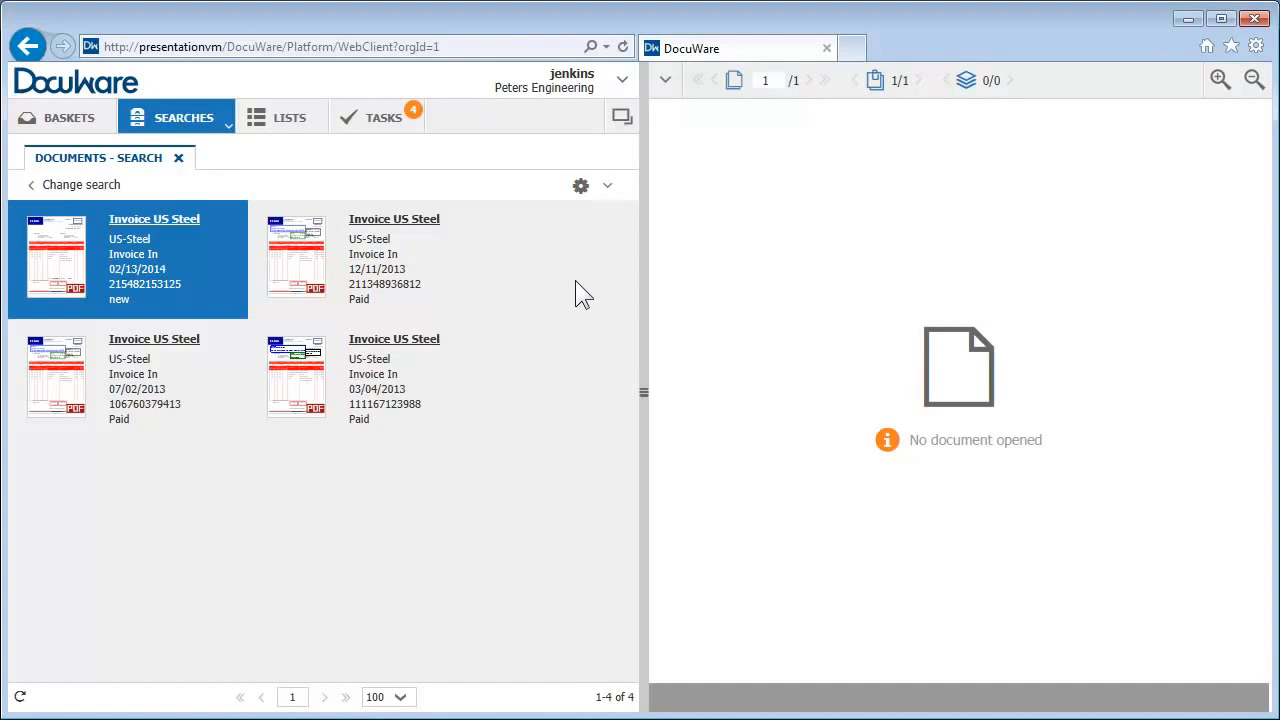
Clip the inbox Delivery Note onto the new US-Steel invoice dated 02/13/2014
right_click(127, 260)
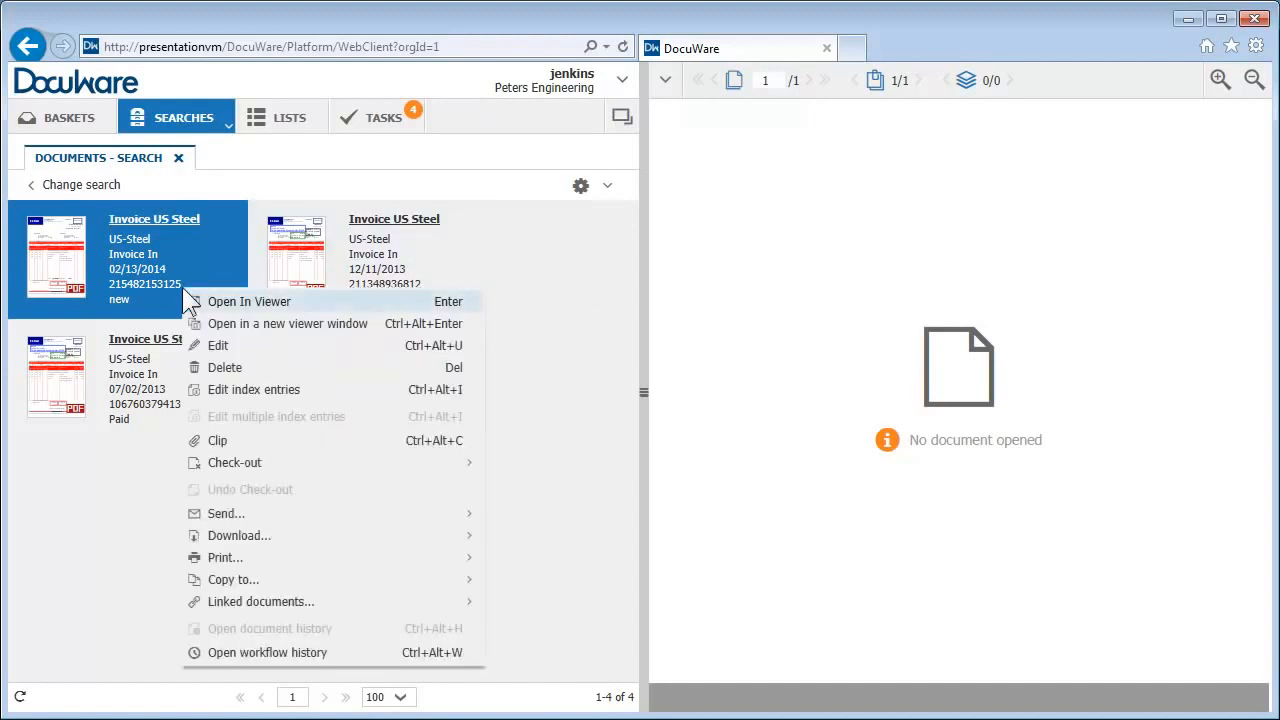
click(217, 440)
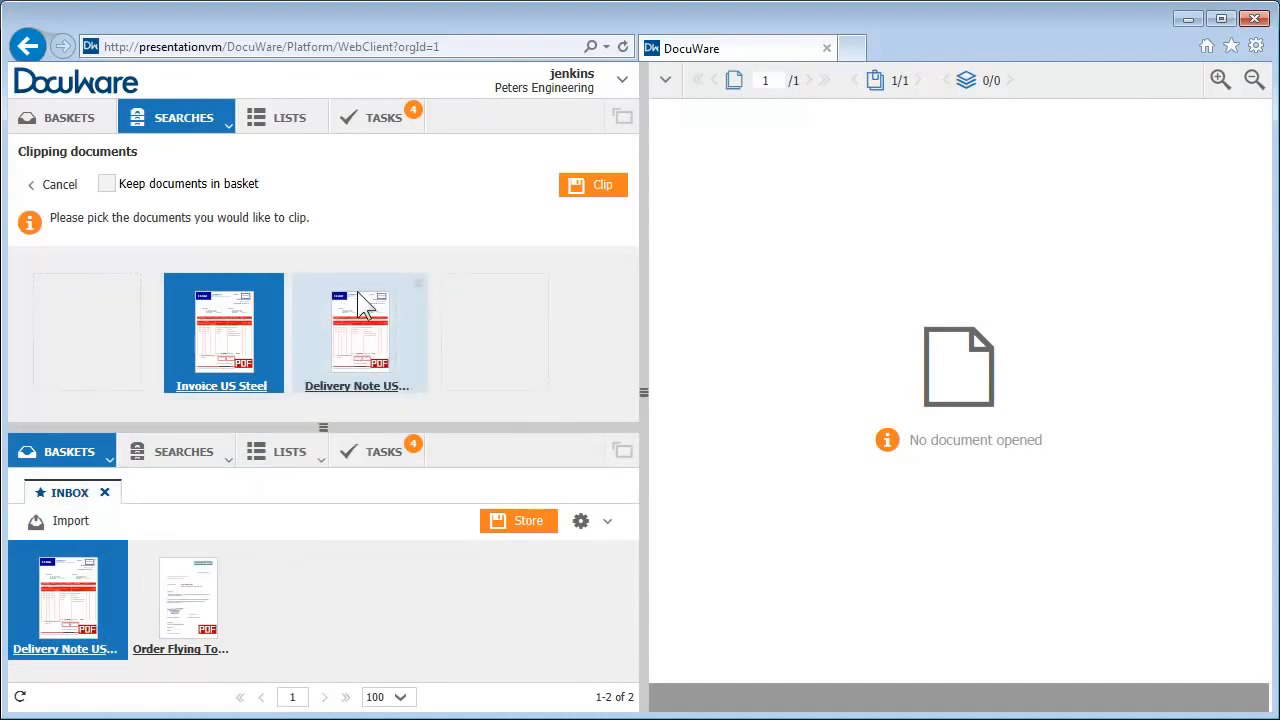
click(360, 332)
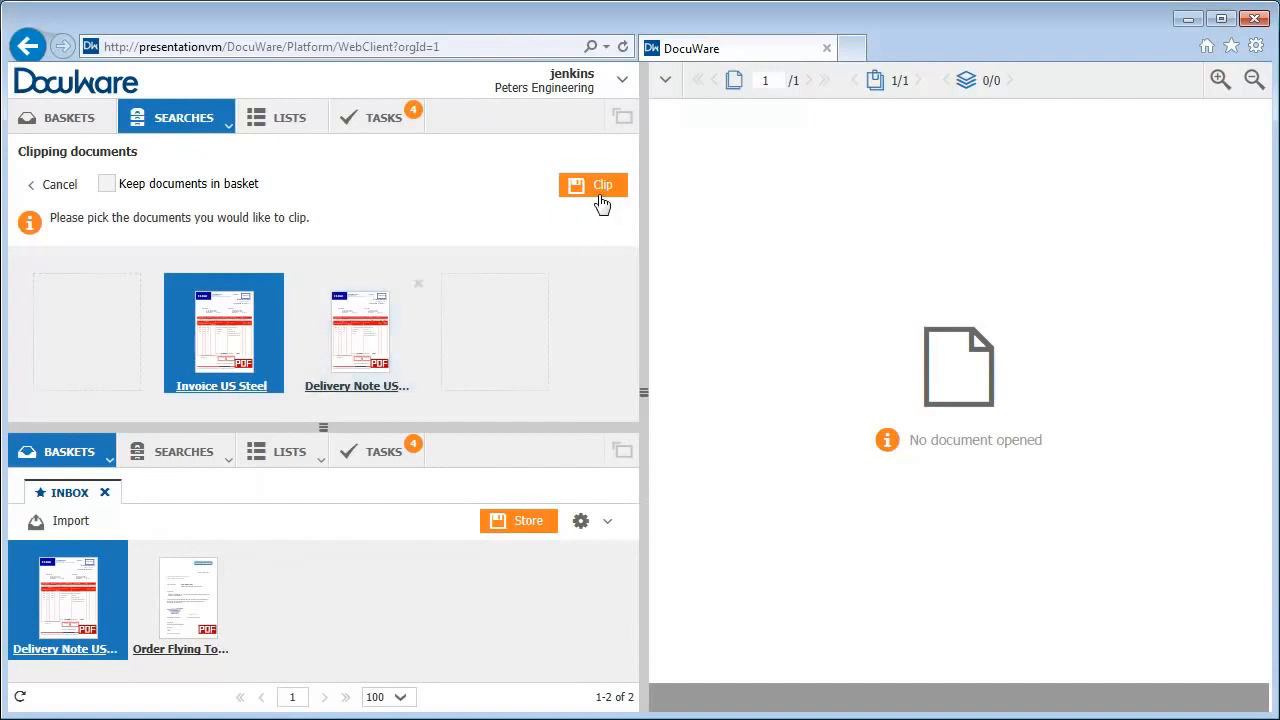
click(592, 185)
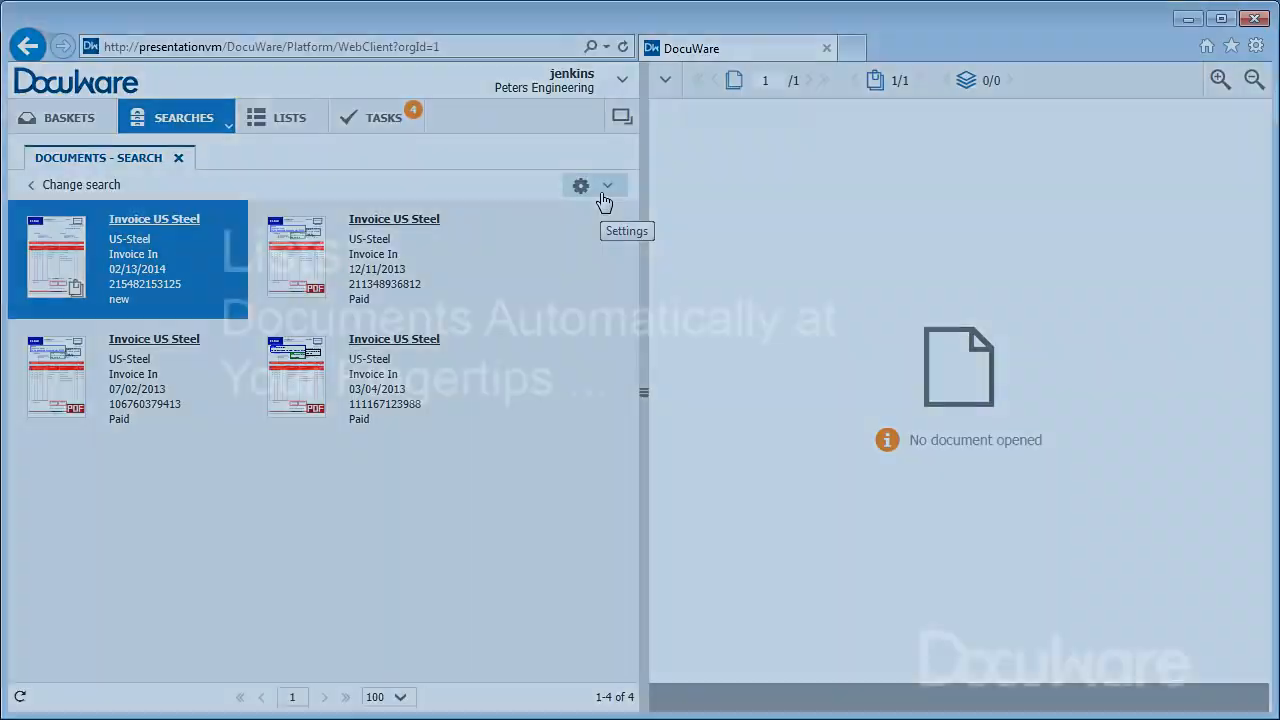
Browse the document lists, briefly opening Approved Invoices, then open New Invoices
click(289, 117)
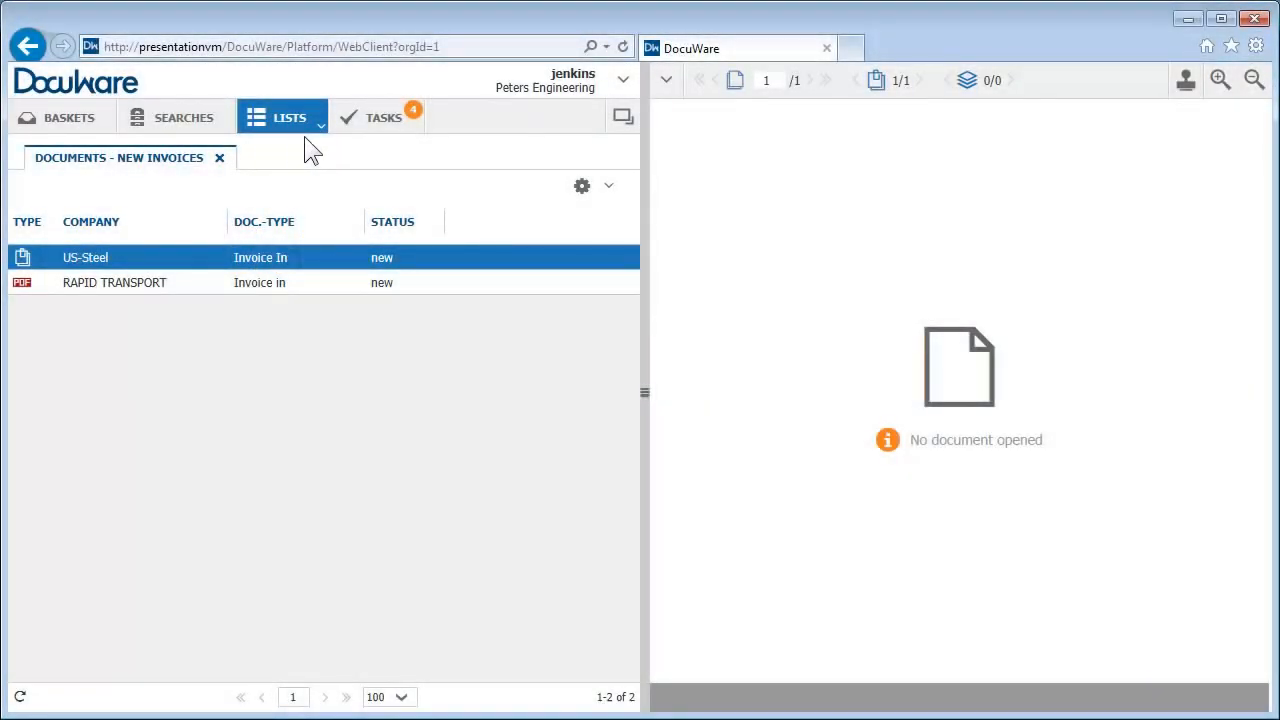
click(290, 117)
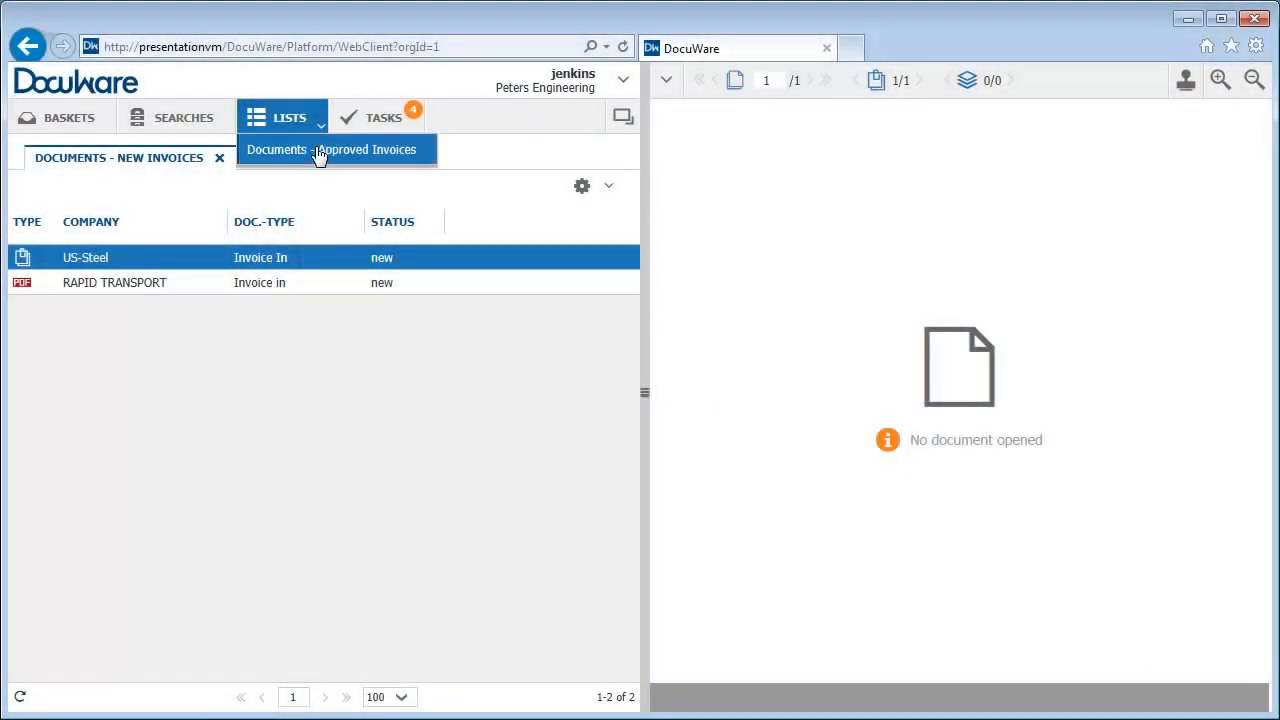
click(367, 149)
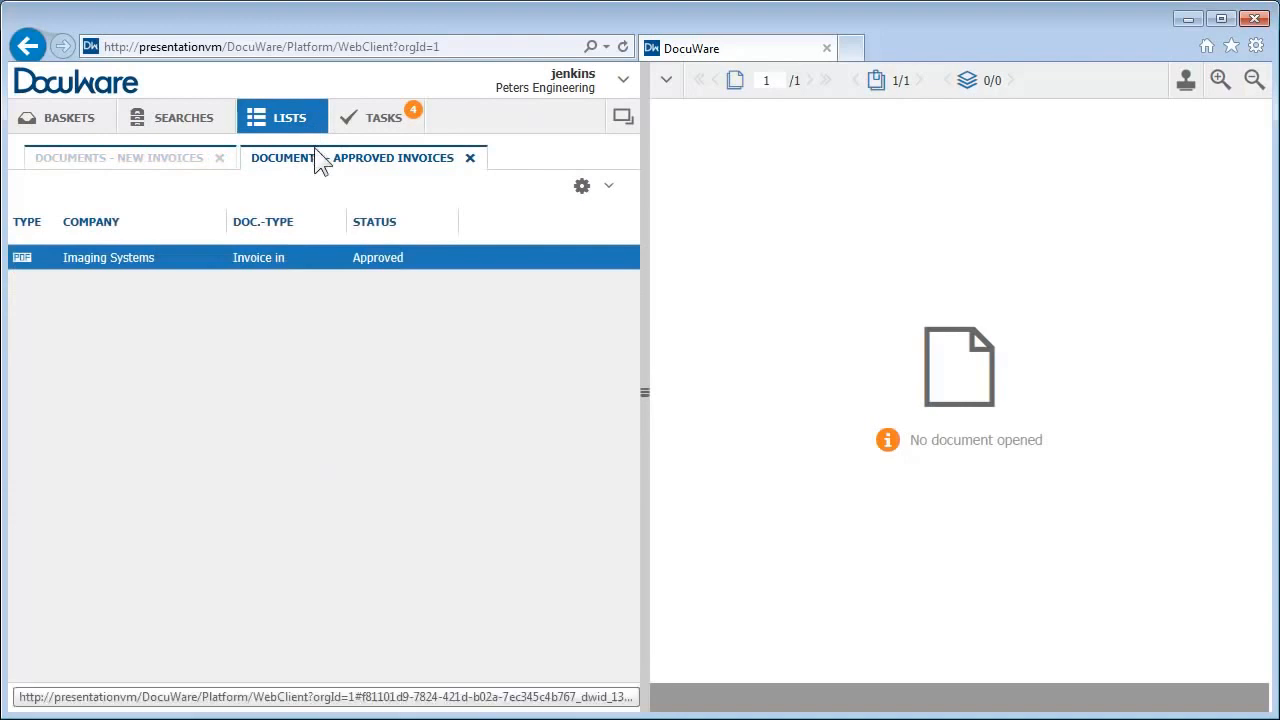
click(119, 157)
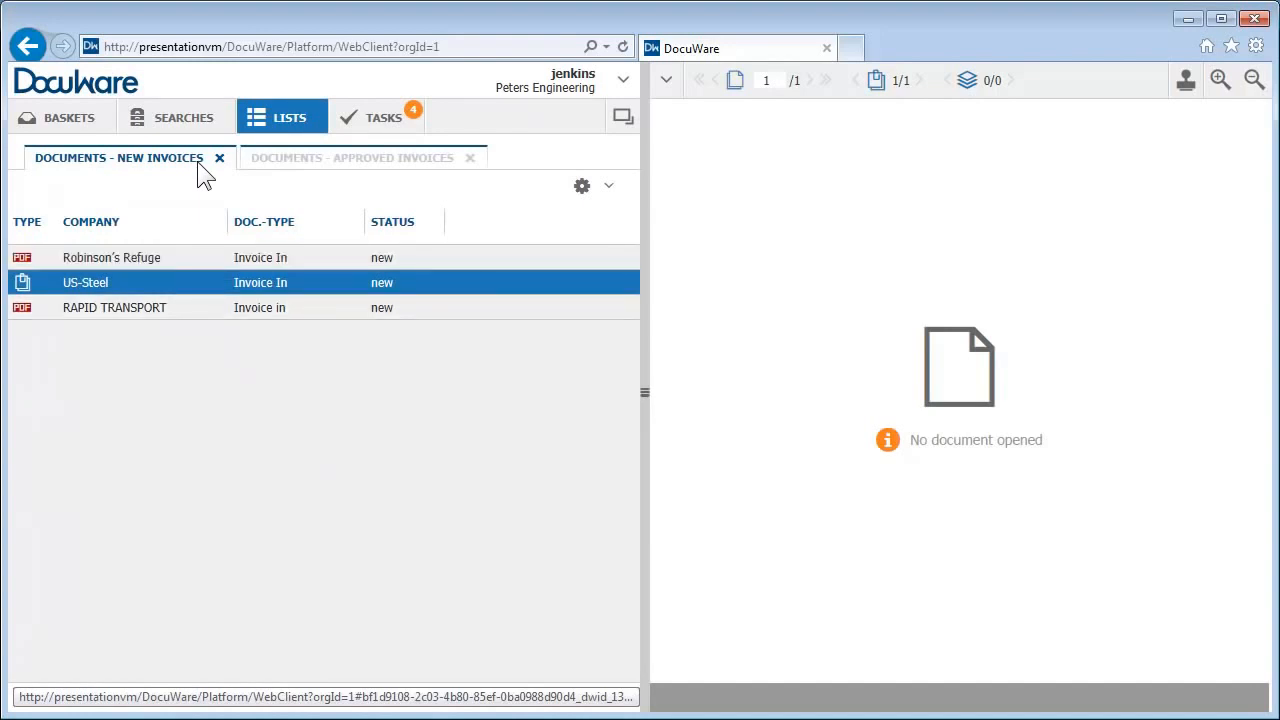
click(469, 157)
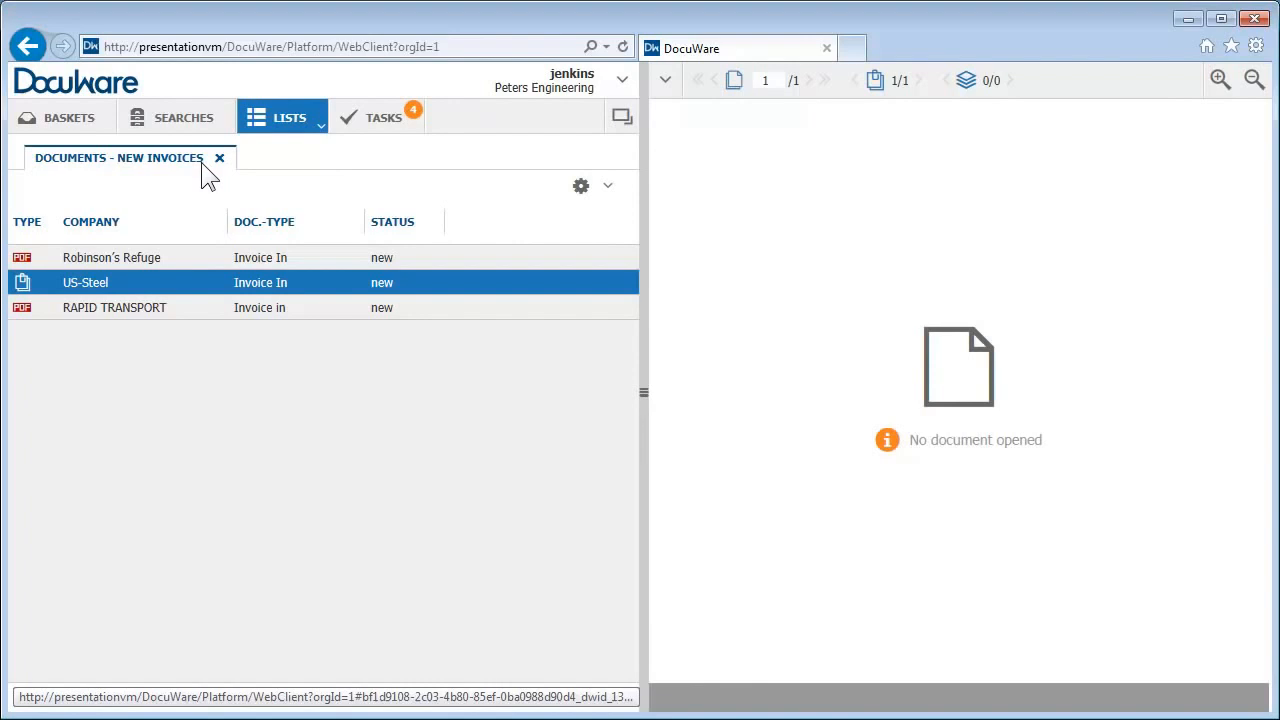
Place a Cost Center Assignment stamp with 21000 on the Robinson's Refuge invoice
click(111, 257)
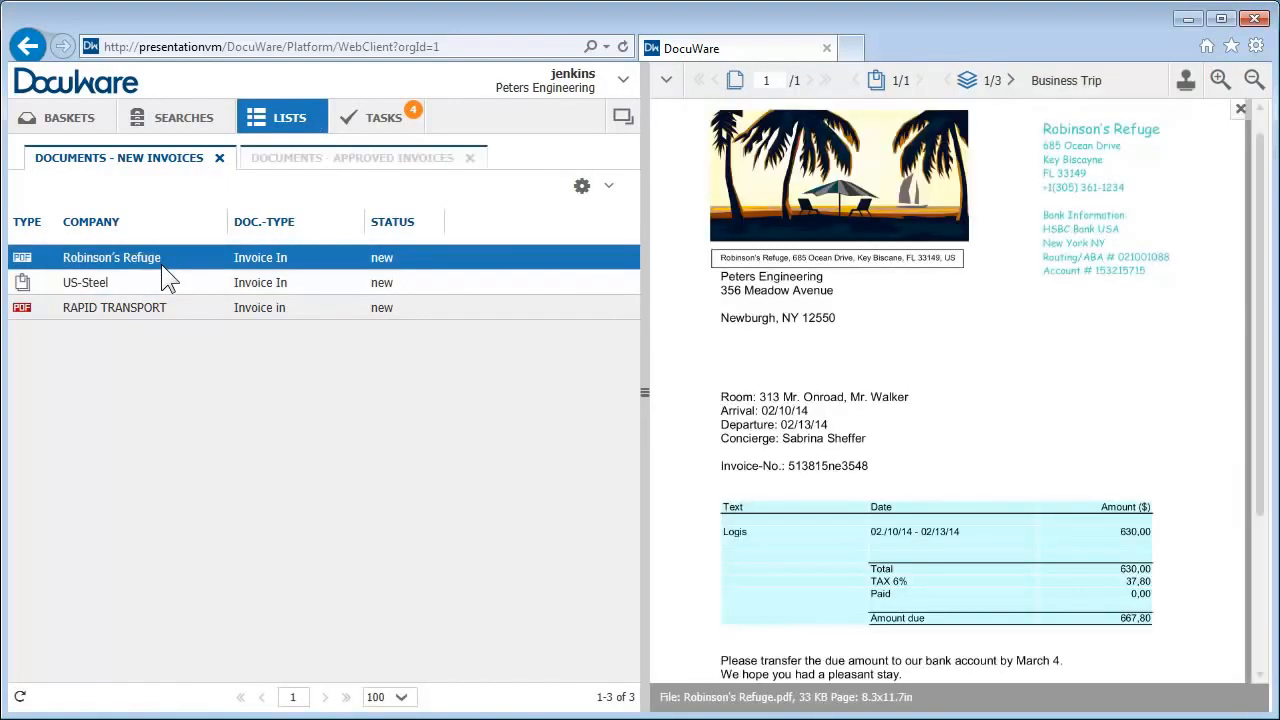
mouse_move(1216, 189)
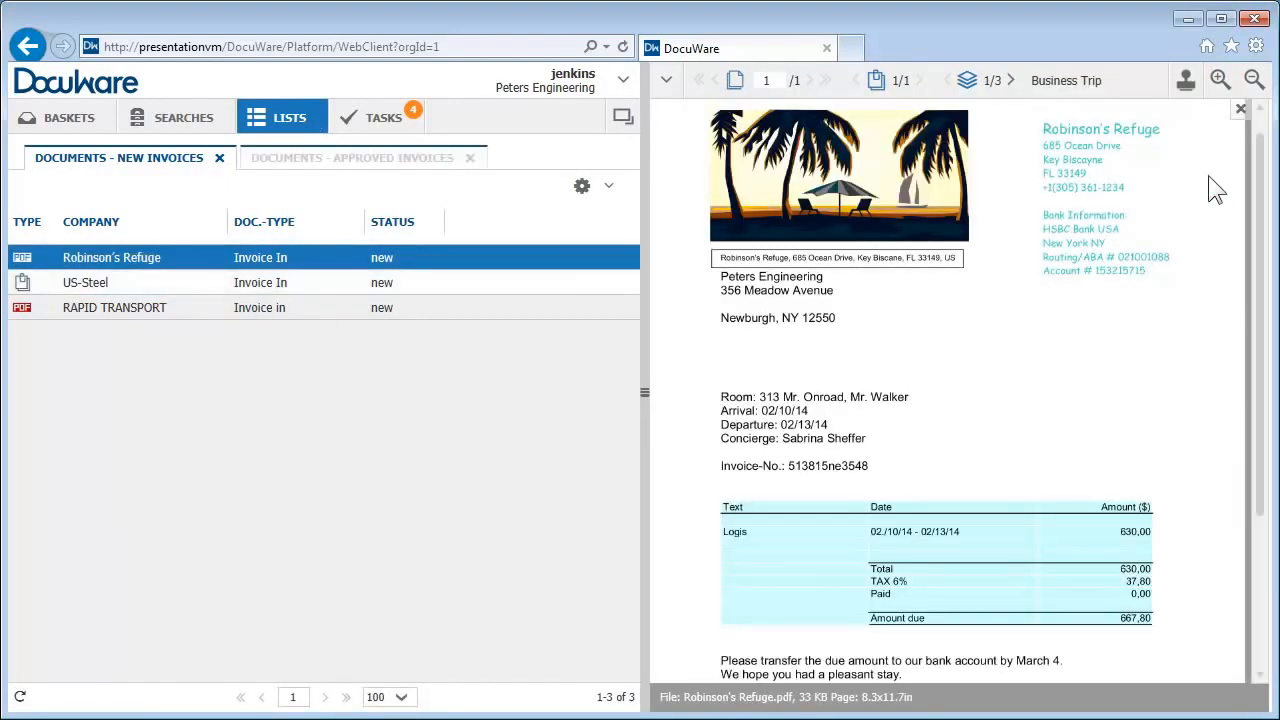
mouse_move(1185, 81)
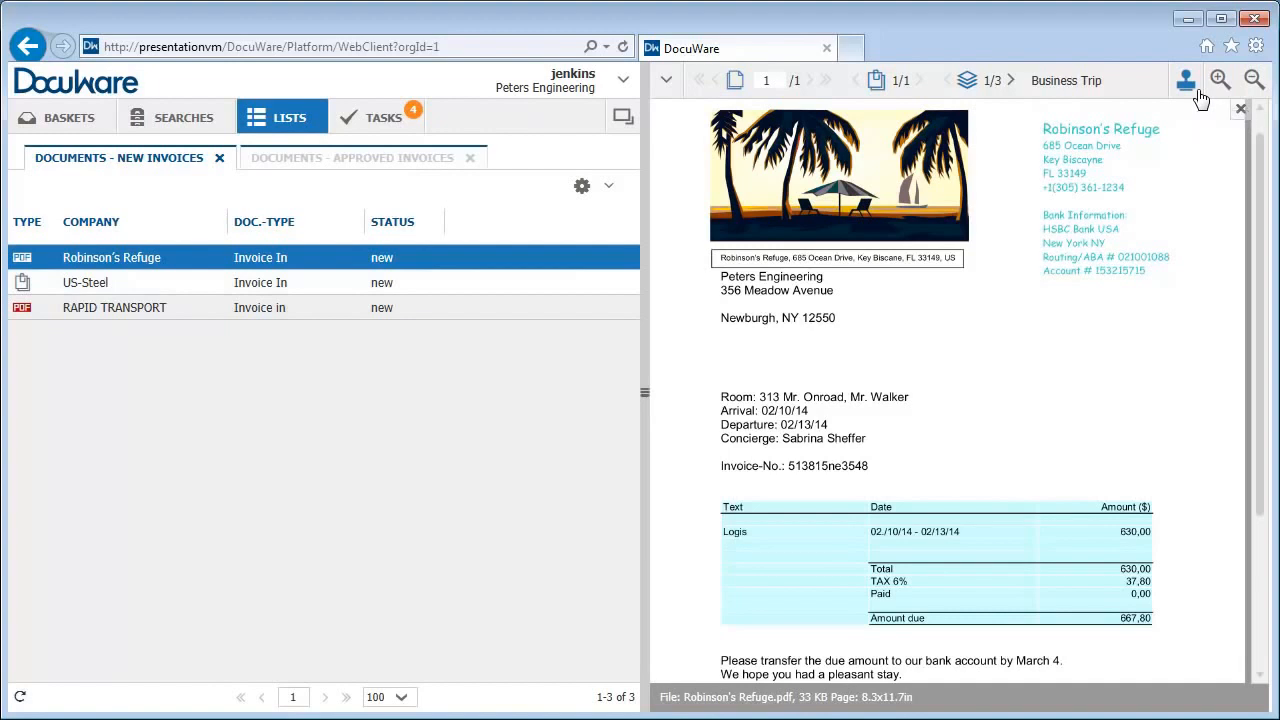
click(1186, 81)
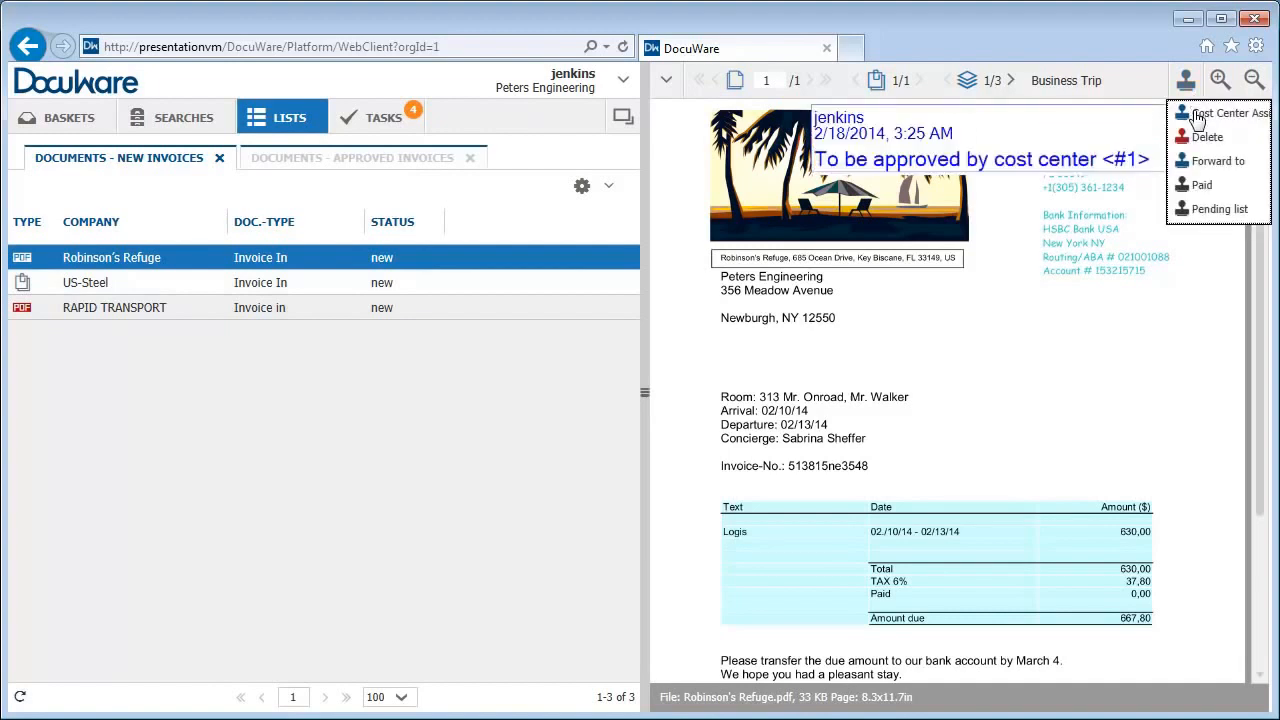
click(1219, 113)
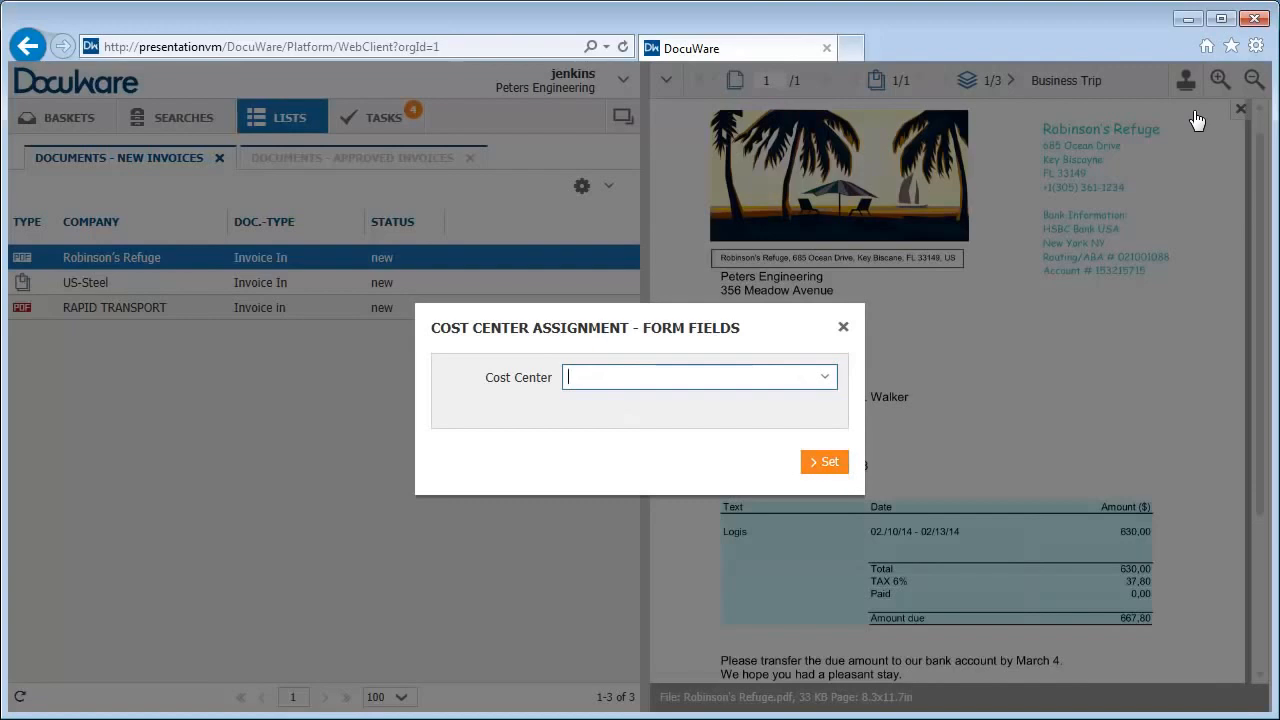
text(21000)
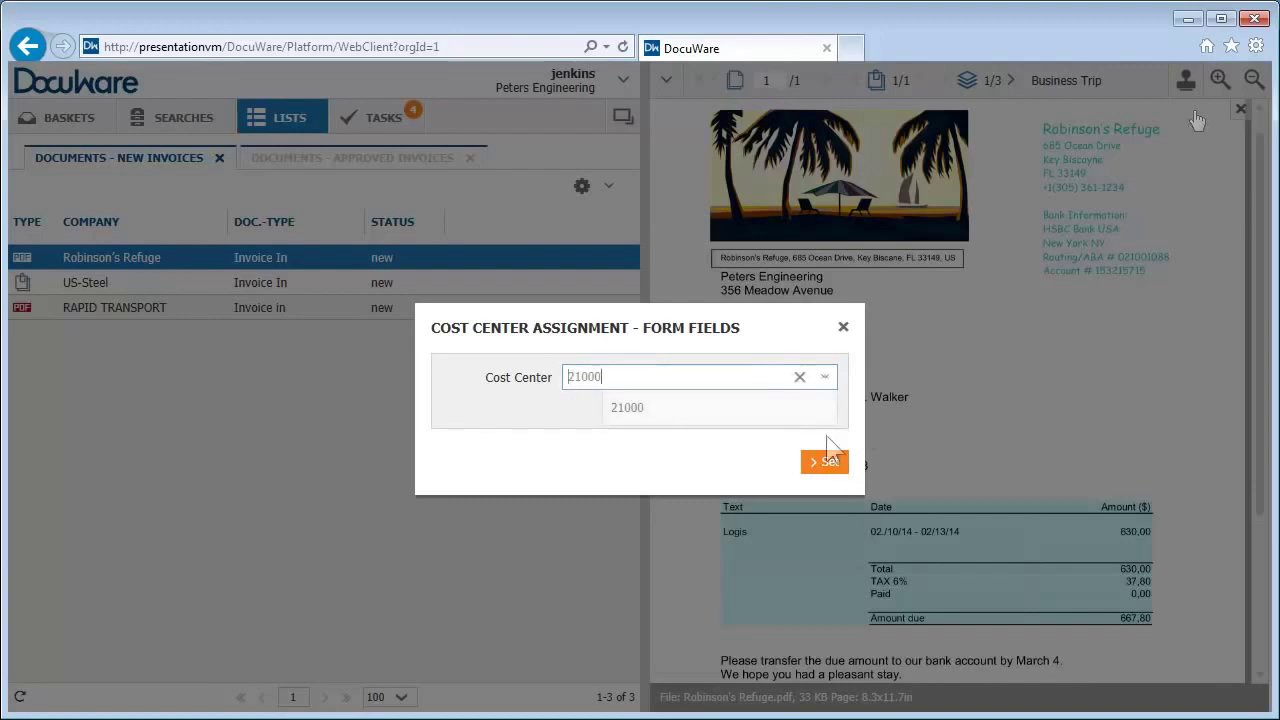
click(824, 461)
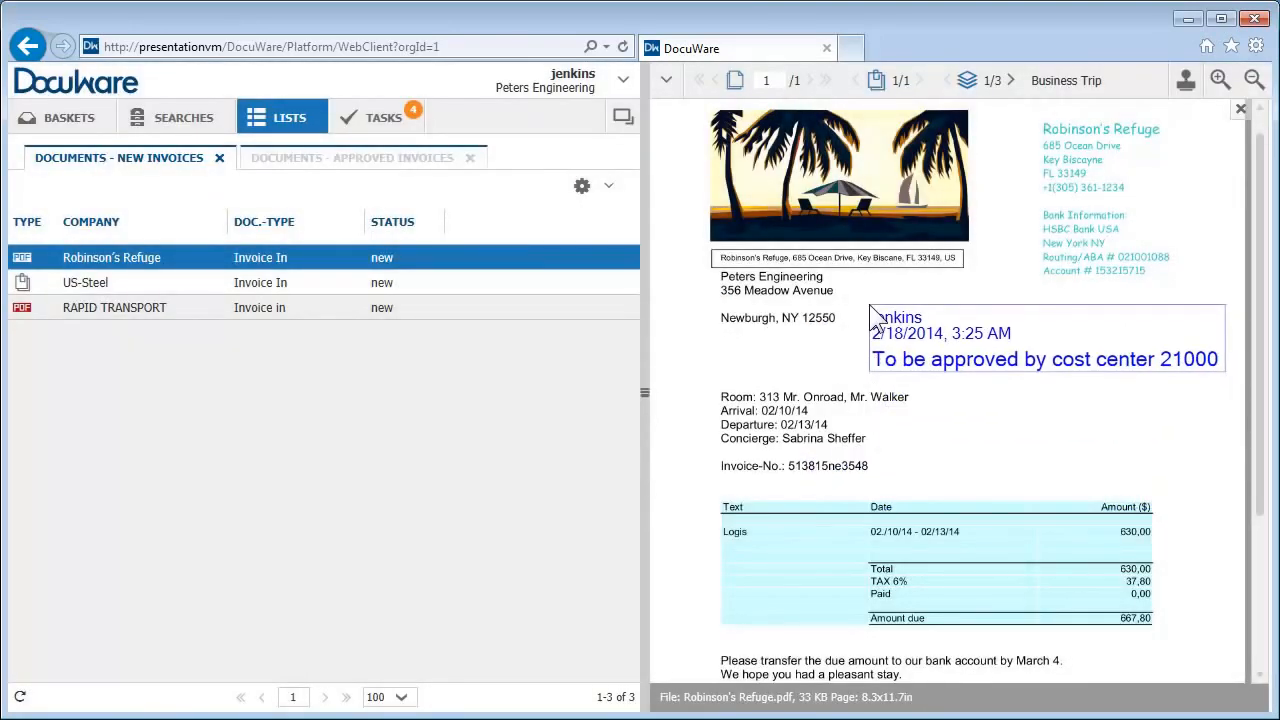
click(1240, 108)
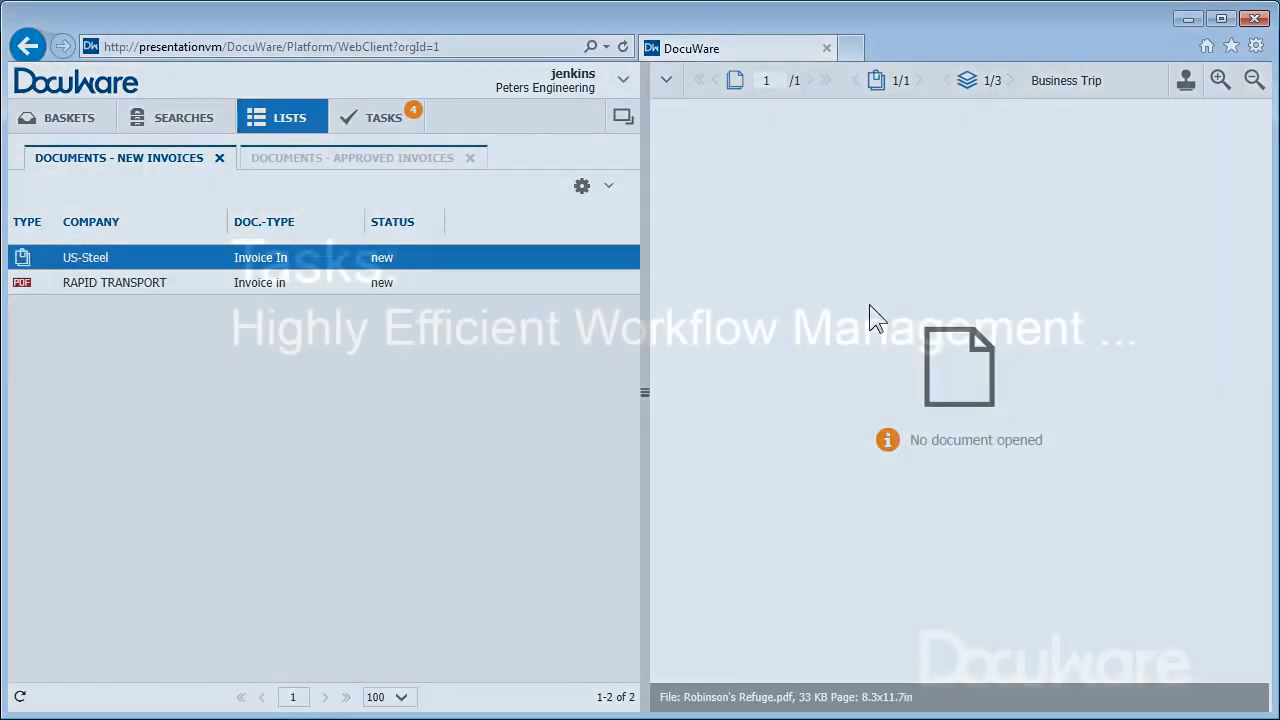
Commit the US-Steel task with cost center 21000 - Manufacturing, then return to New Invoices
click(378, 117)
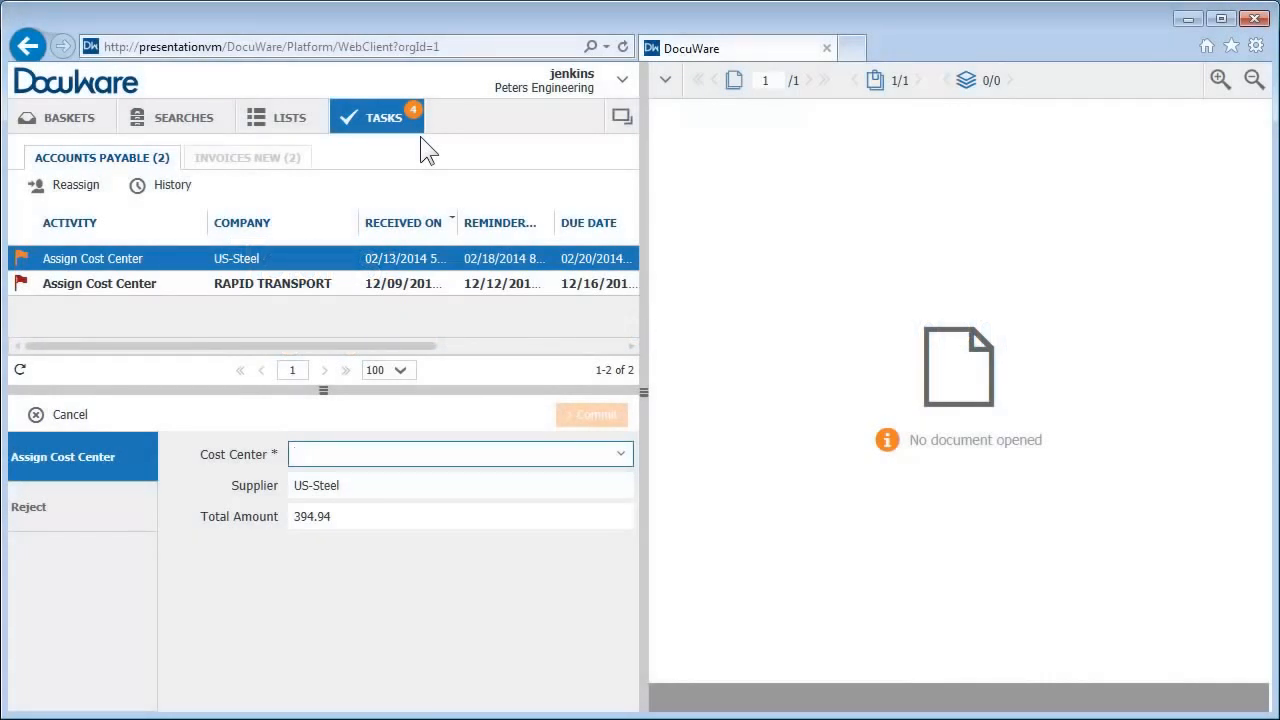
click(455, 454)
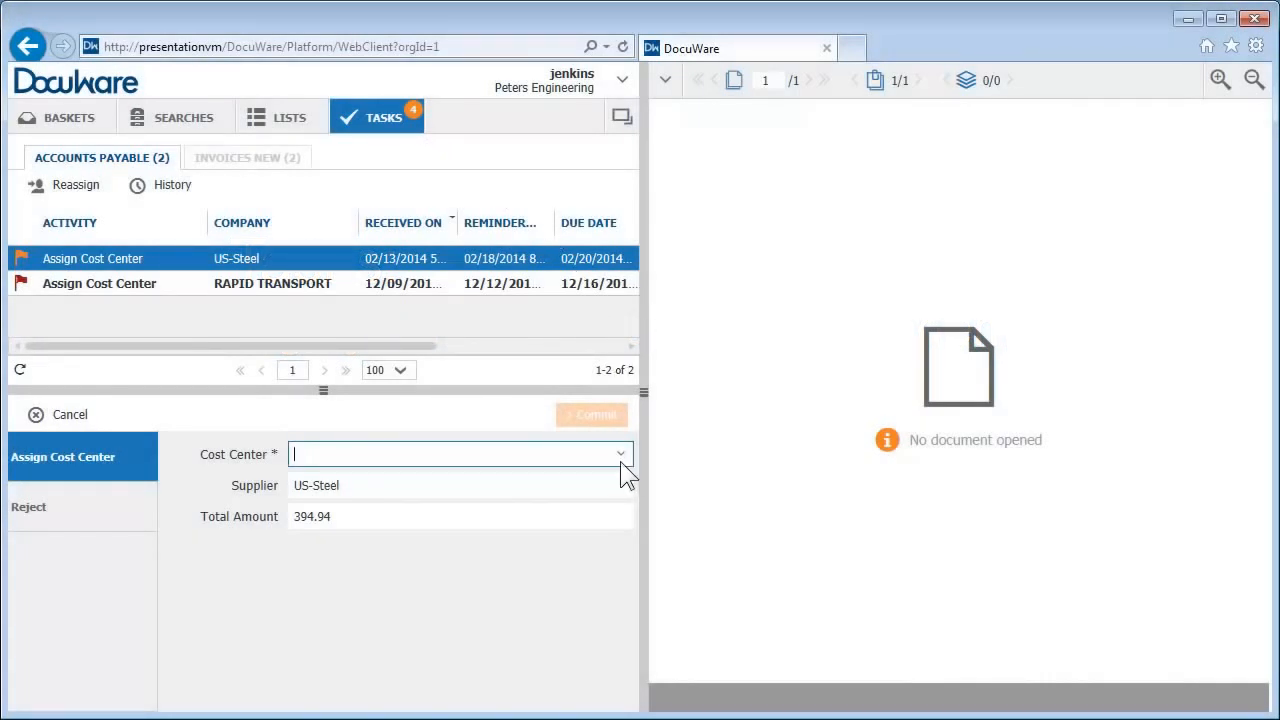
click(619, 454)
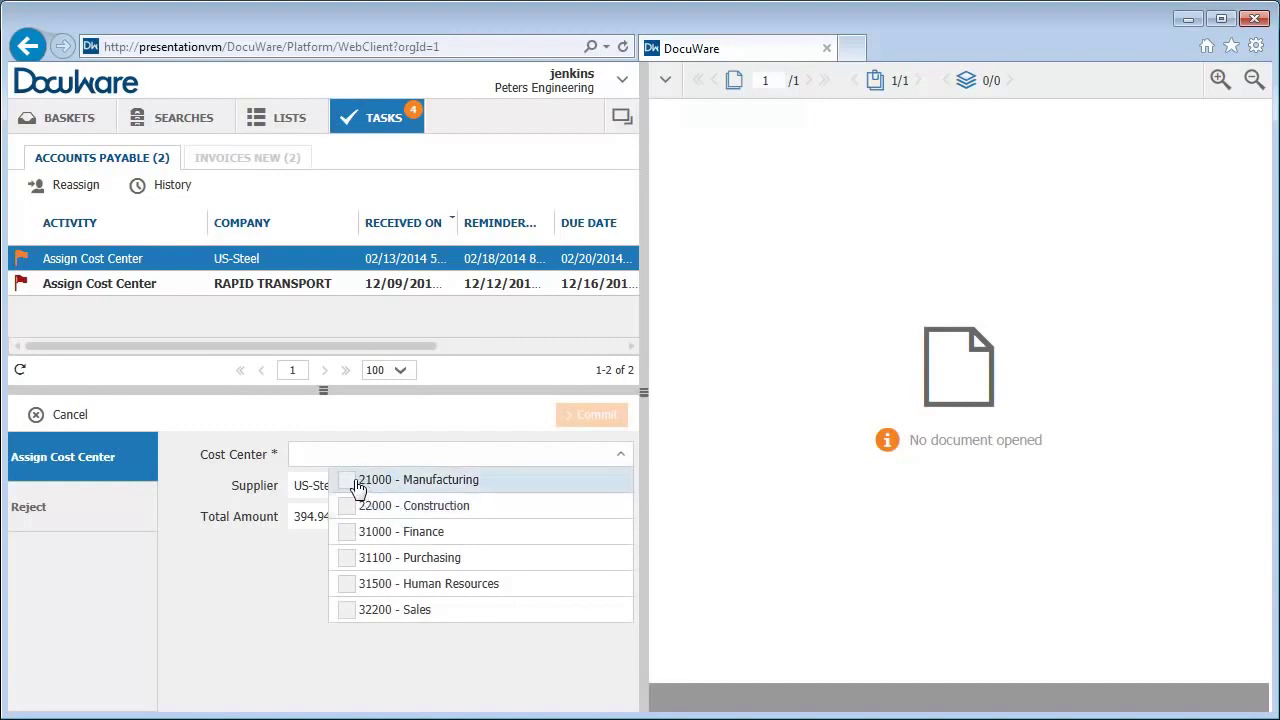
click(417, 480)
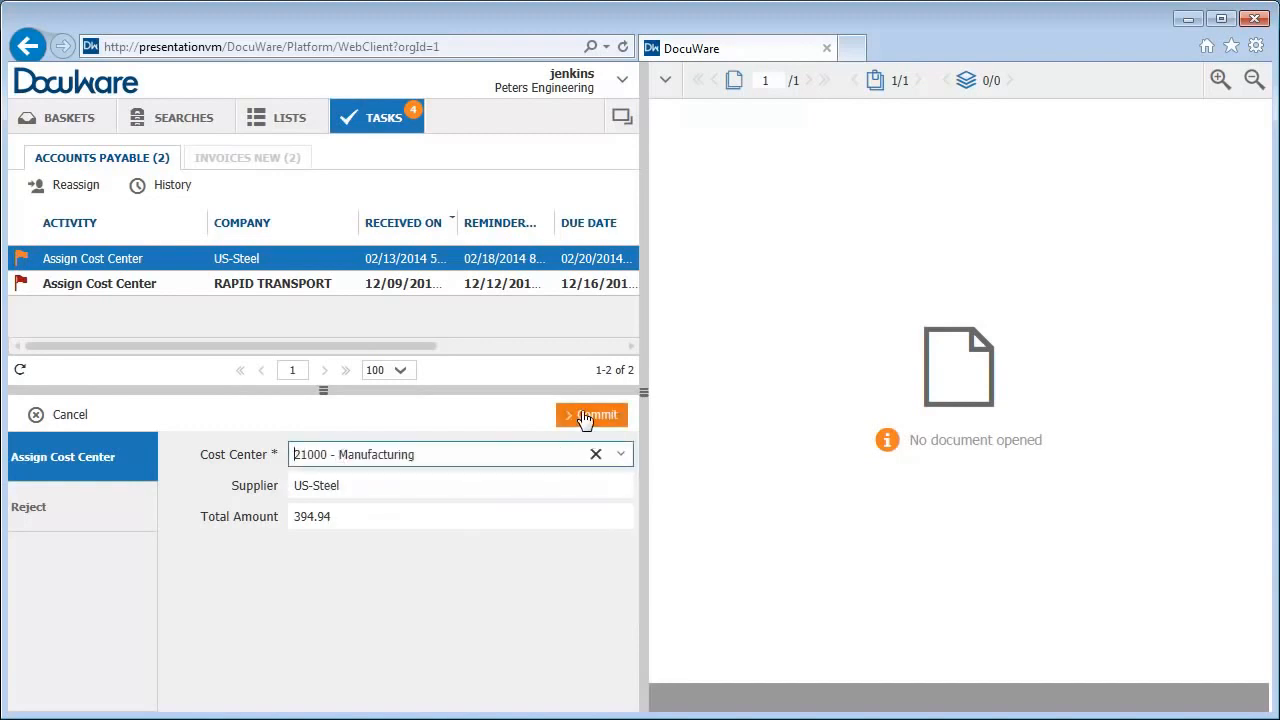
click(591, 414)
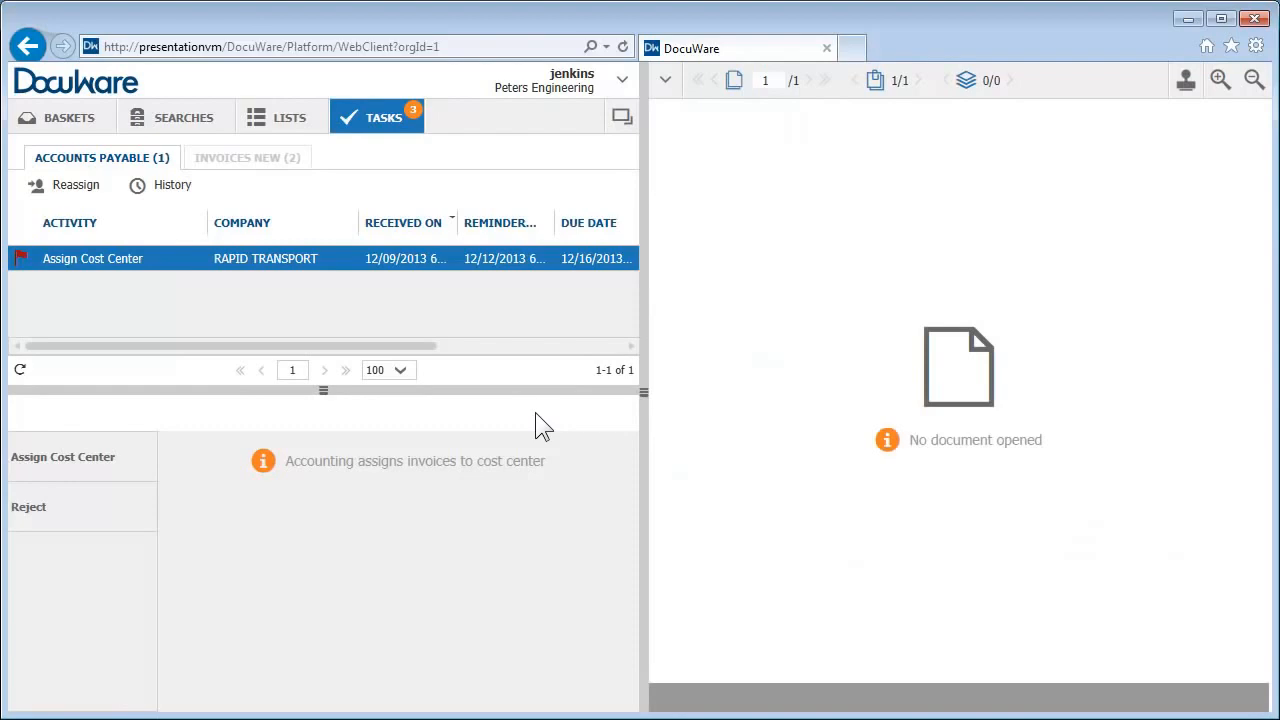
click(289, 117)
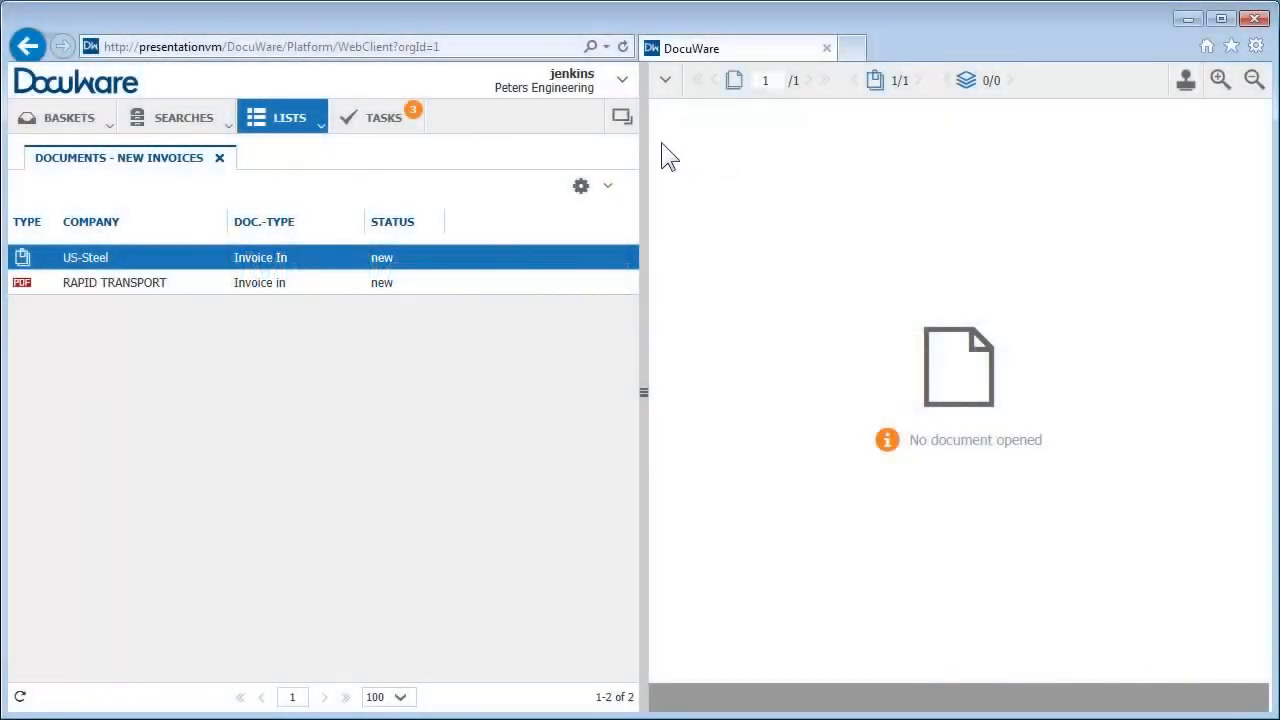
mouse_move(622, 117)
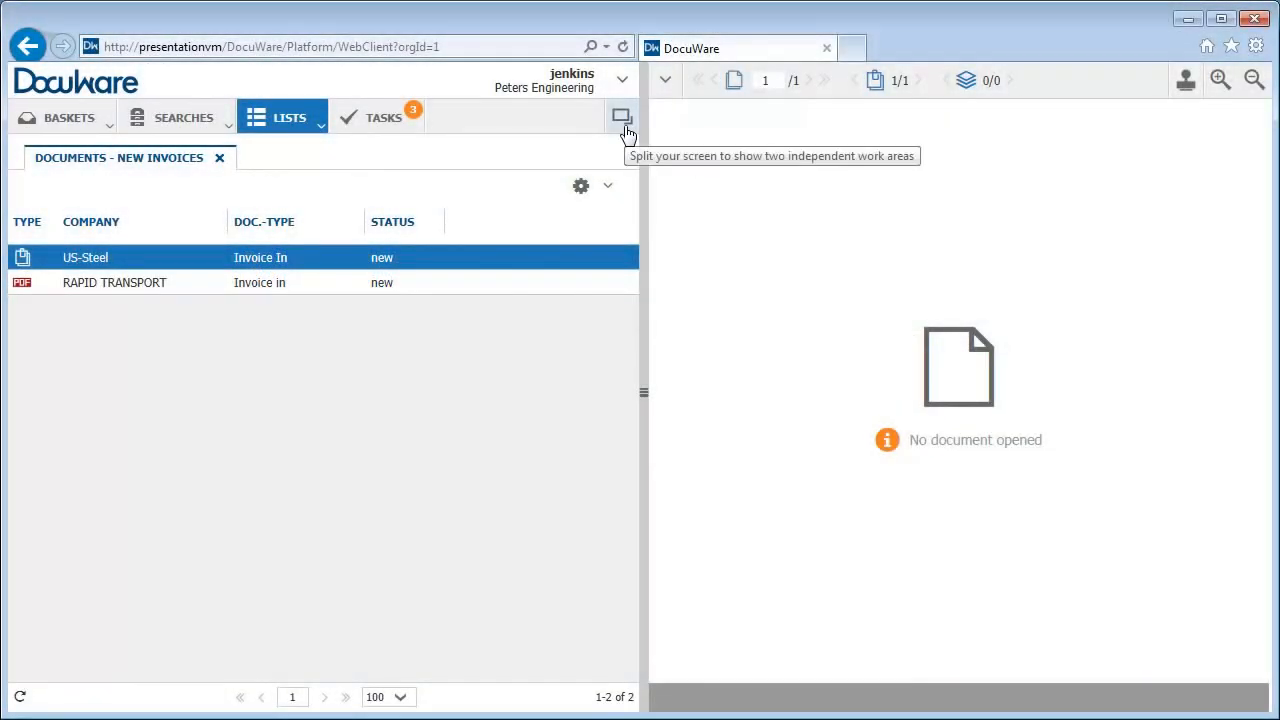
Split the screen and show the Invoices In basket in the lower work area
click(622, 117)
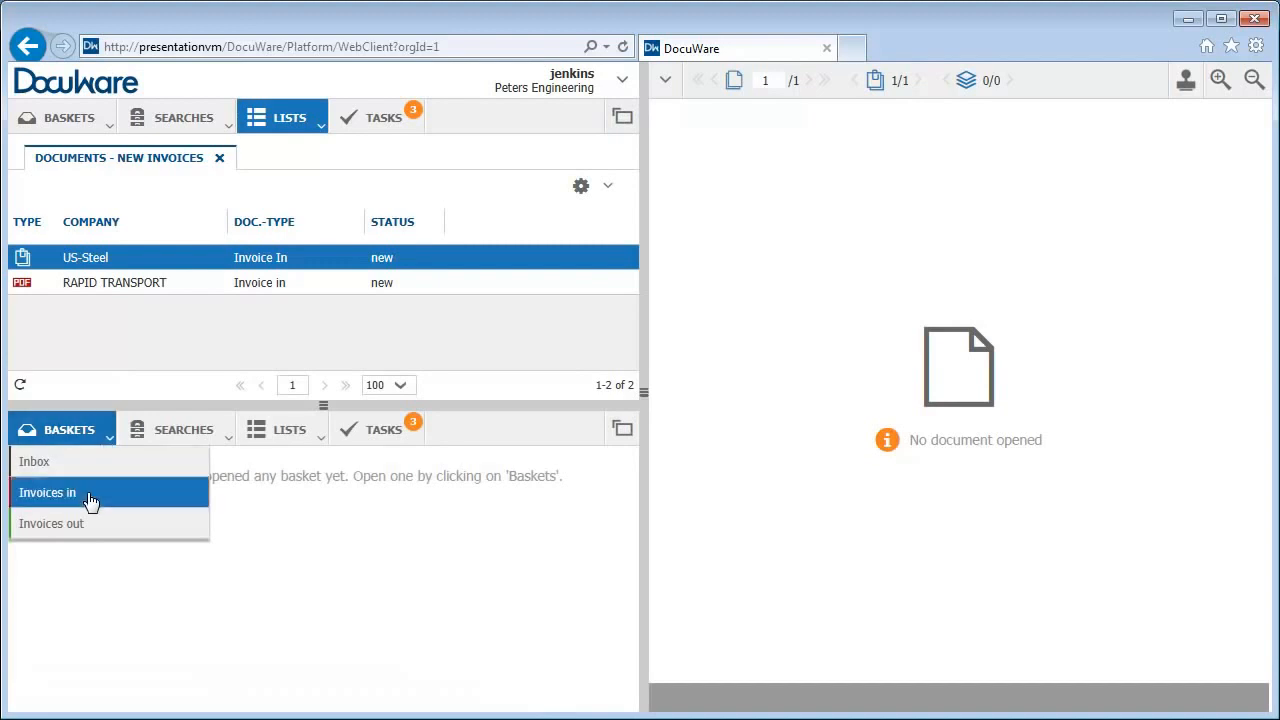
click(47, 492)
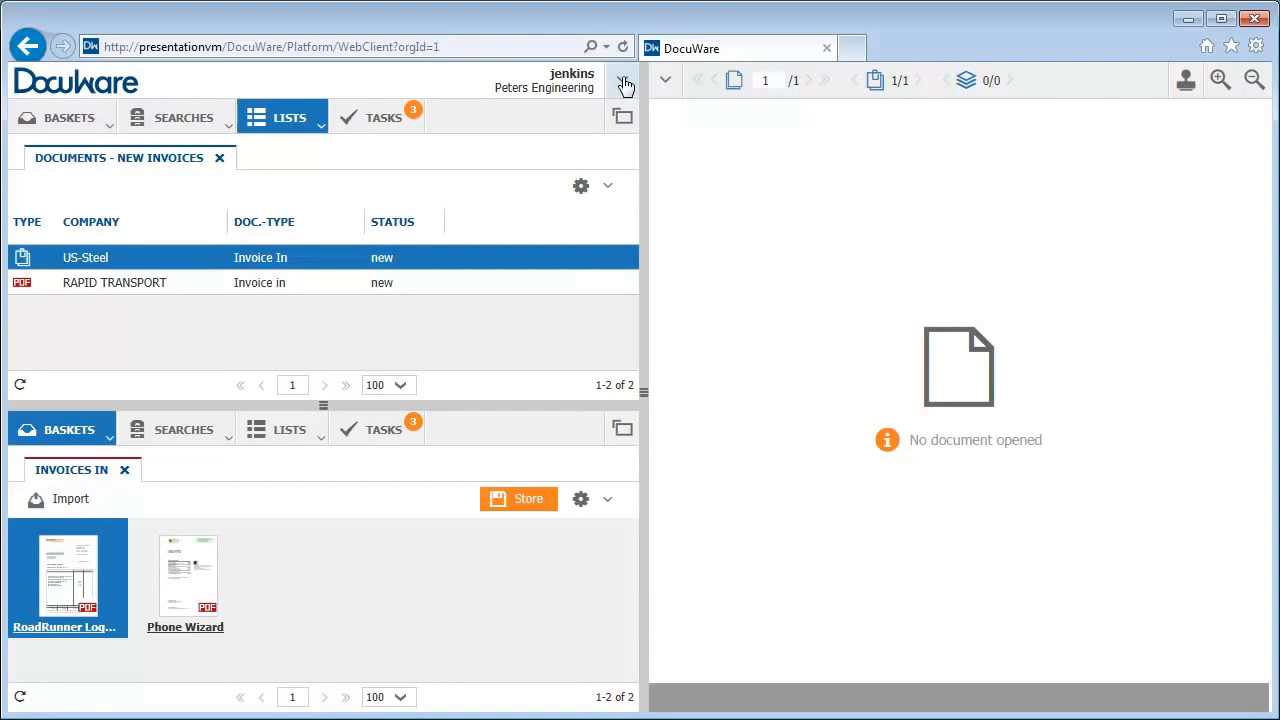
click(621, 81)
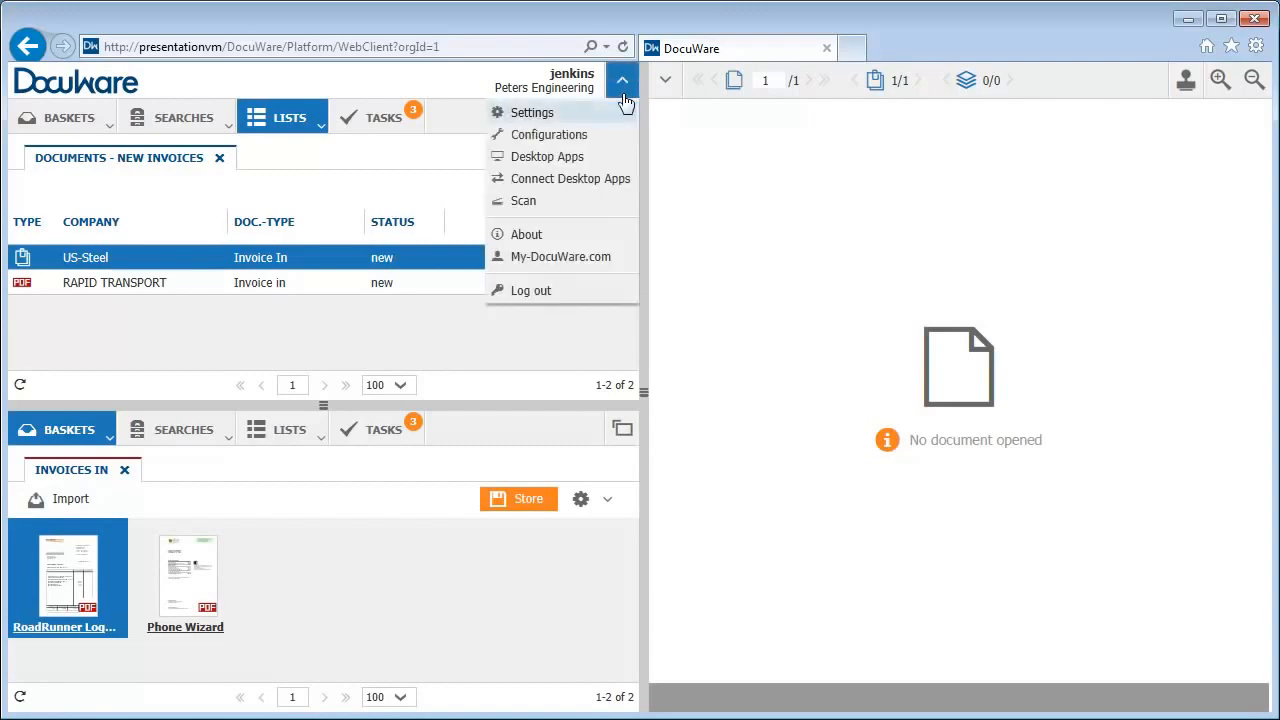
In settings, enable the Employees - Store - Personnel Documents store dialog under Baskets
click(531, 112)
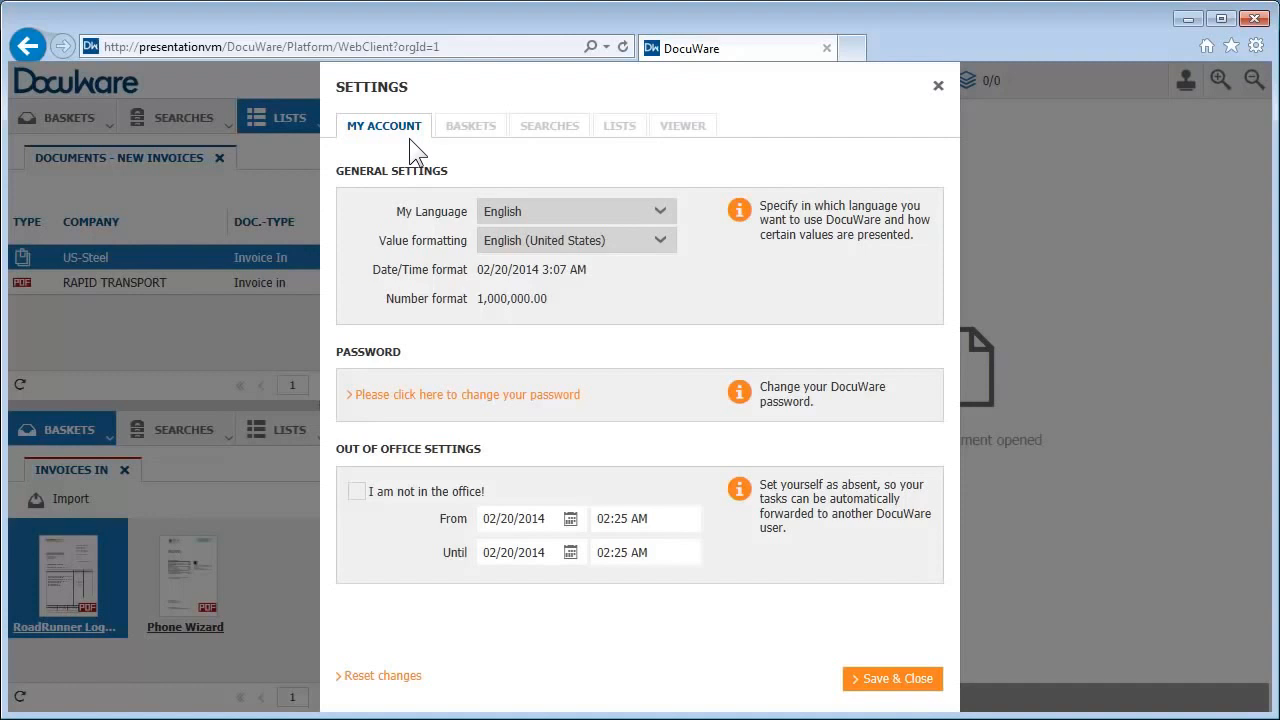
click(470, 125)
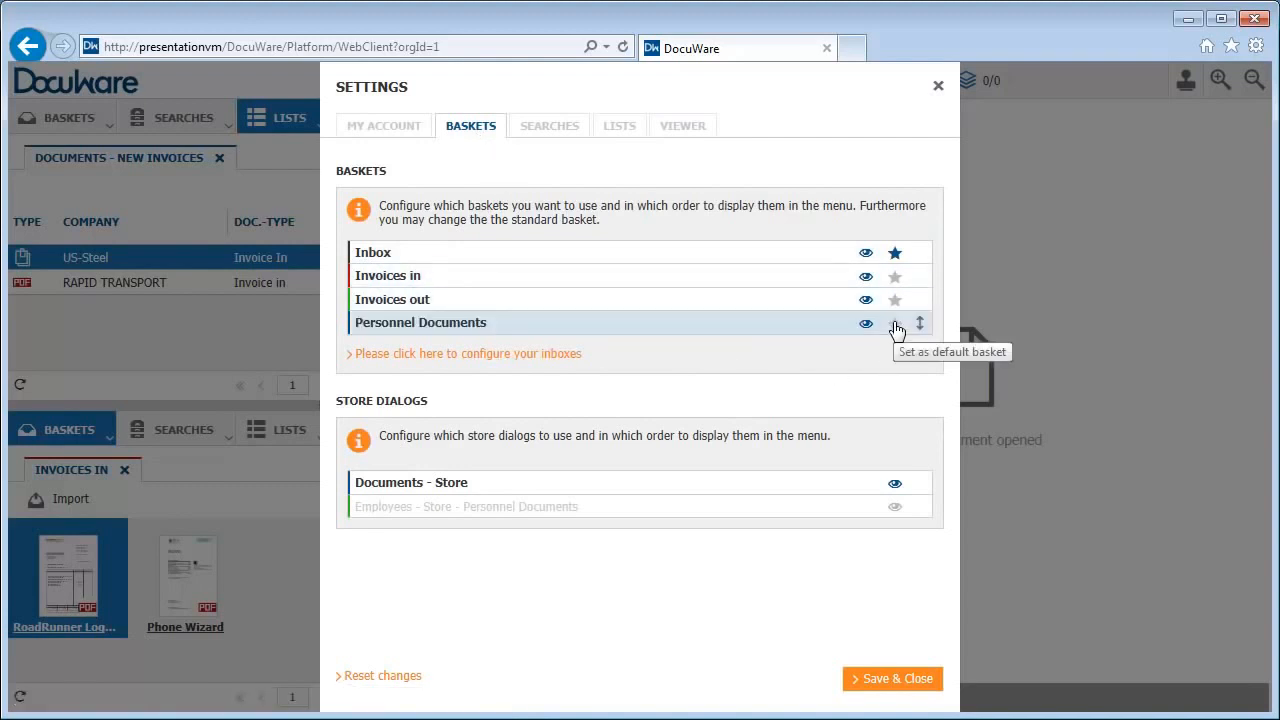
mouse_move(903, 512)
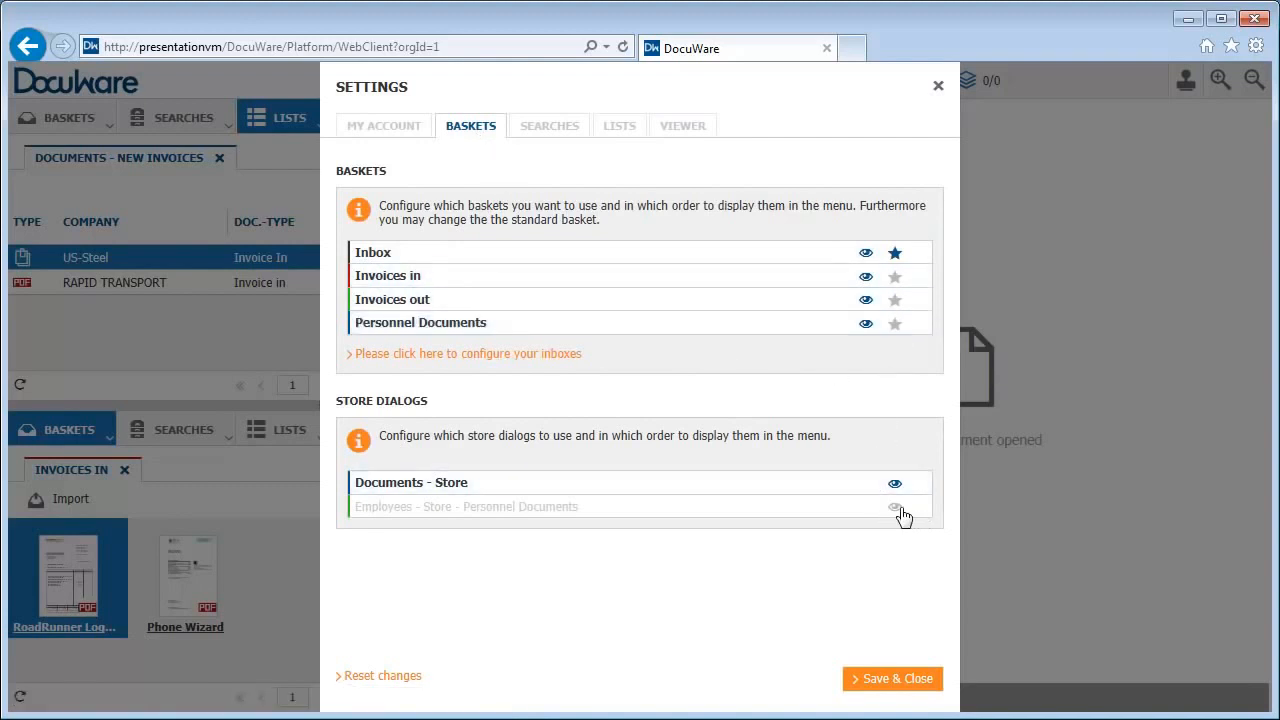
click(894, 507)
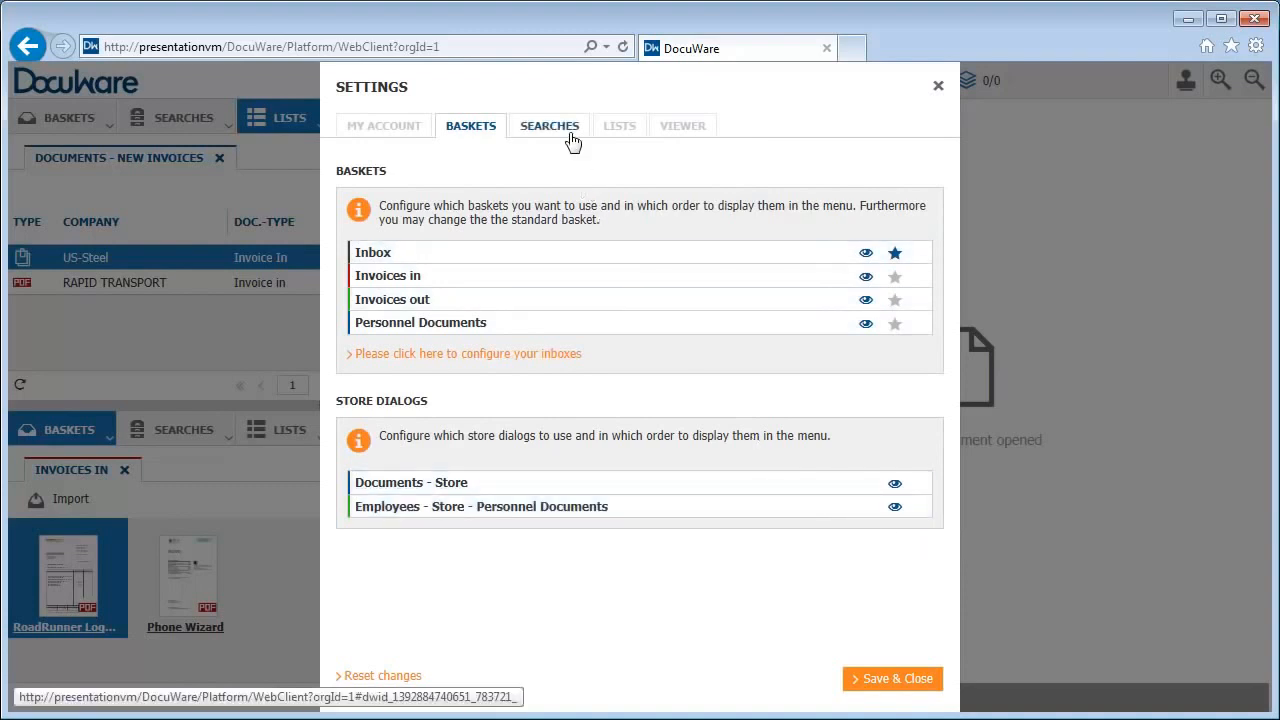
Browse the Searches and Lists settings through to the Viewer settings
click(549, 125)
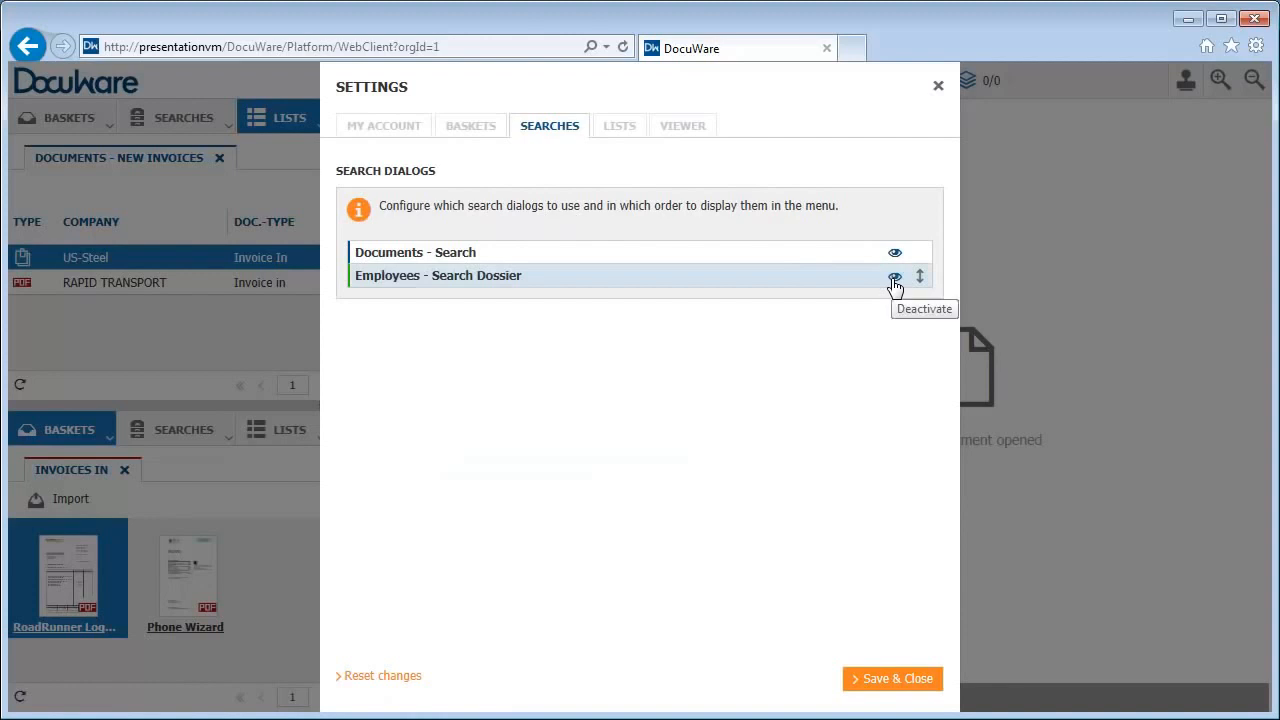
click(619, 125)
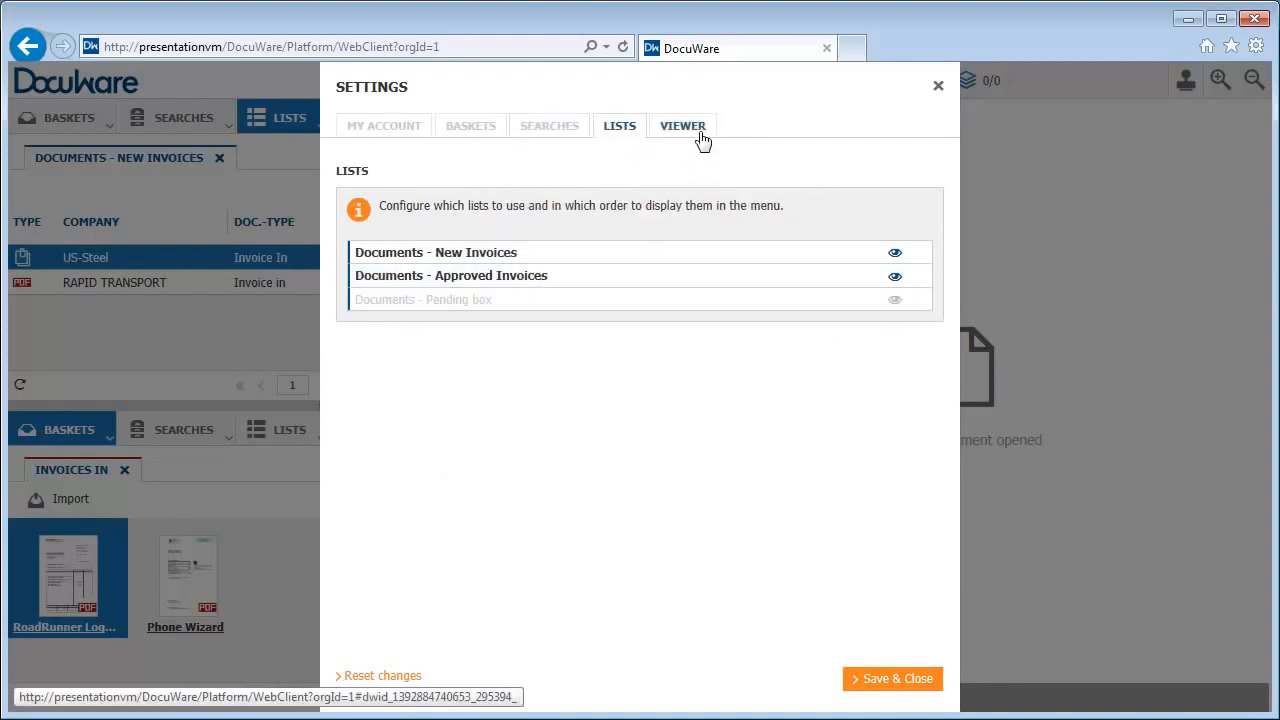
click(683, 125)
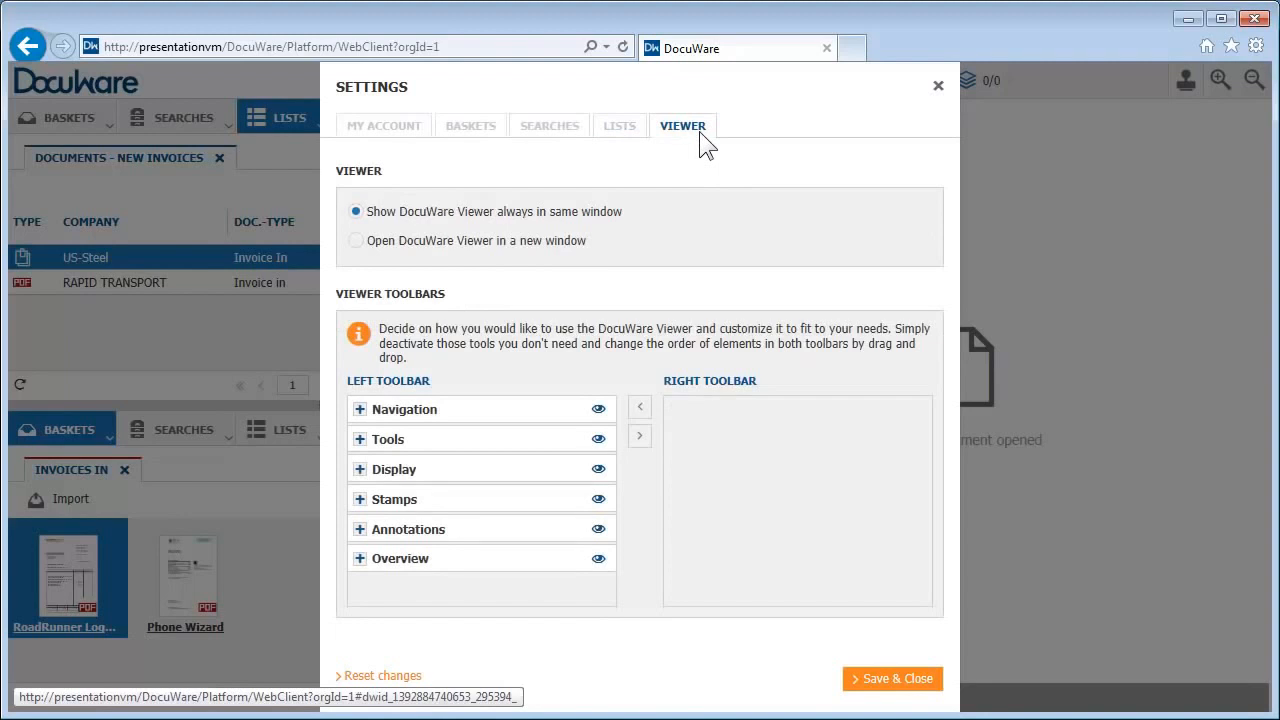